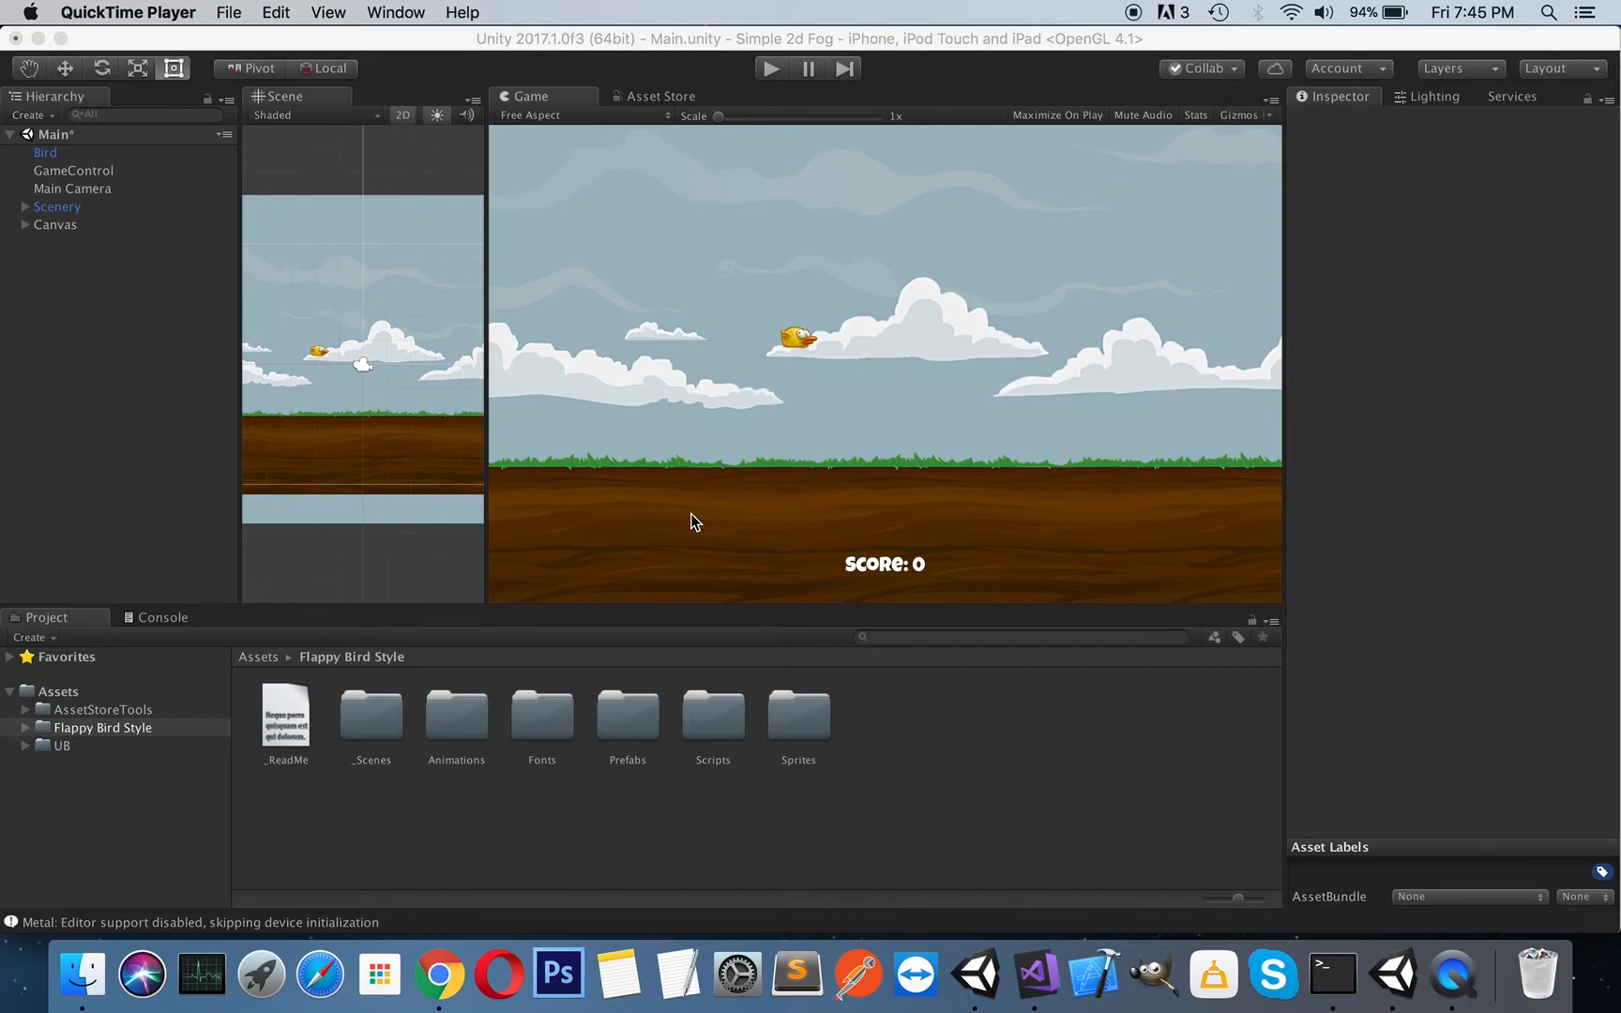
pyautogui.moveTo(197, 427)
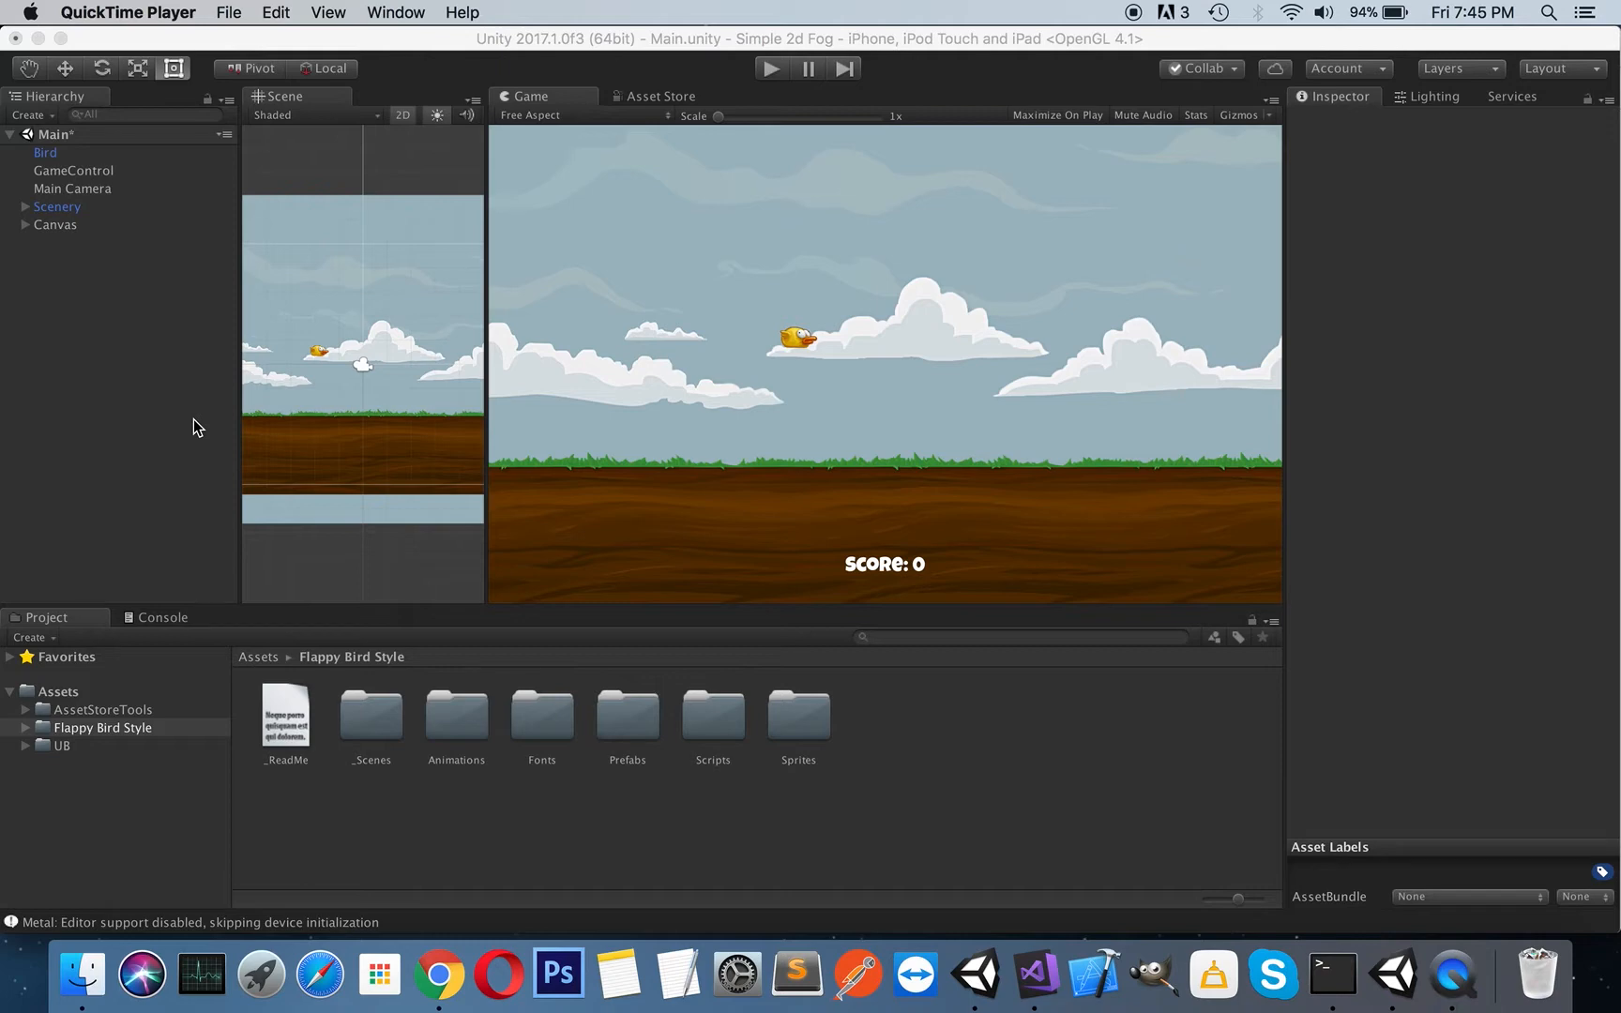
pyautogui.moveTo(522, 372)
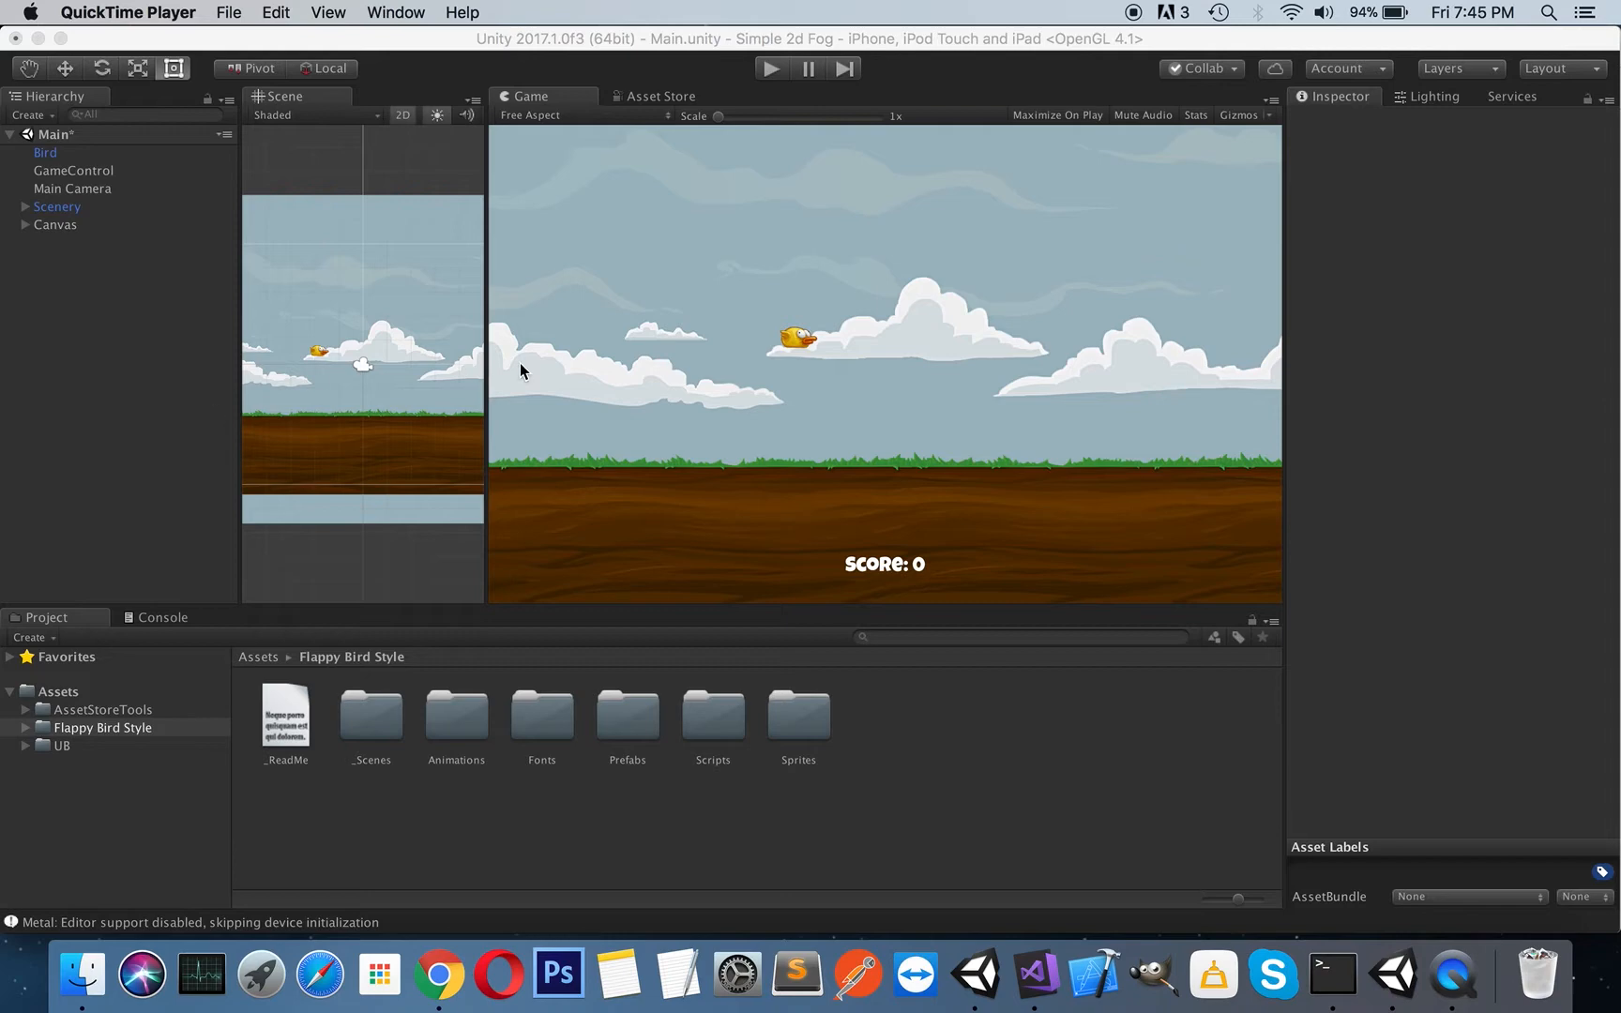
pyautogui.moveTo(770, 328)
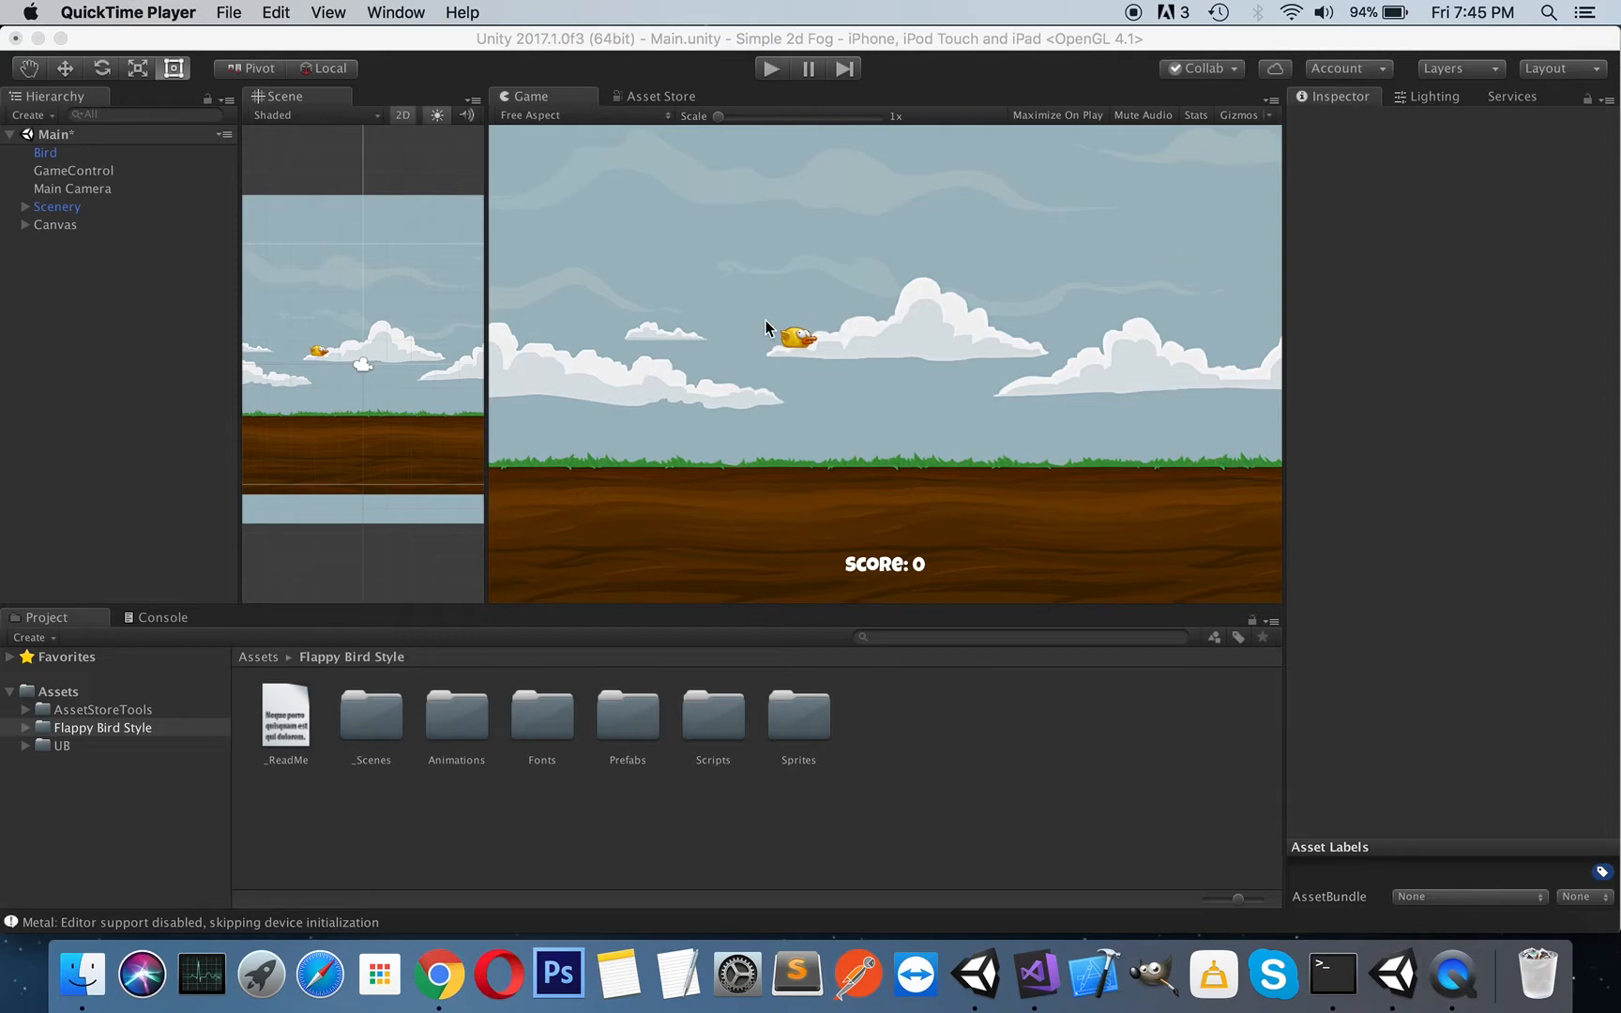
pyautogui.moveTo(659, 397)
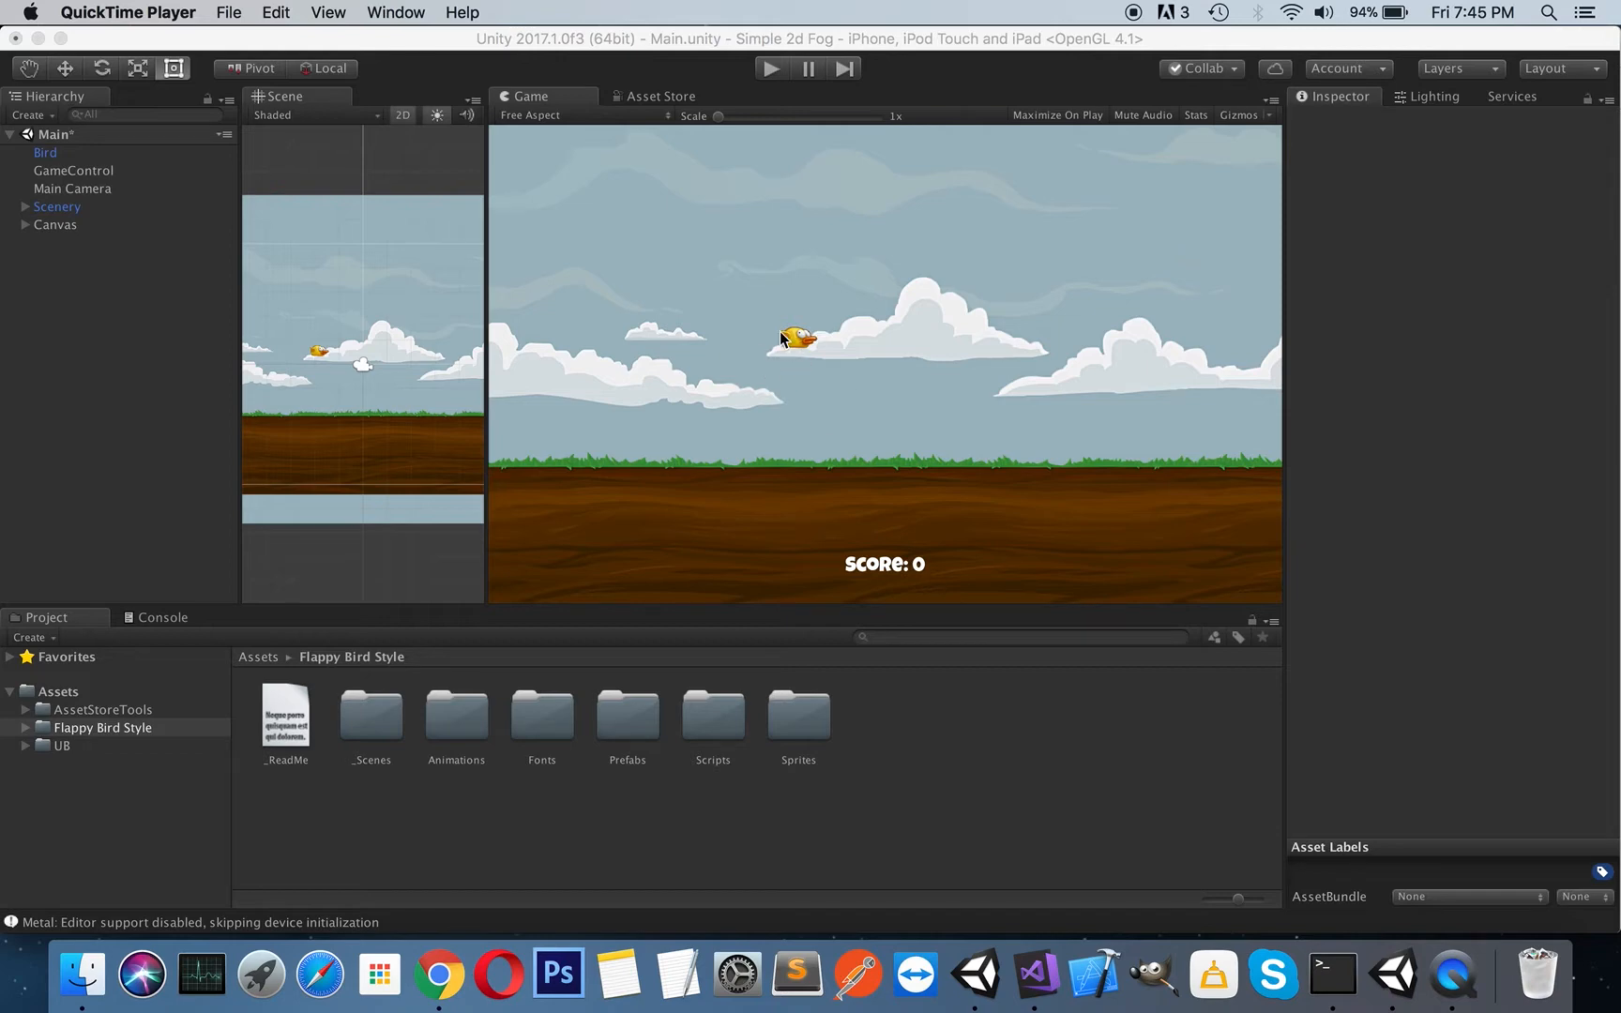
pyautogui.moveTo(679, 248)
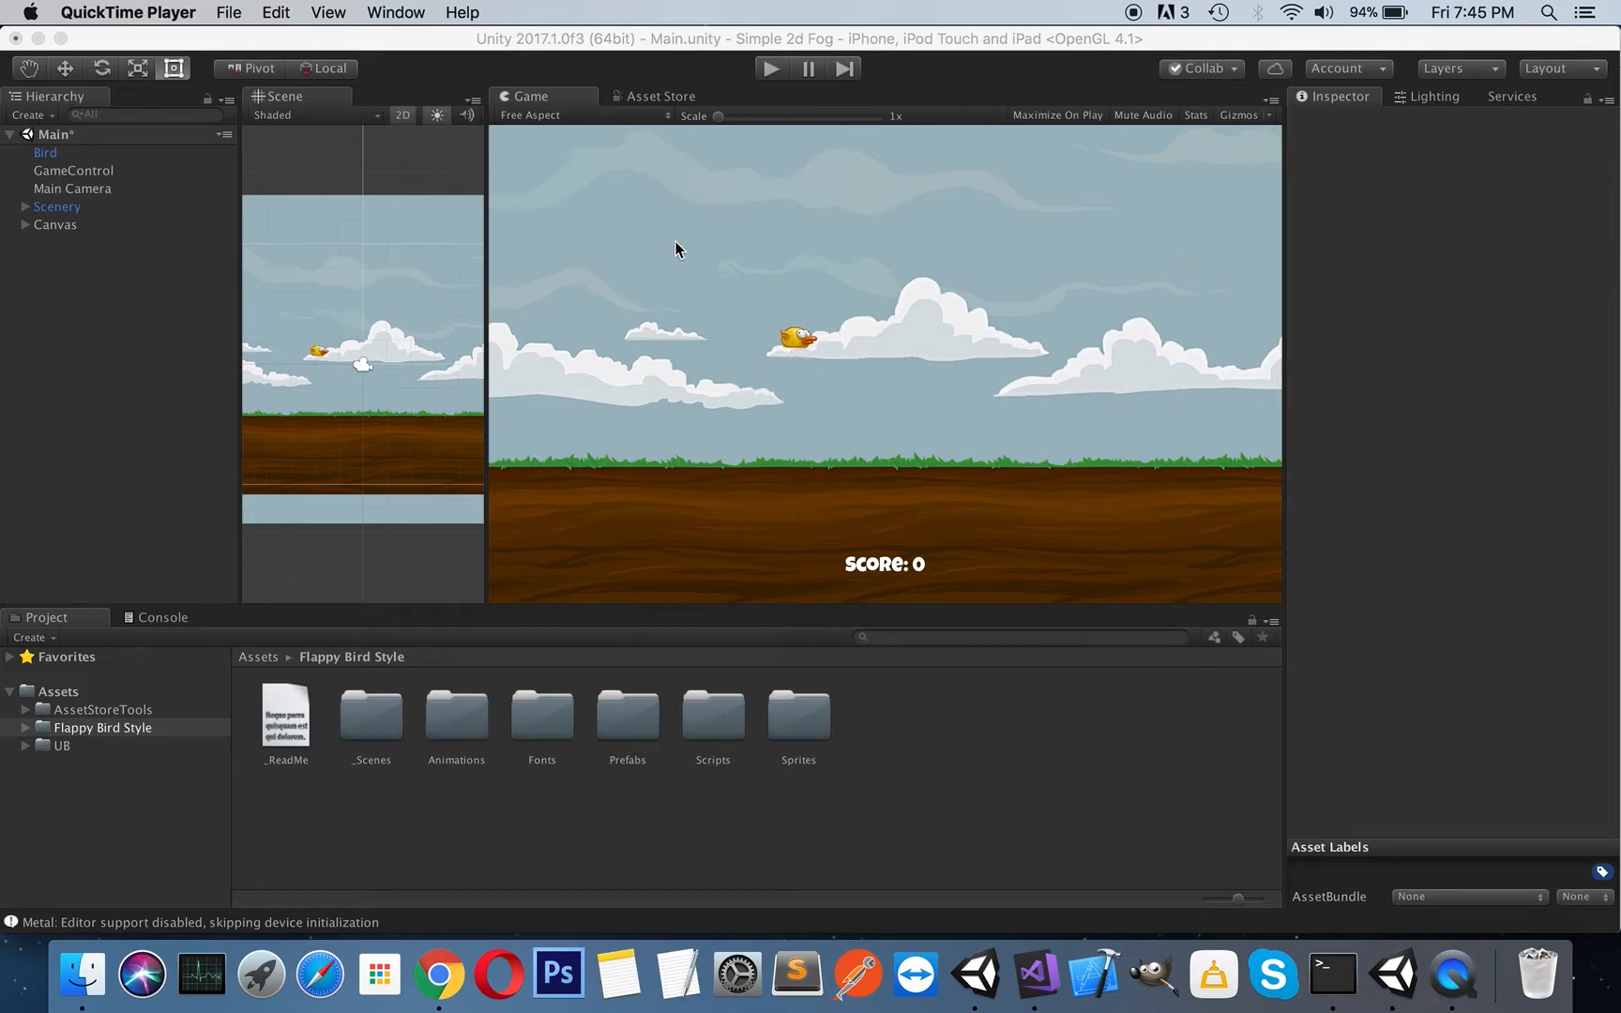
pyautogui.moveTo(728, 283)
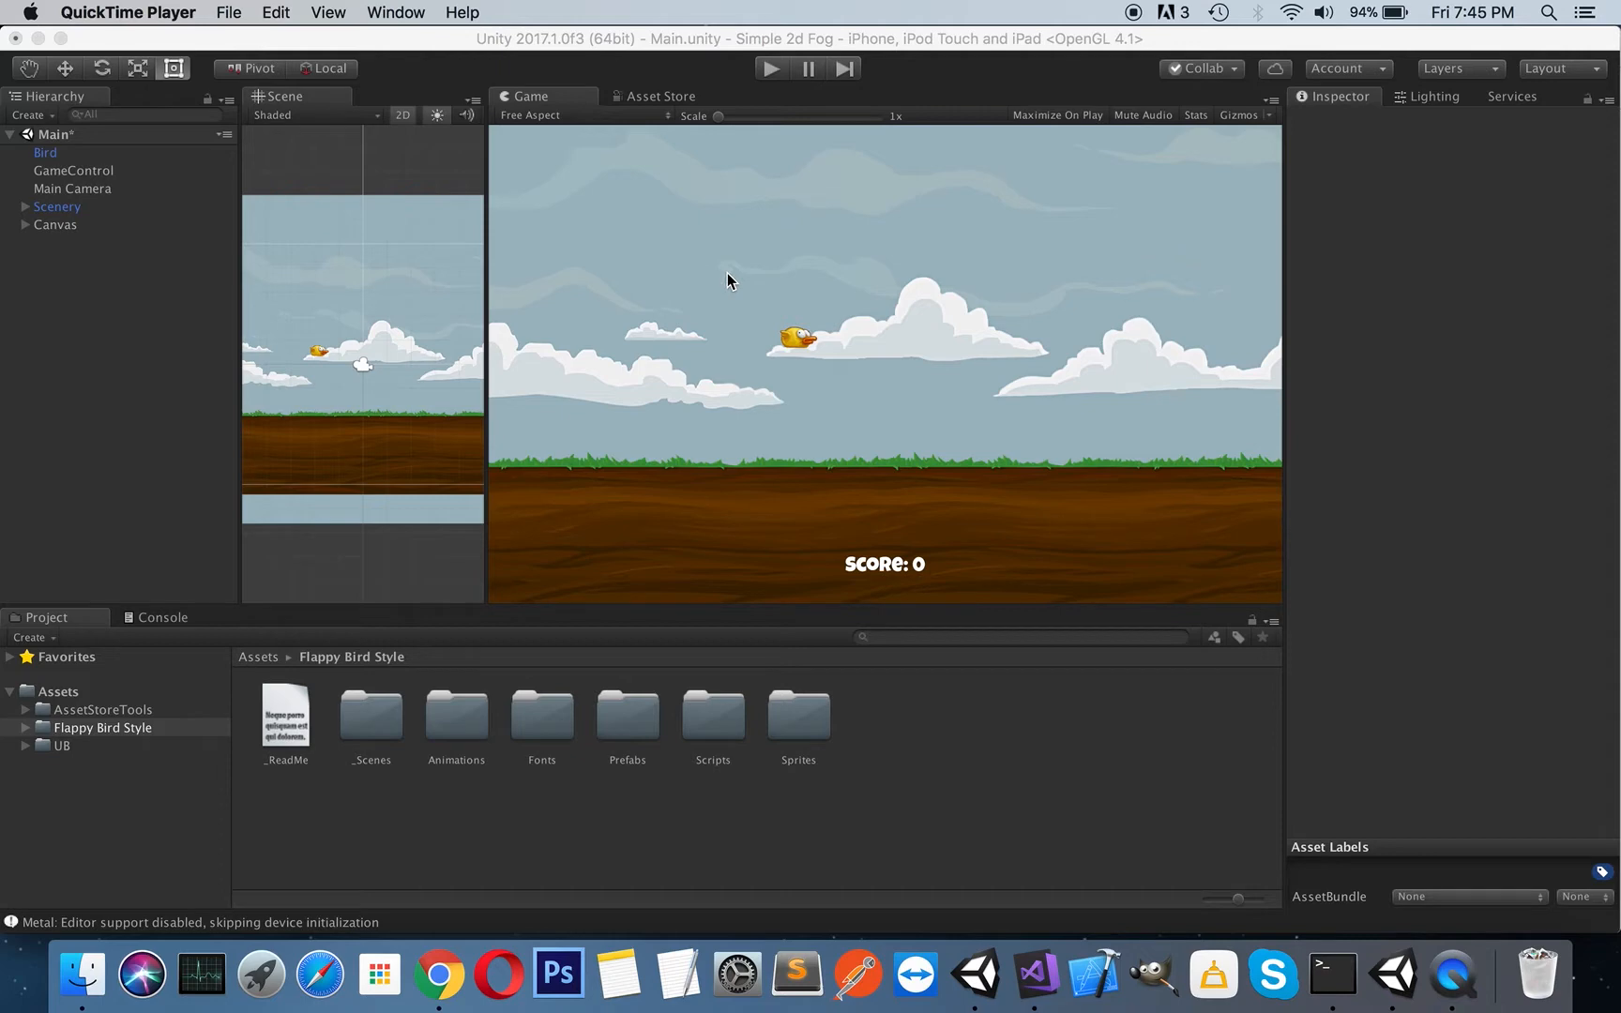
pyautogui.moveTo(580, 342)
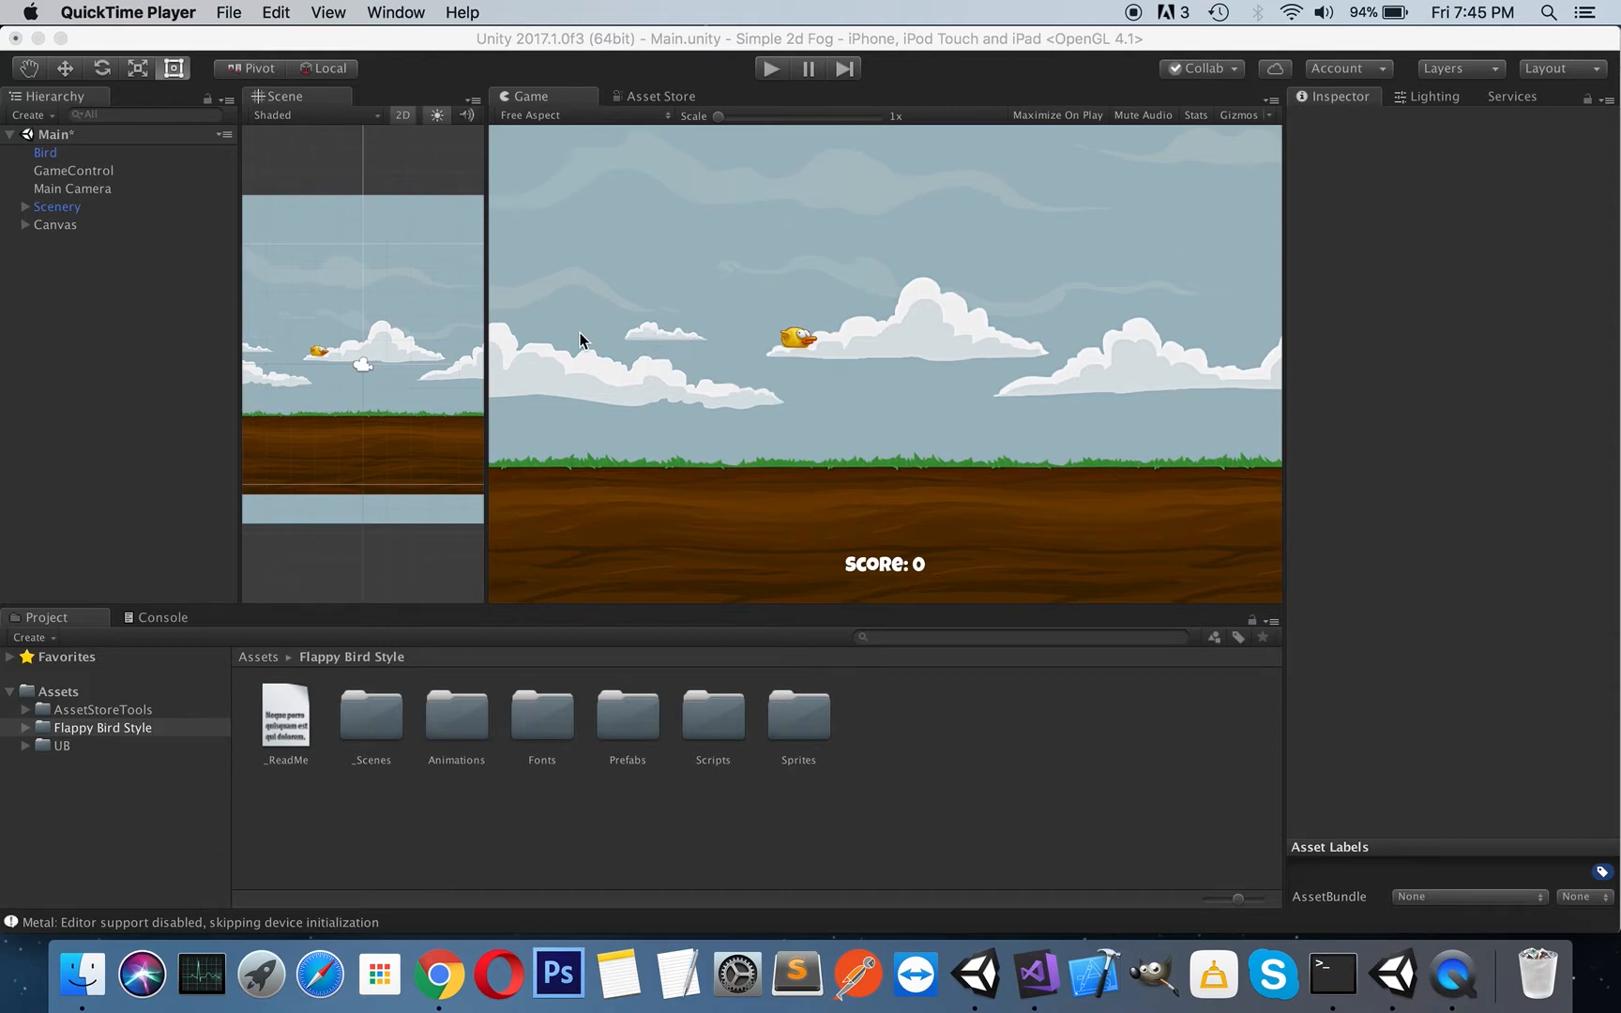
pyautogui.moveTo(133, 483)
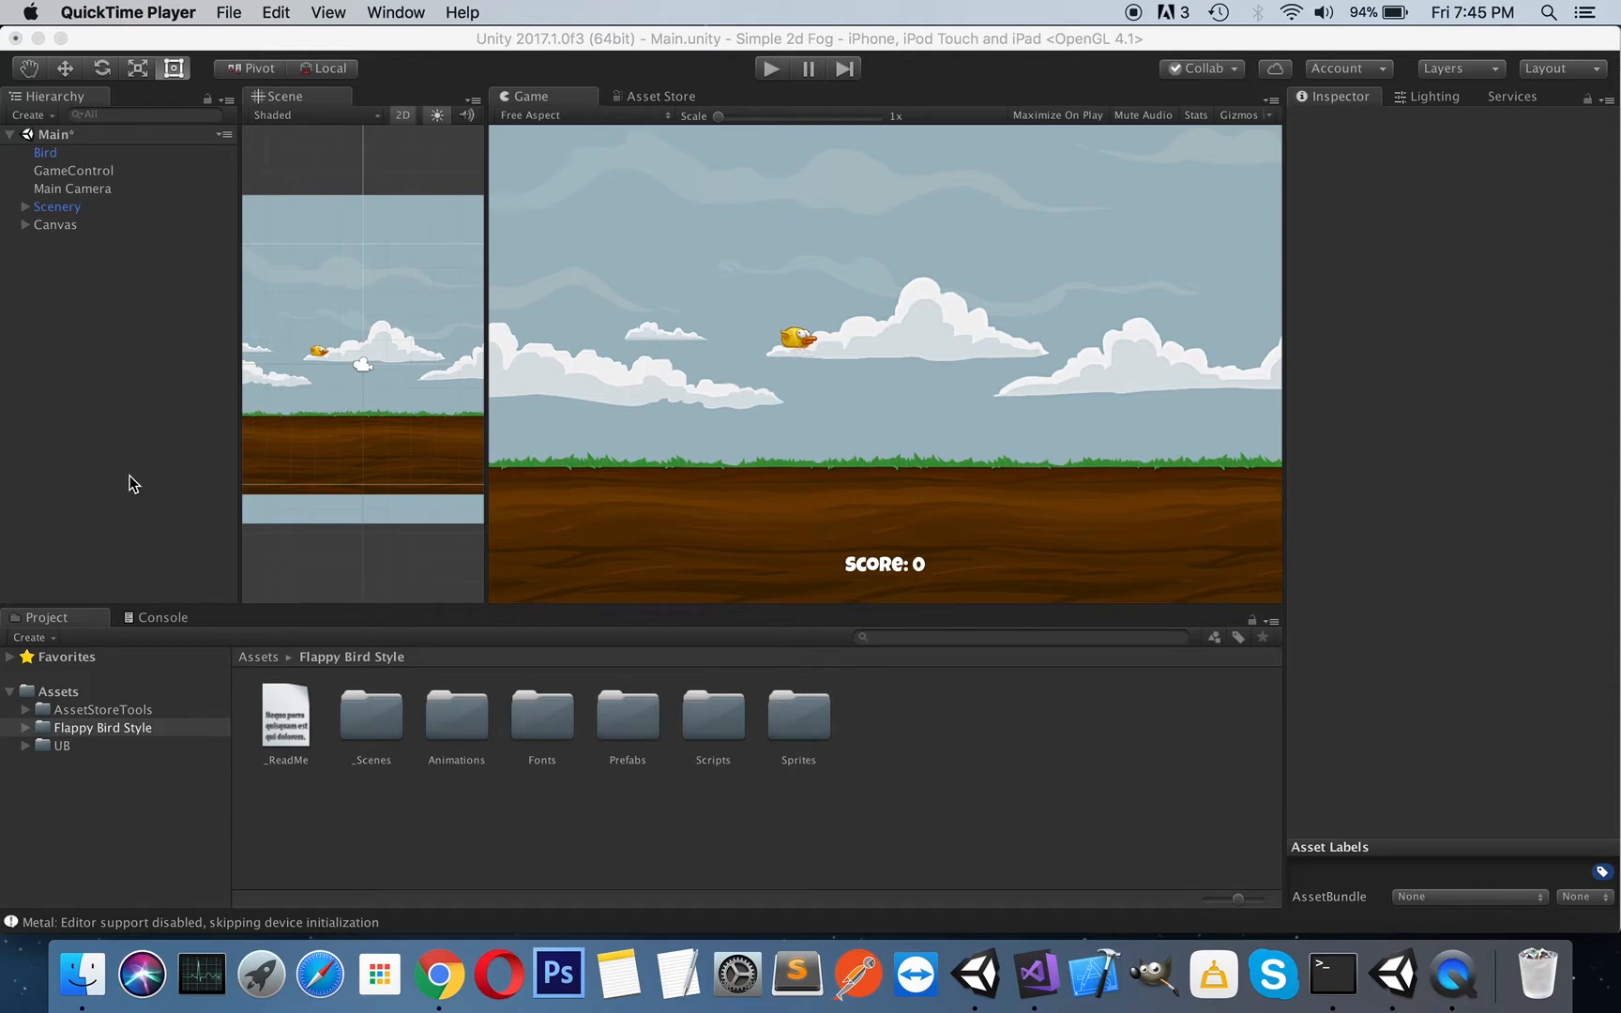
pyautogui.moveTo(719, 287)
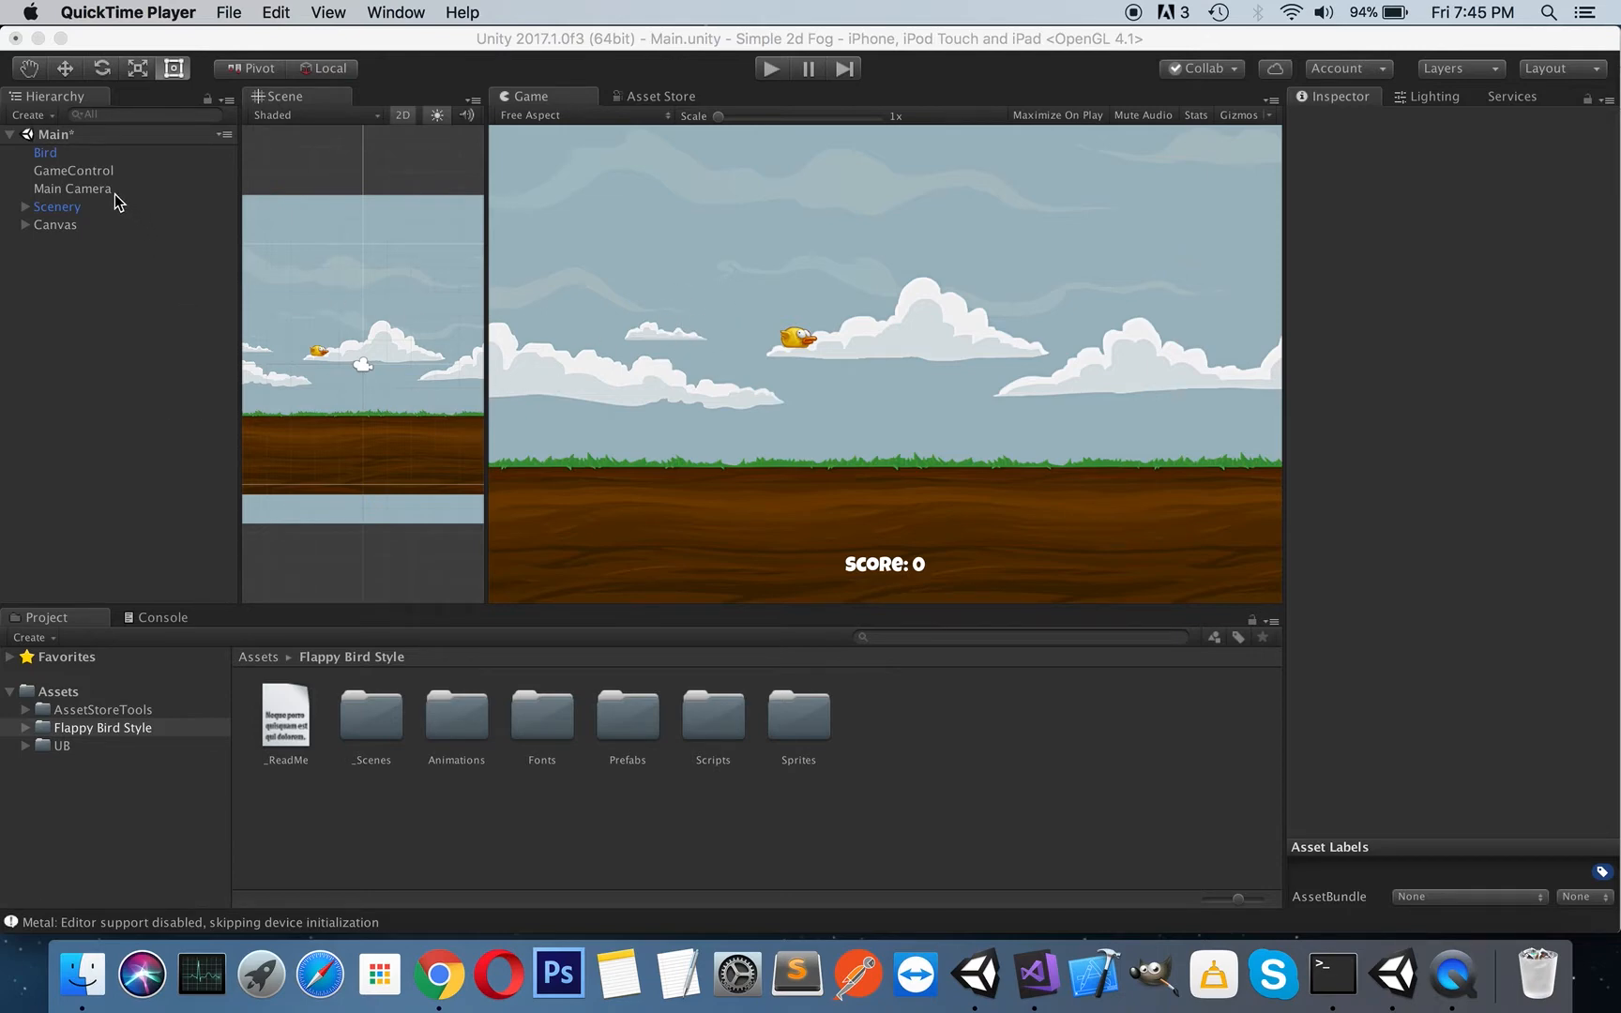
# Select Main Camera in the Hierarchy to view its orthographic camera settings.
pyautogui.click(72, 189)
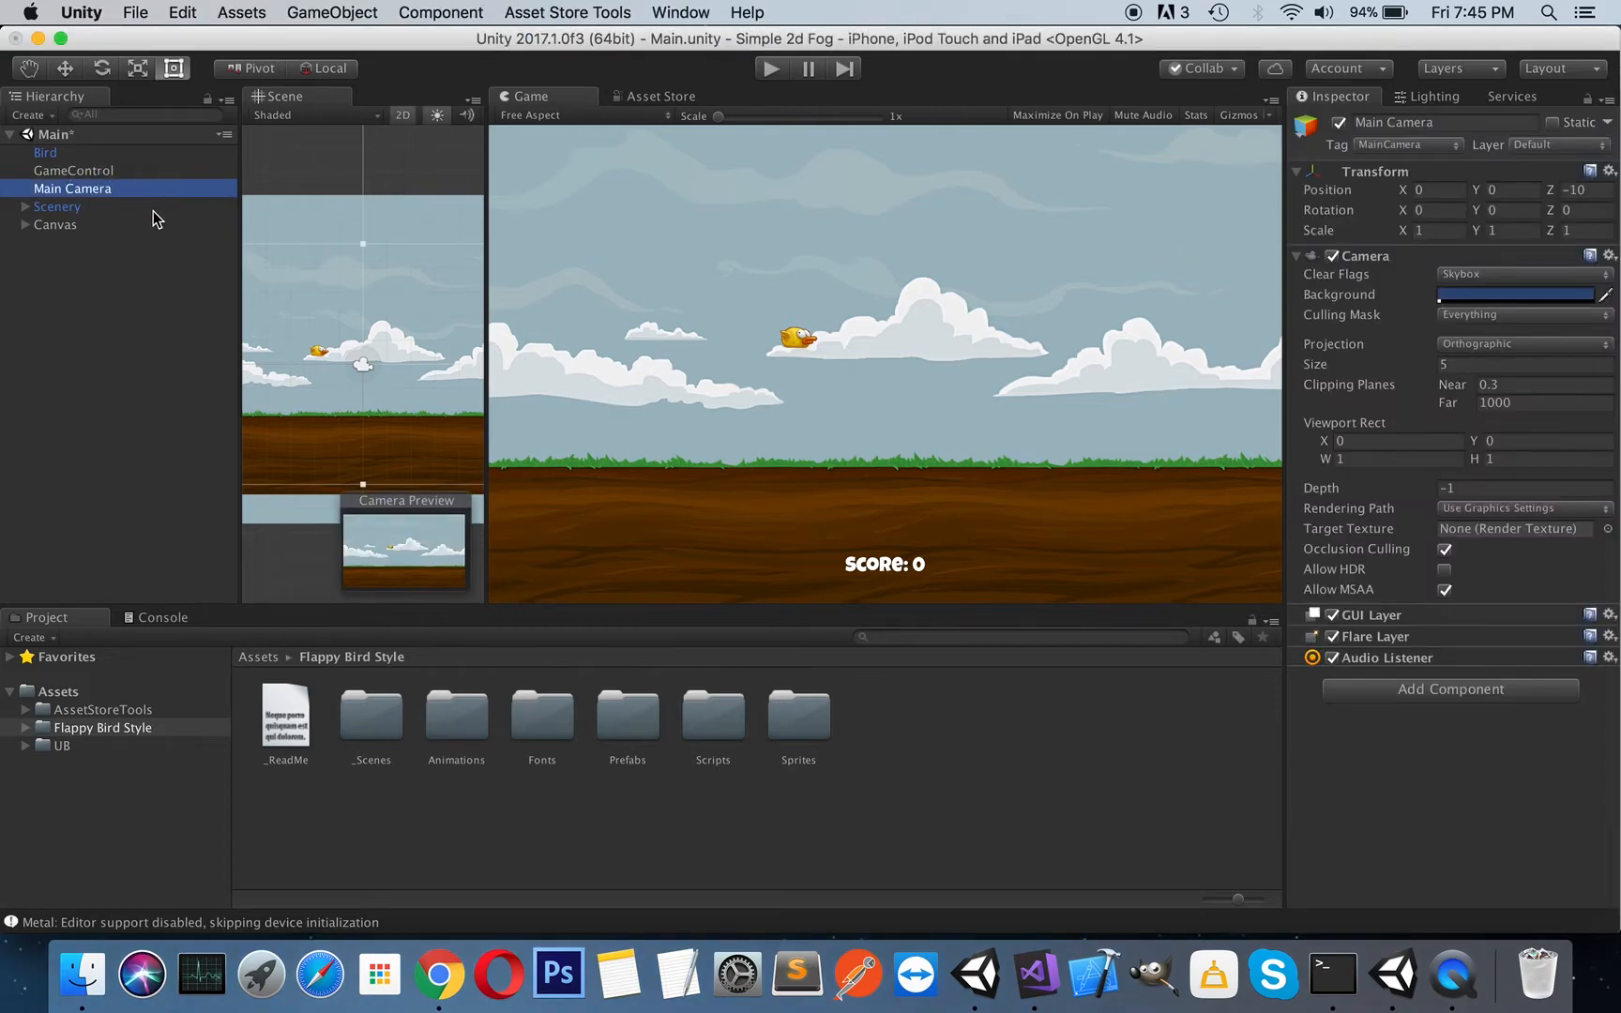
pyautogui.moveTo(417, 412)
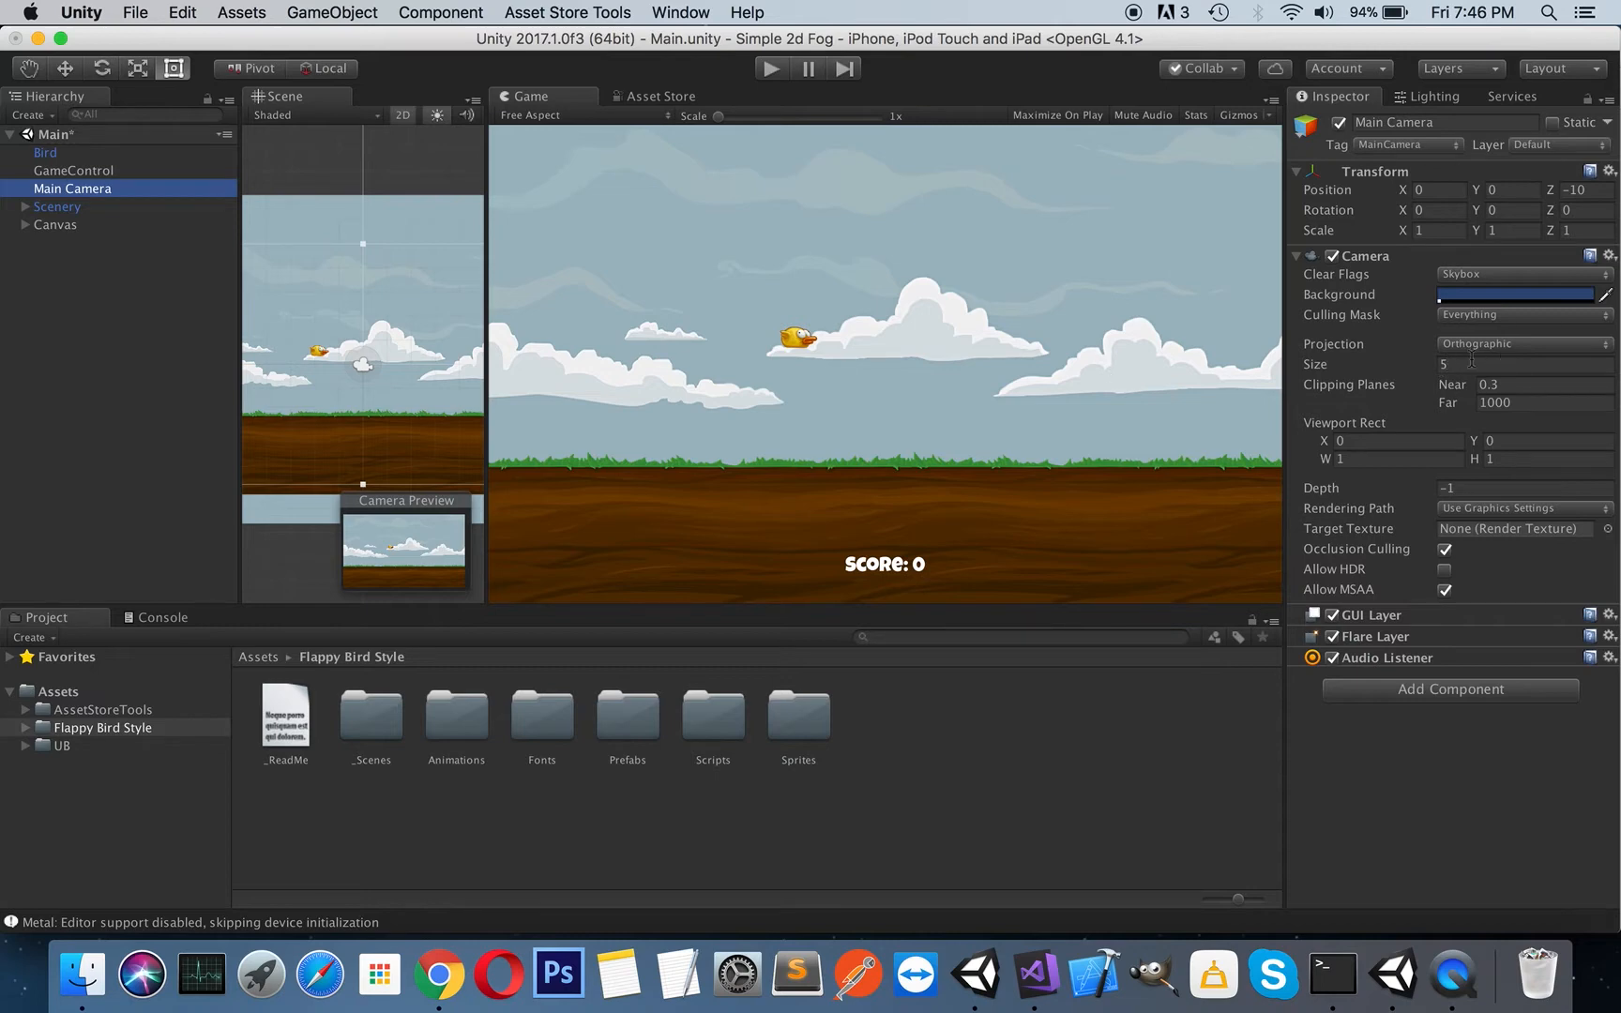
pyautogui.moveTo(893, 377)
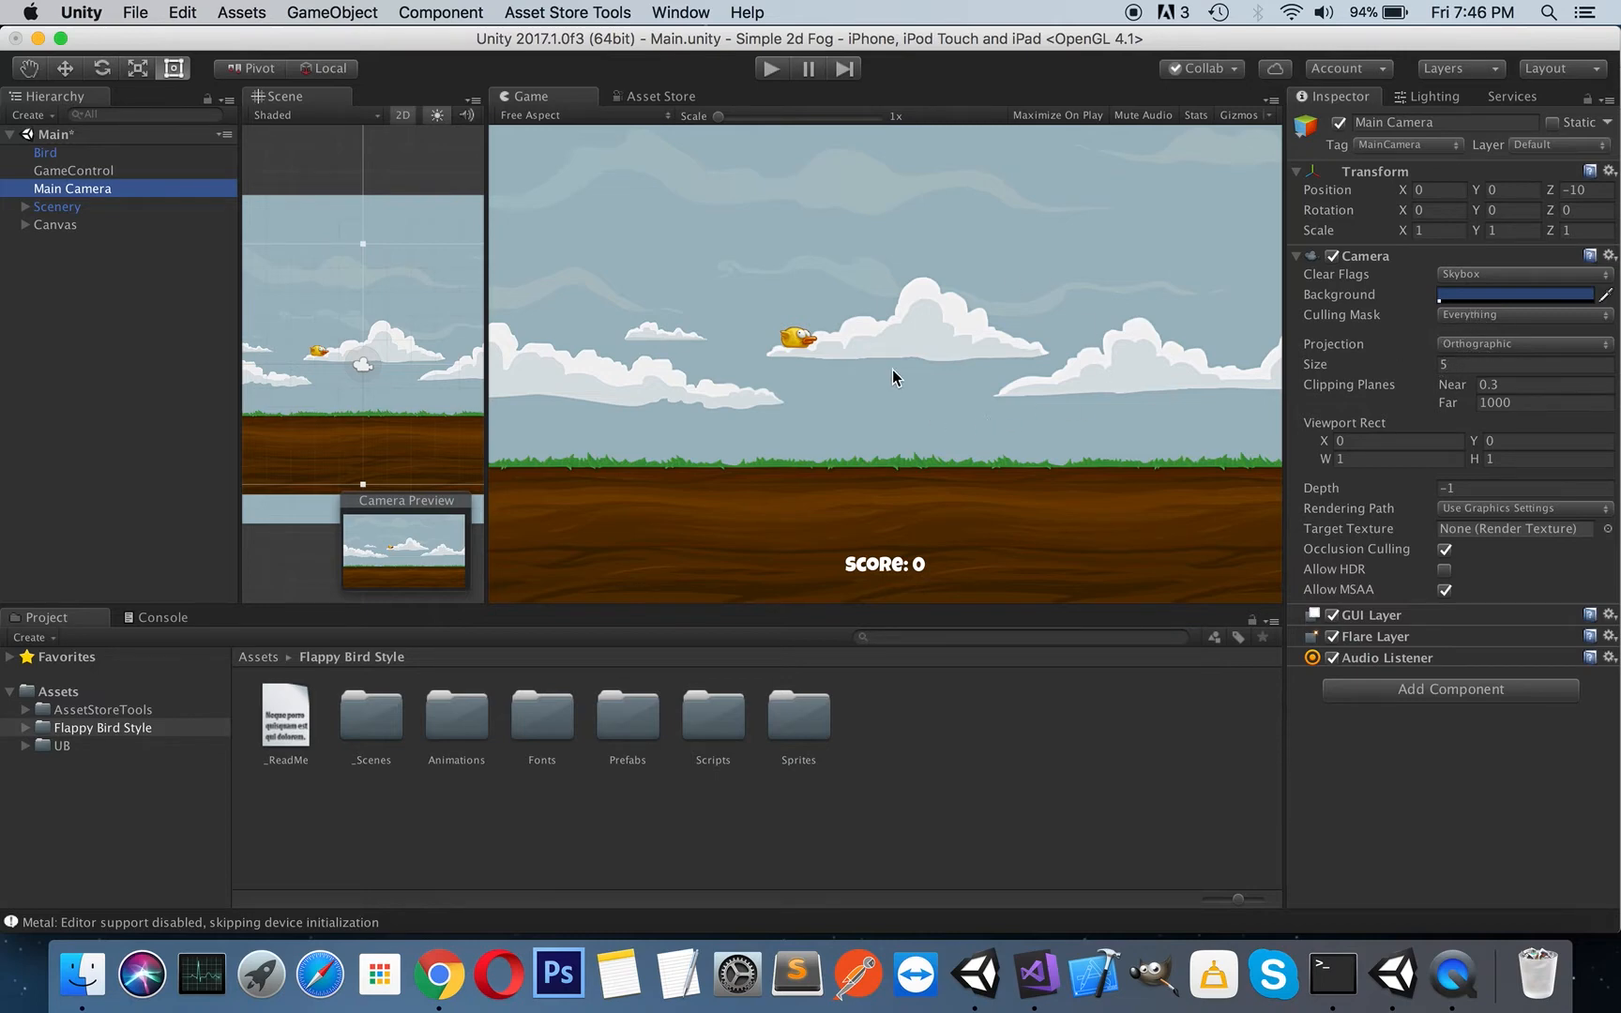
pyautogui.moveTo(1029, 346)
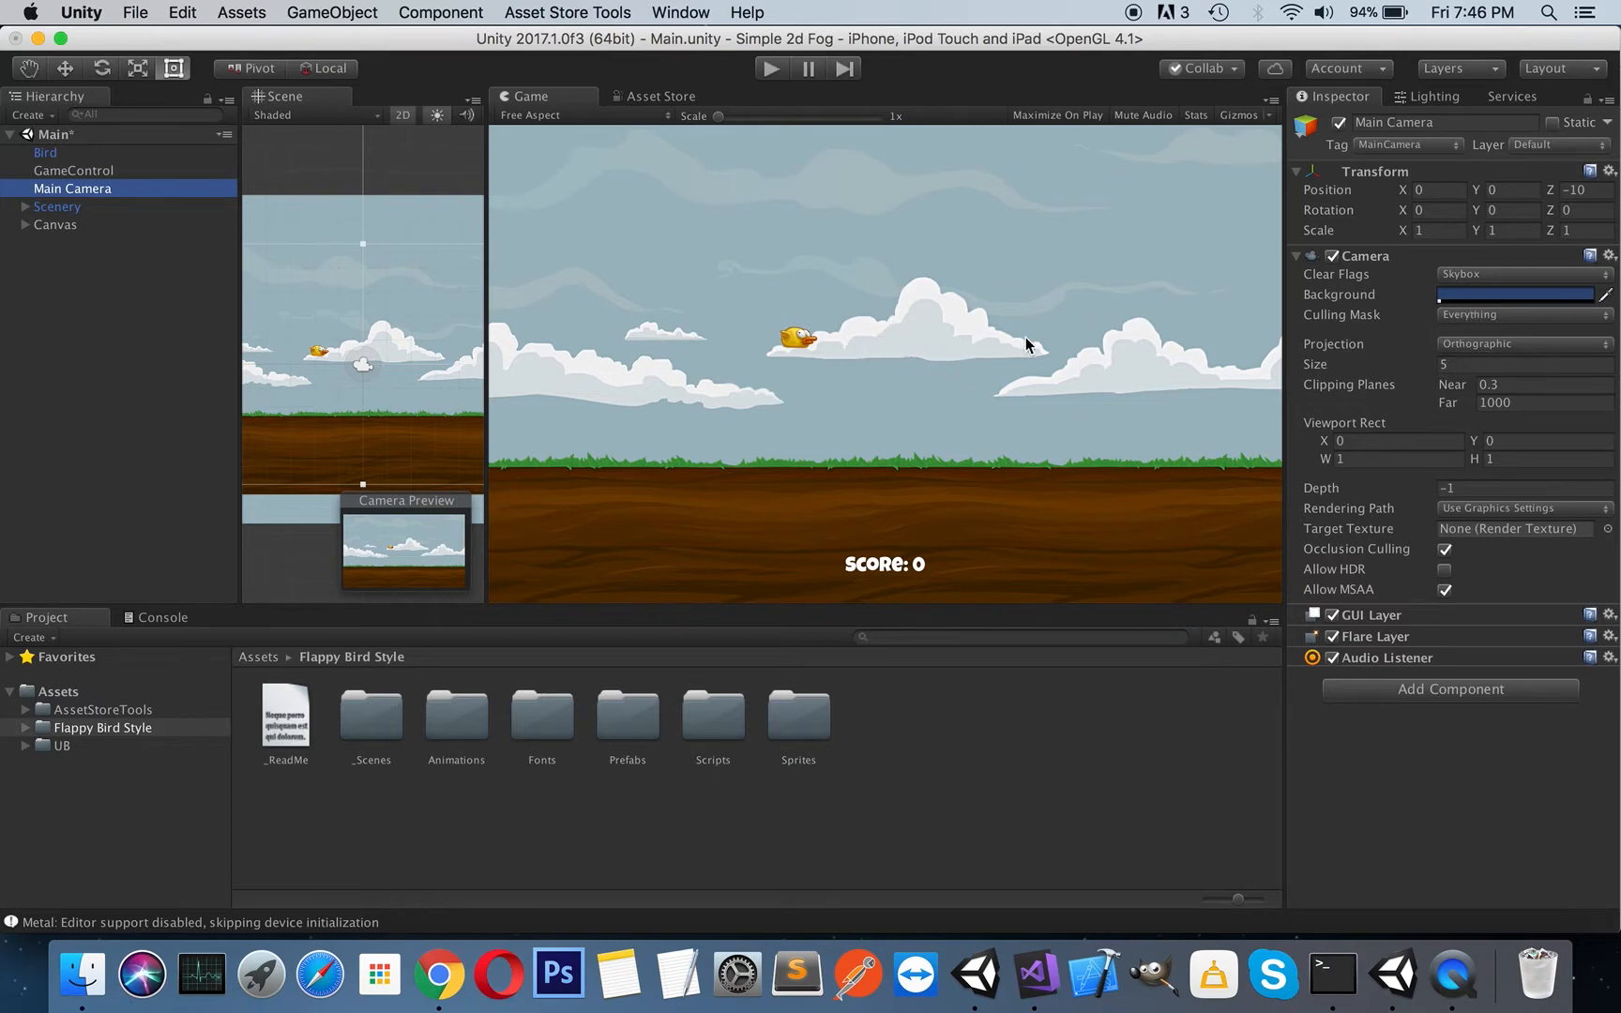
pyautogui.moveTo(881, 342)
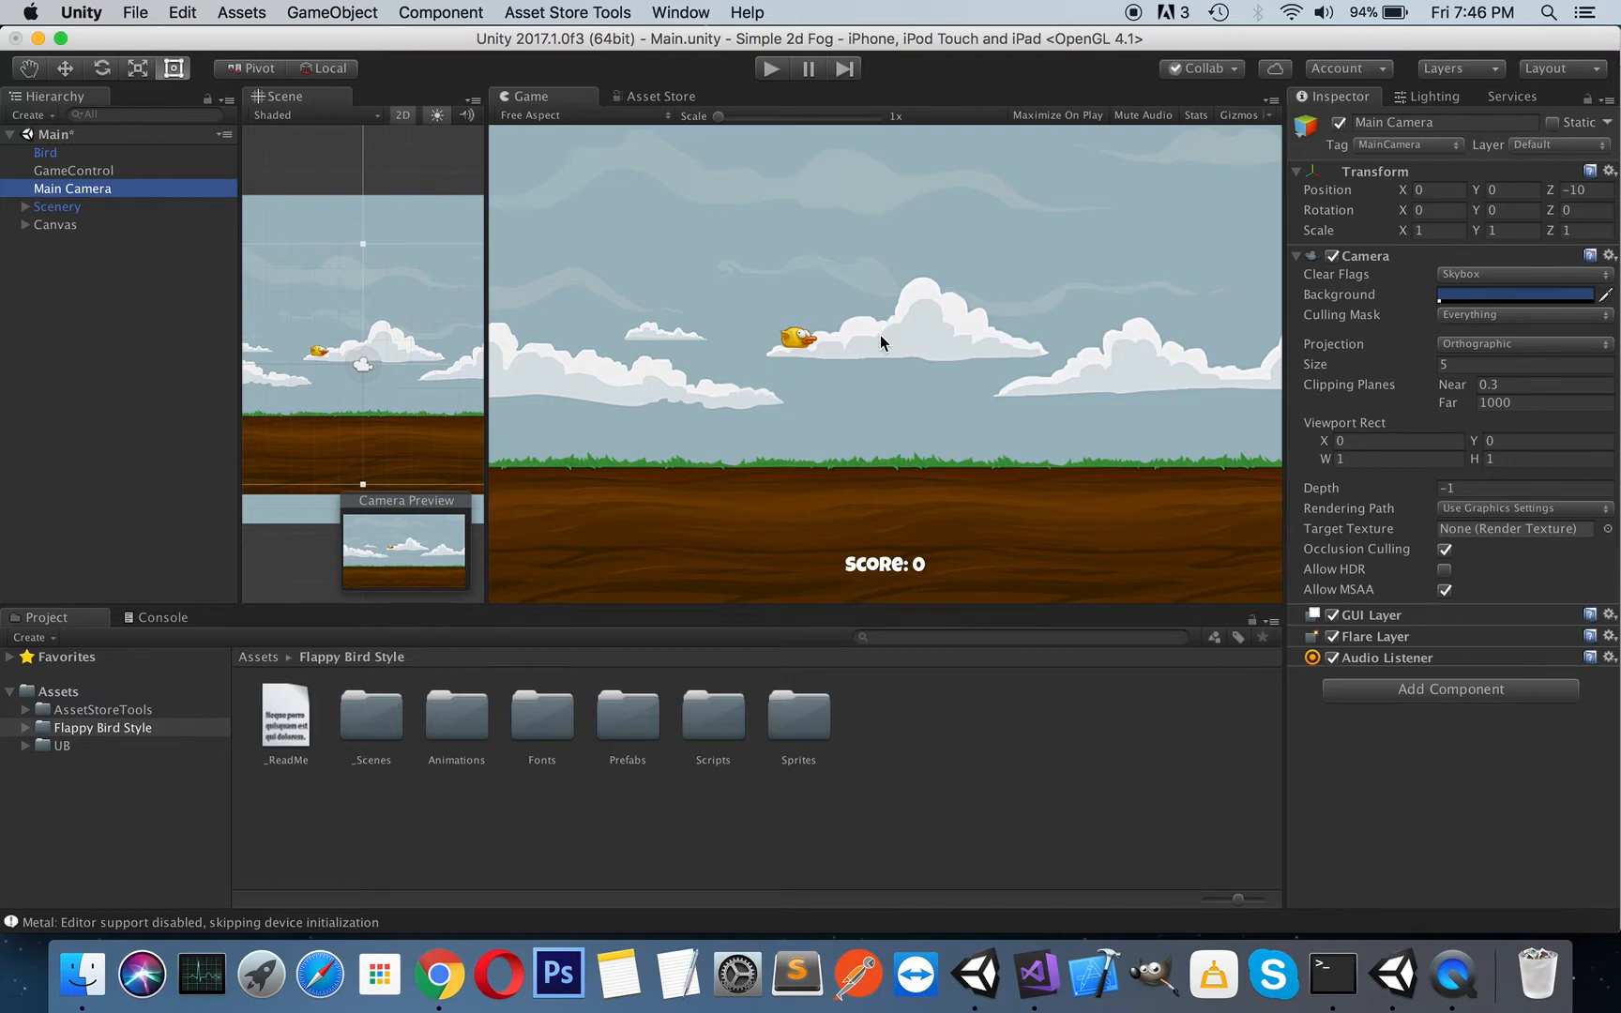
pyautogui.moveTo(1313, 471)
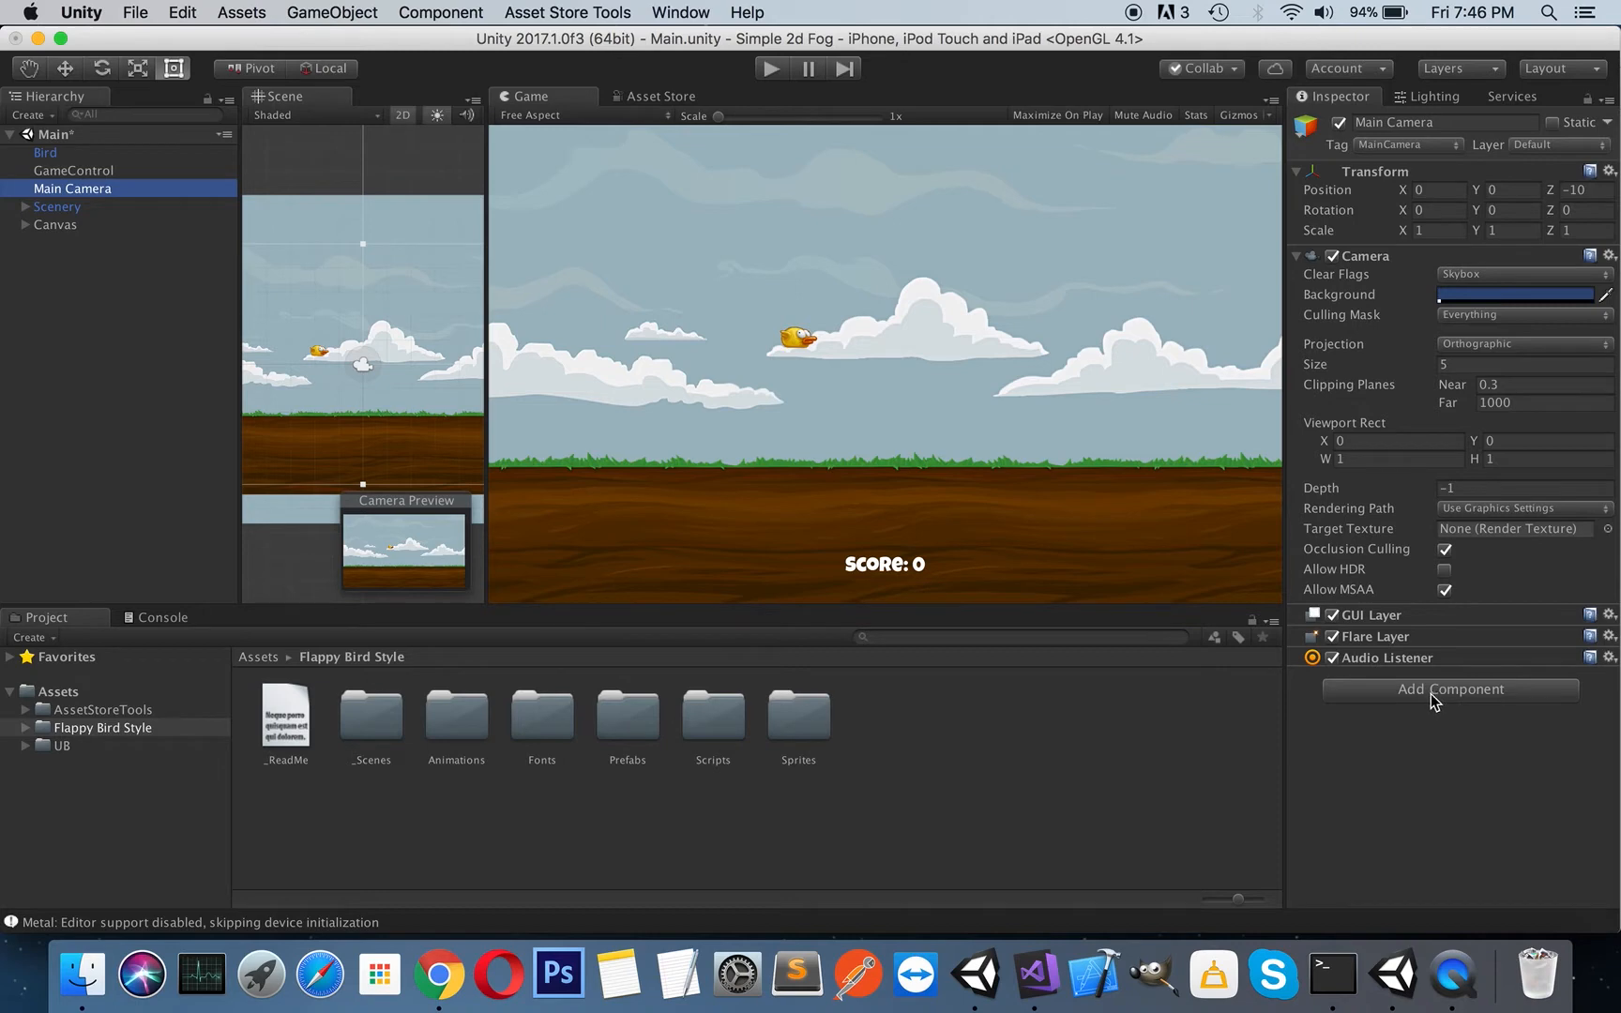
# Add the D2 Fogs PE component to Main Camera by searching 'd2'.
pyautogui.click(1448, 689)
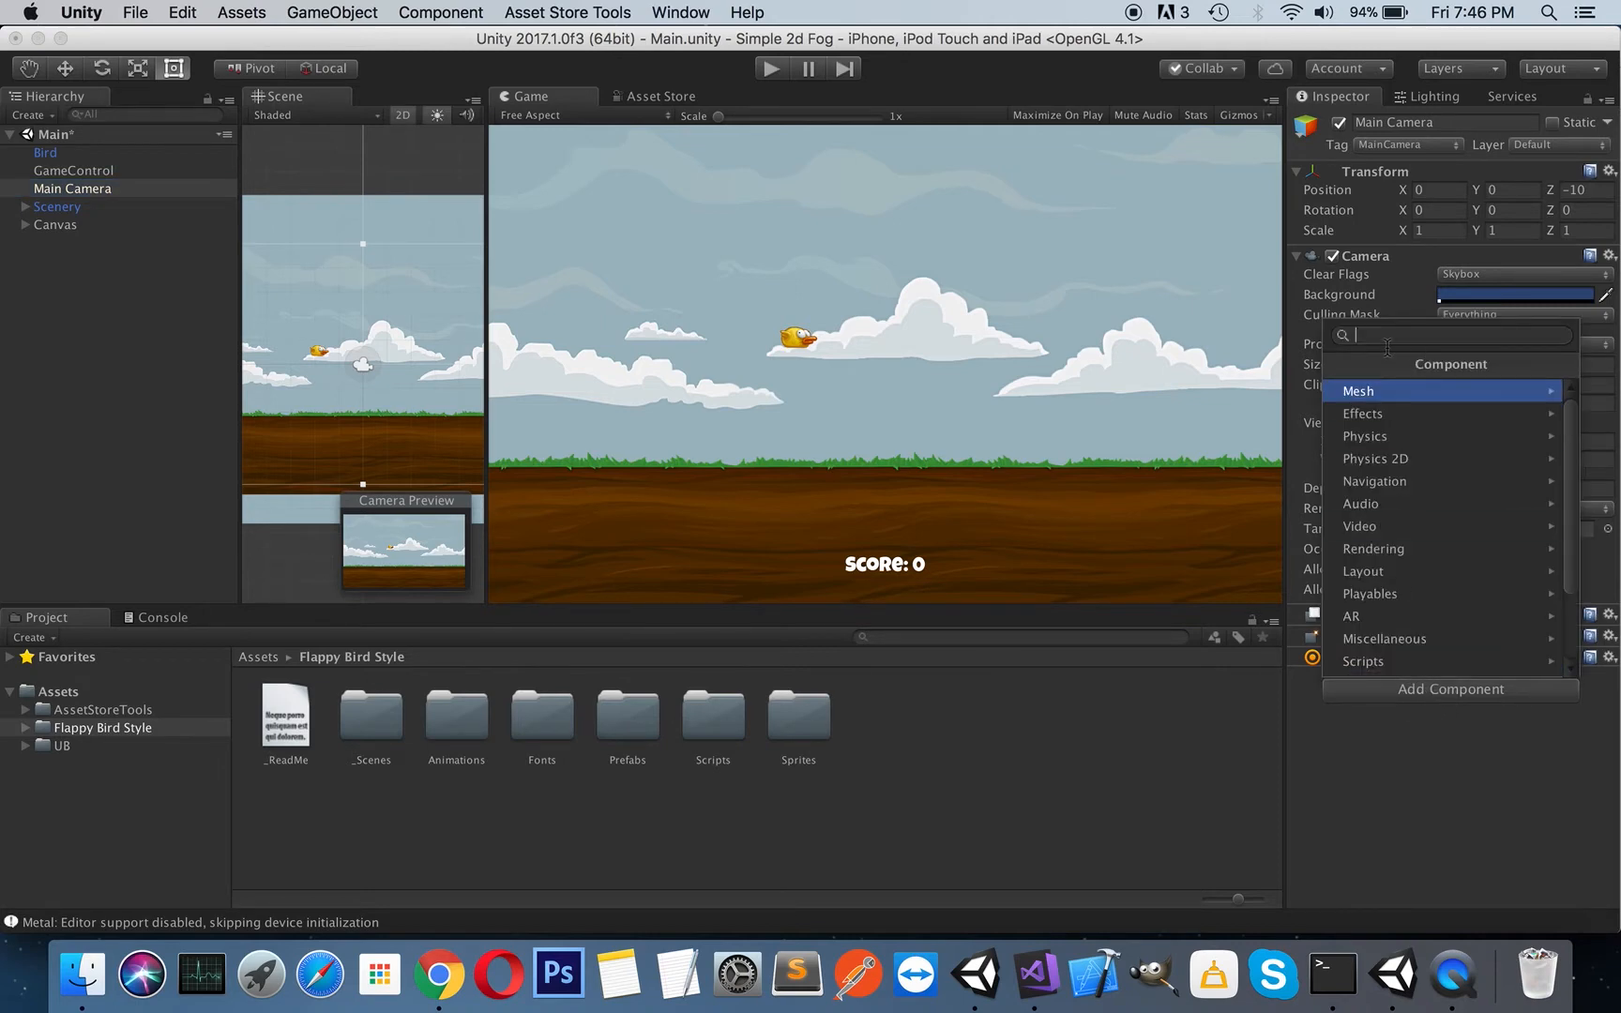
pyautogui.write('d')
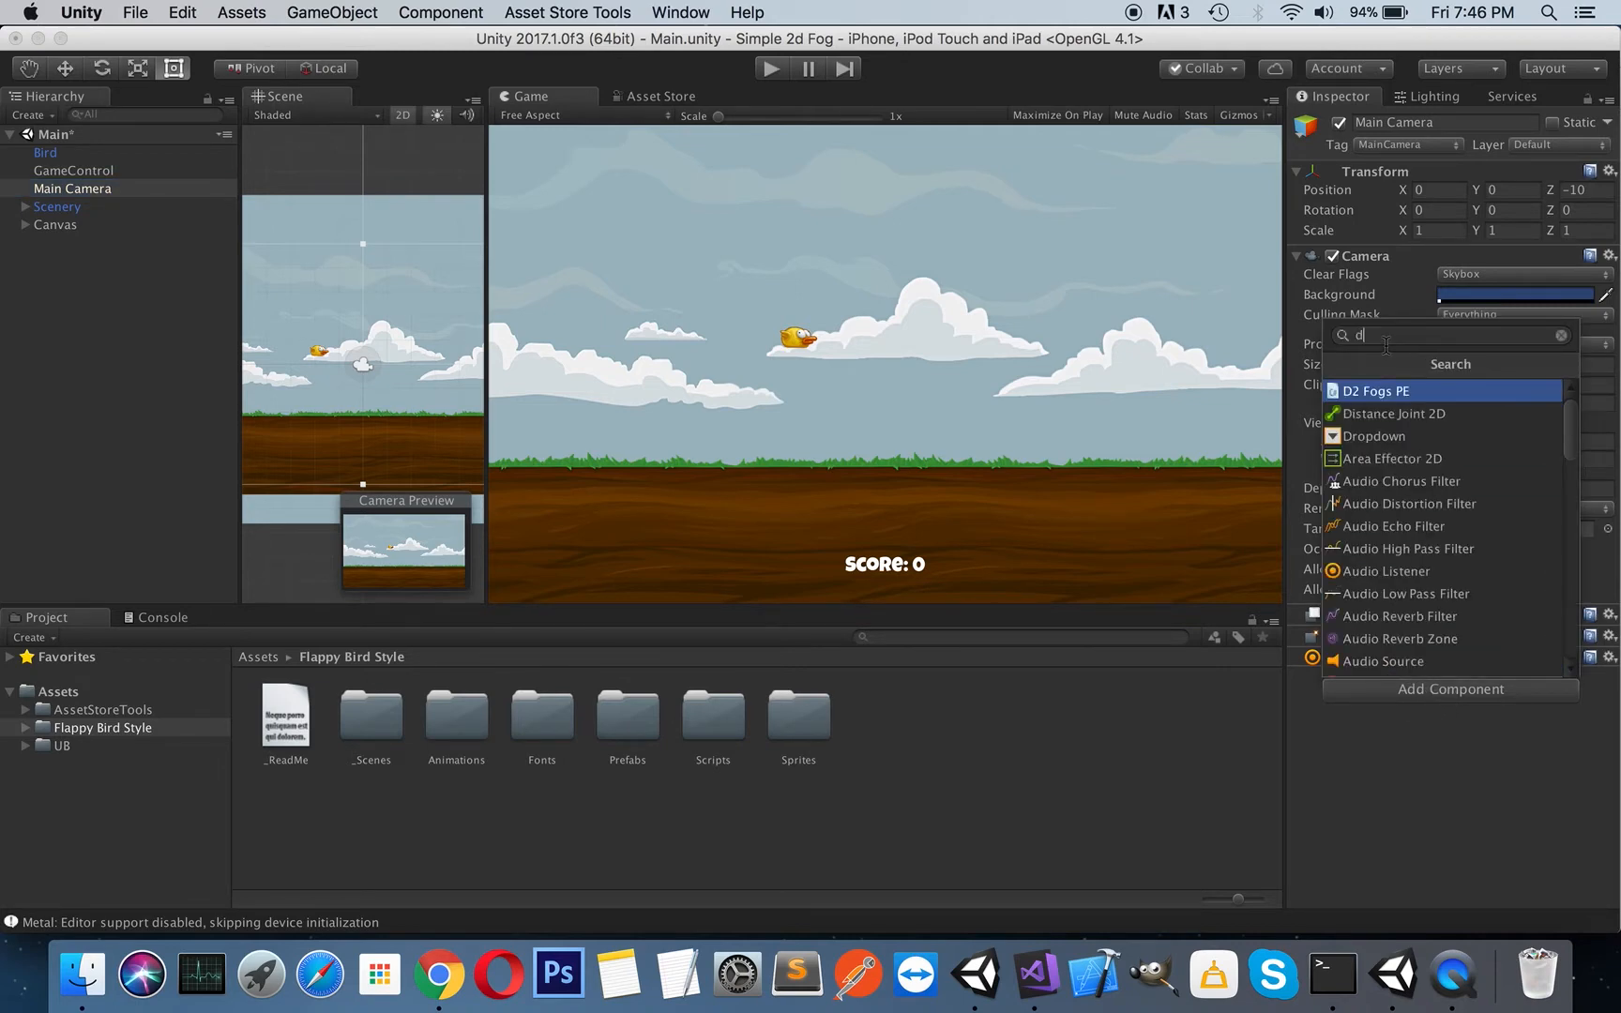
pyautogui.write('2')
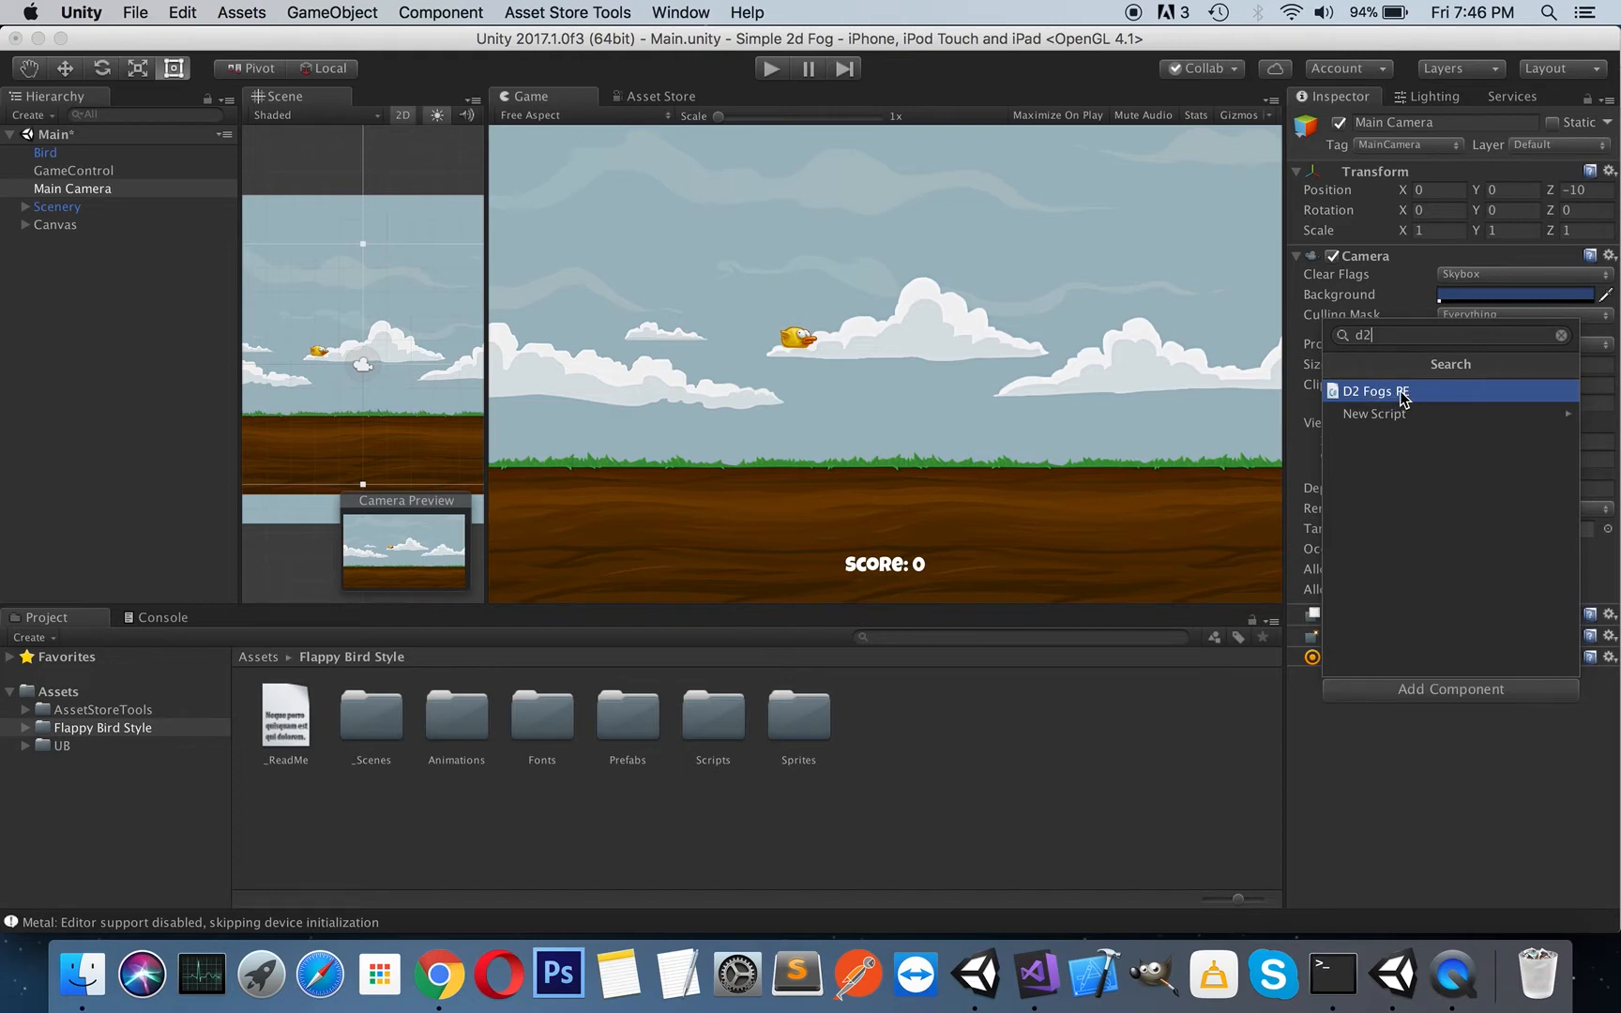
pyautogui.click(1374, 391)
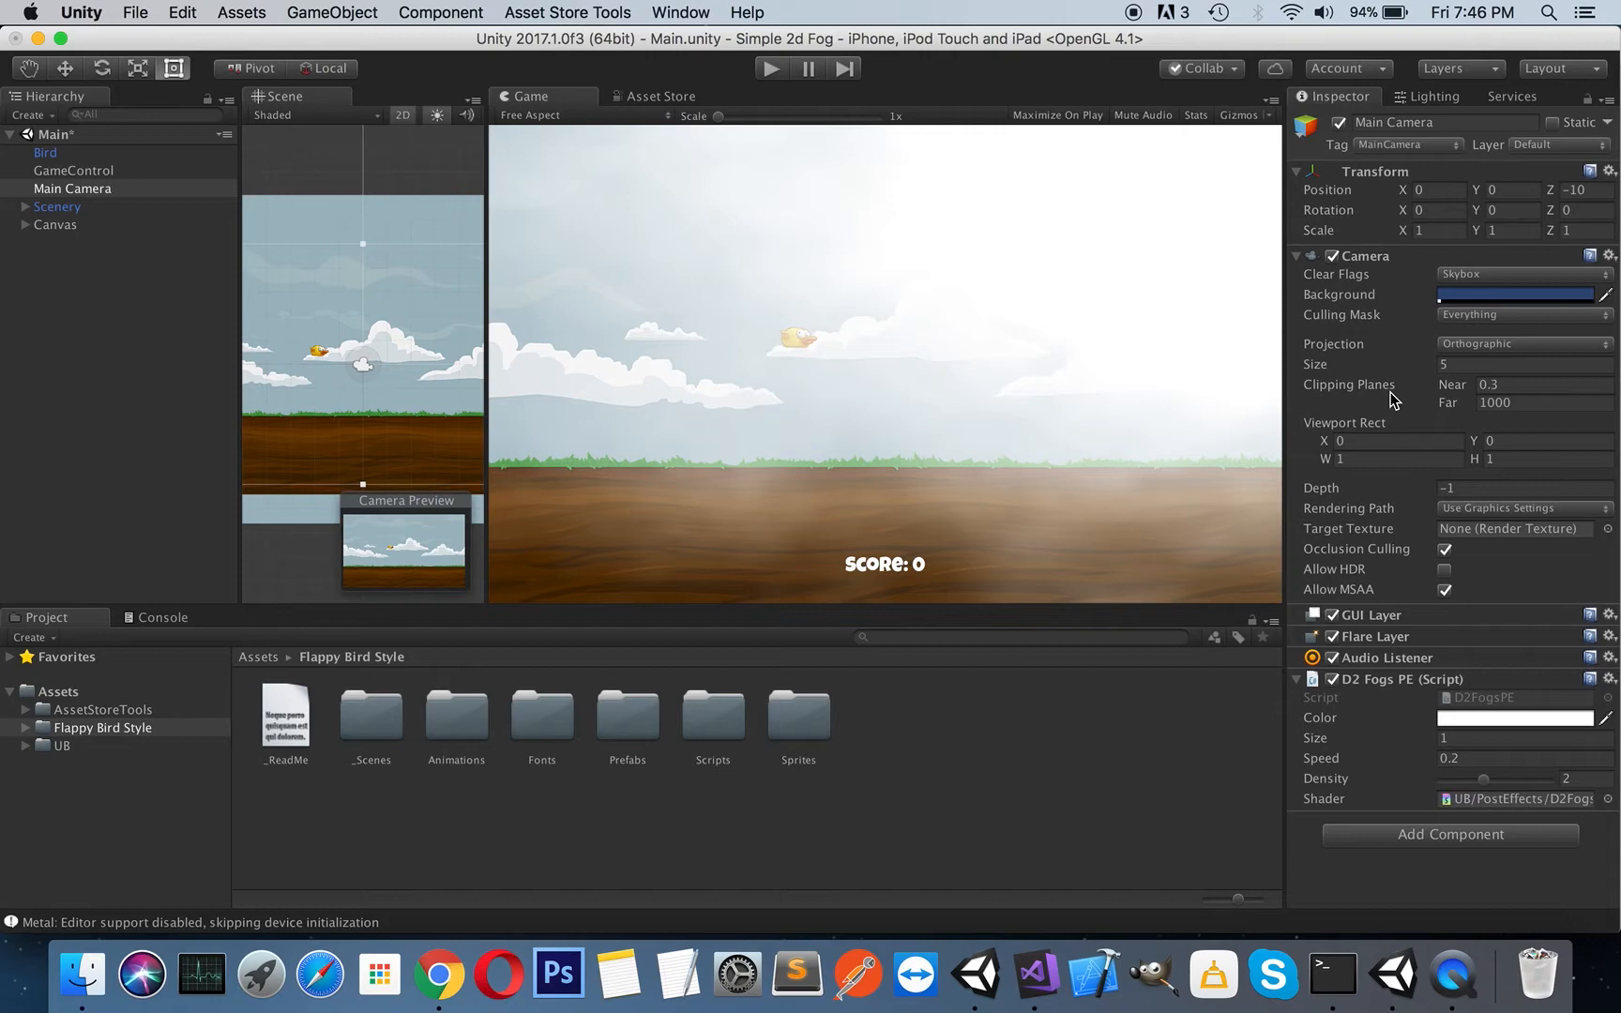
pyautogui.moveTo(1125, 391)
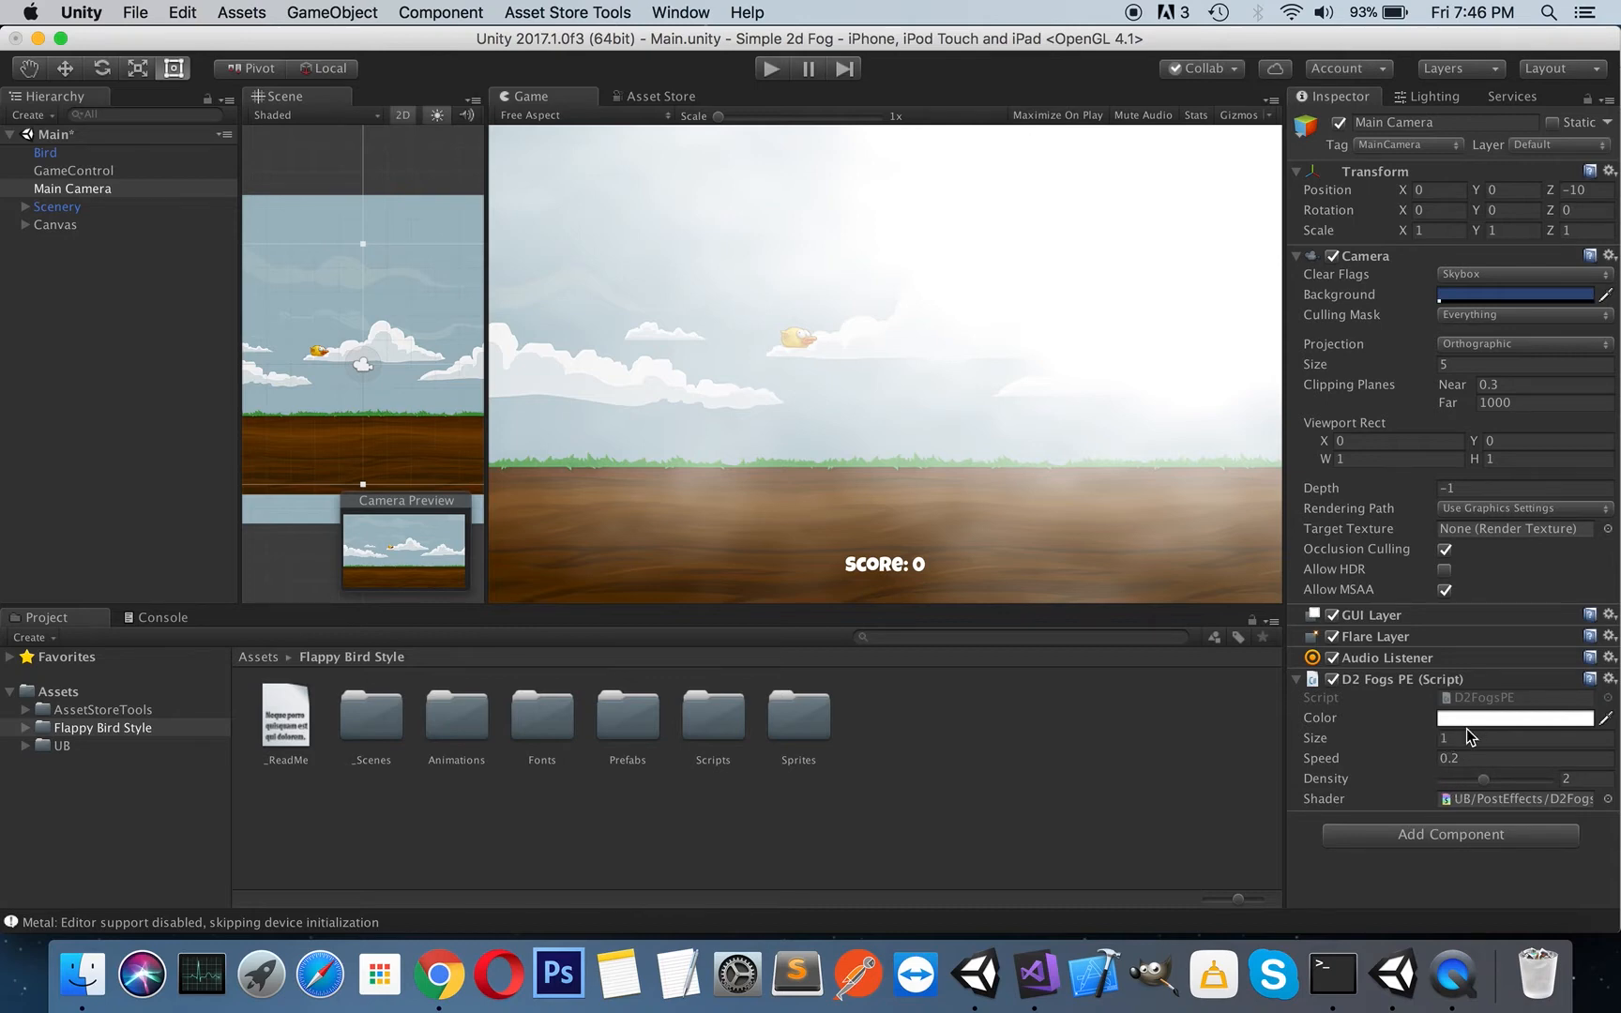
pyautogui.moveTo(777, 114)
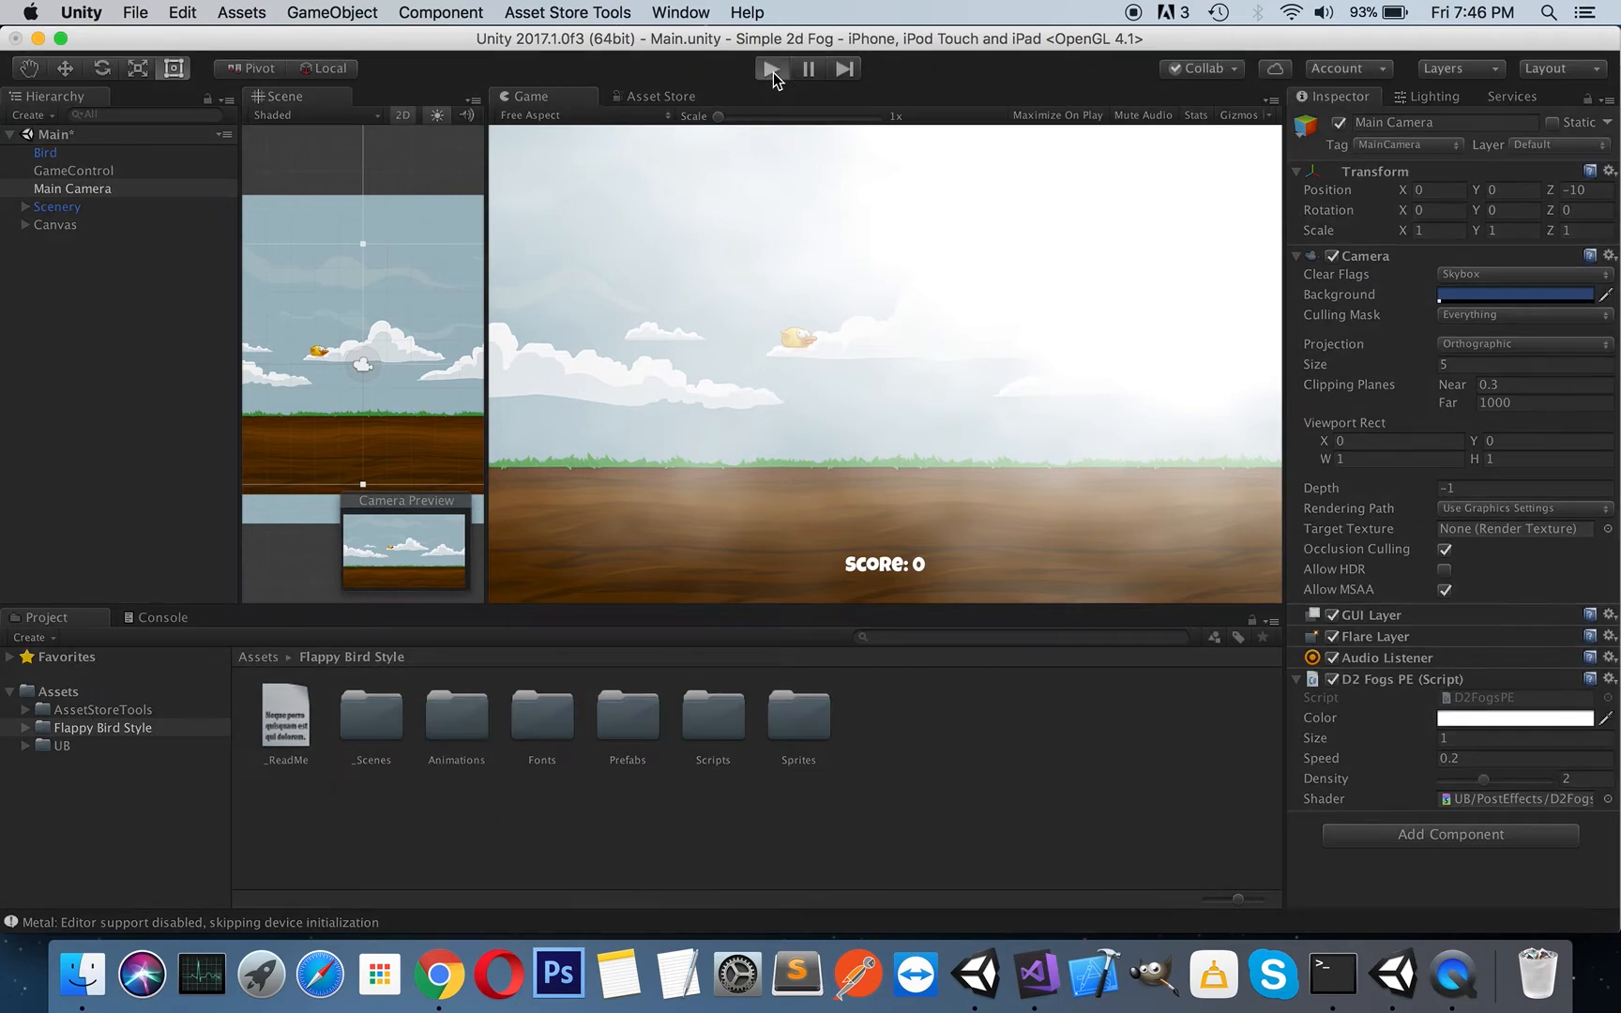
# Play the game under the white fog until the bird crashes to Game Over.
pyautogui.click(771, 68)
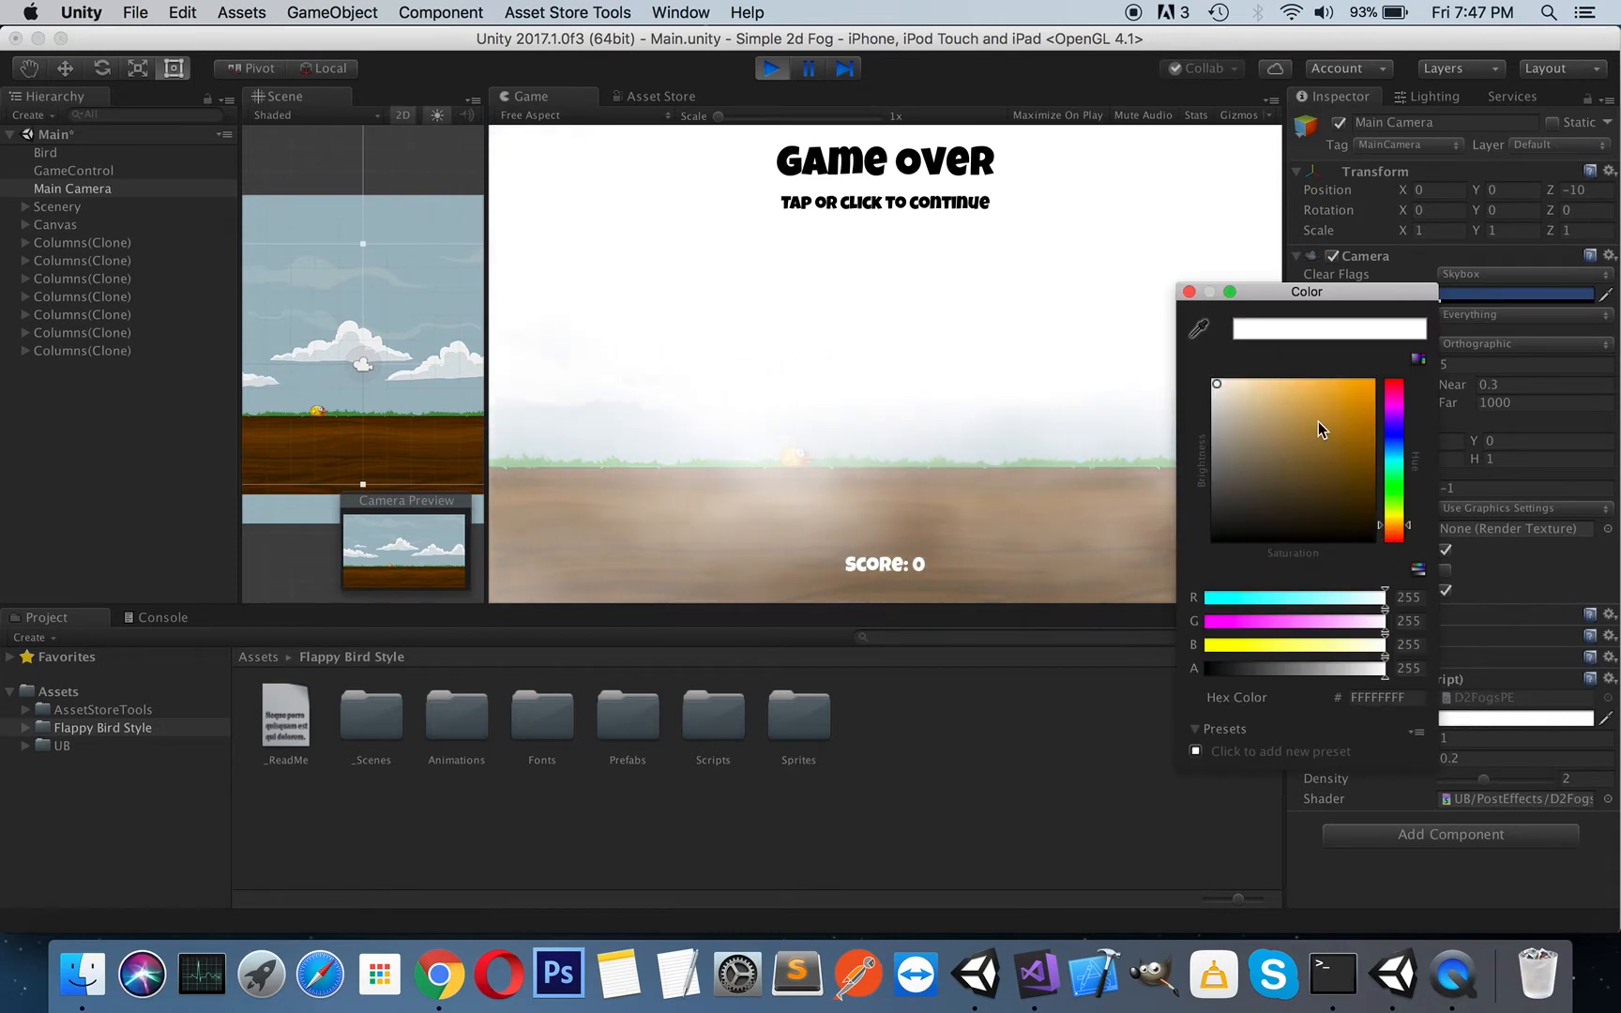
# Change the fog colour from white to muted brown 89744D and close the picker.
pyautogui.click(1306, 414)
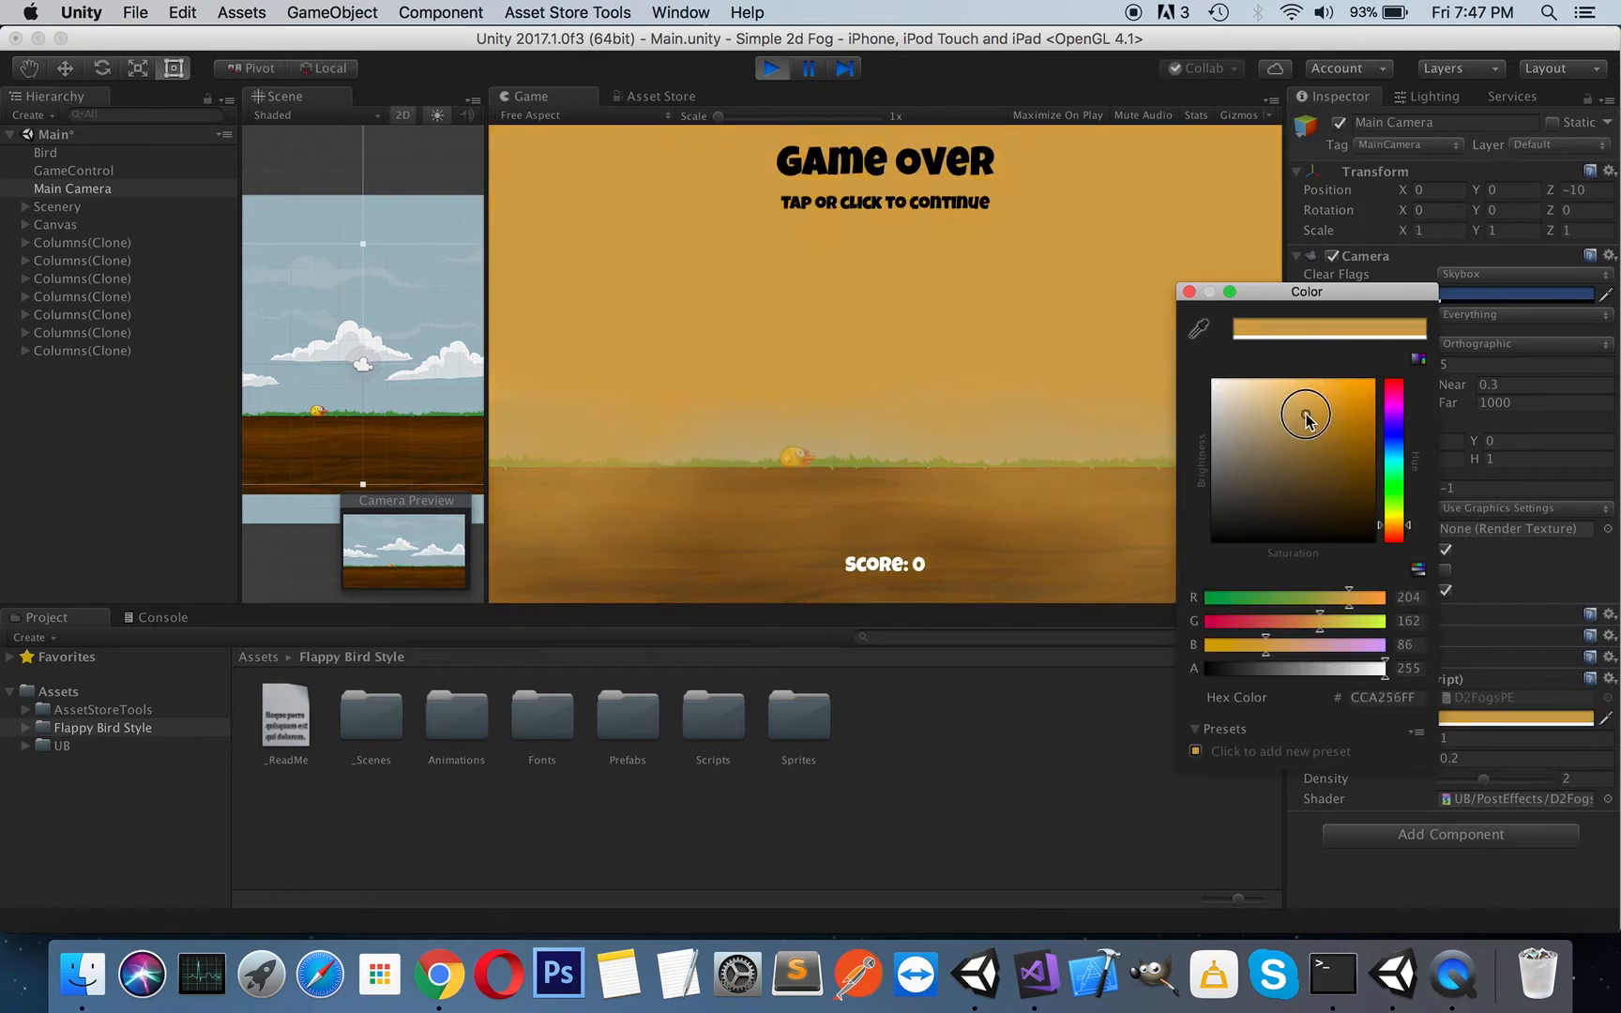
pyautogui.moveTo(1305, 414); pyautogui.dragTo(1290, 435)
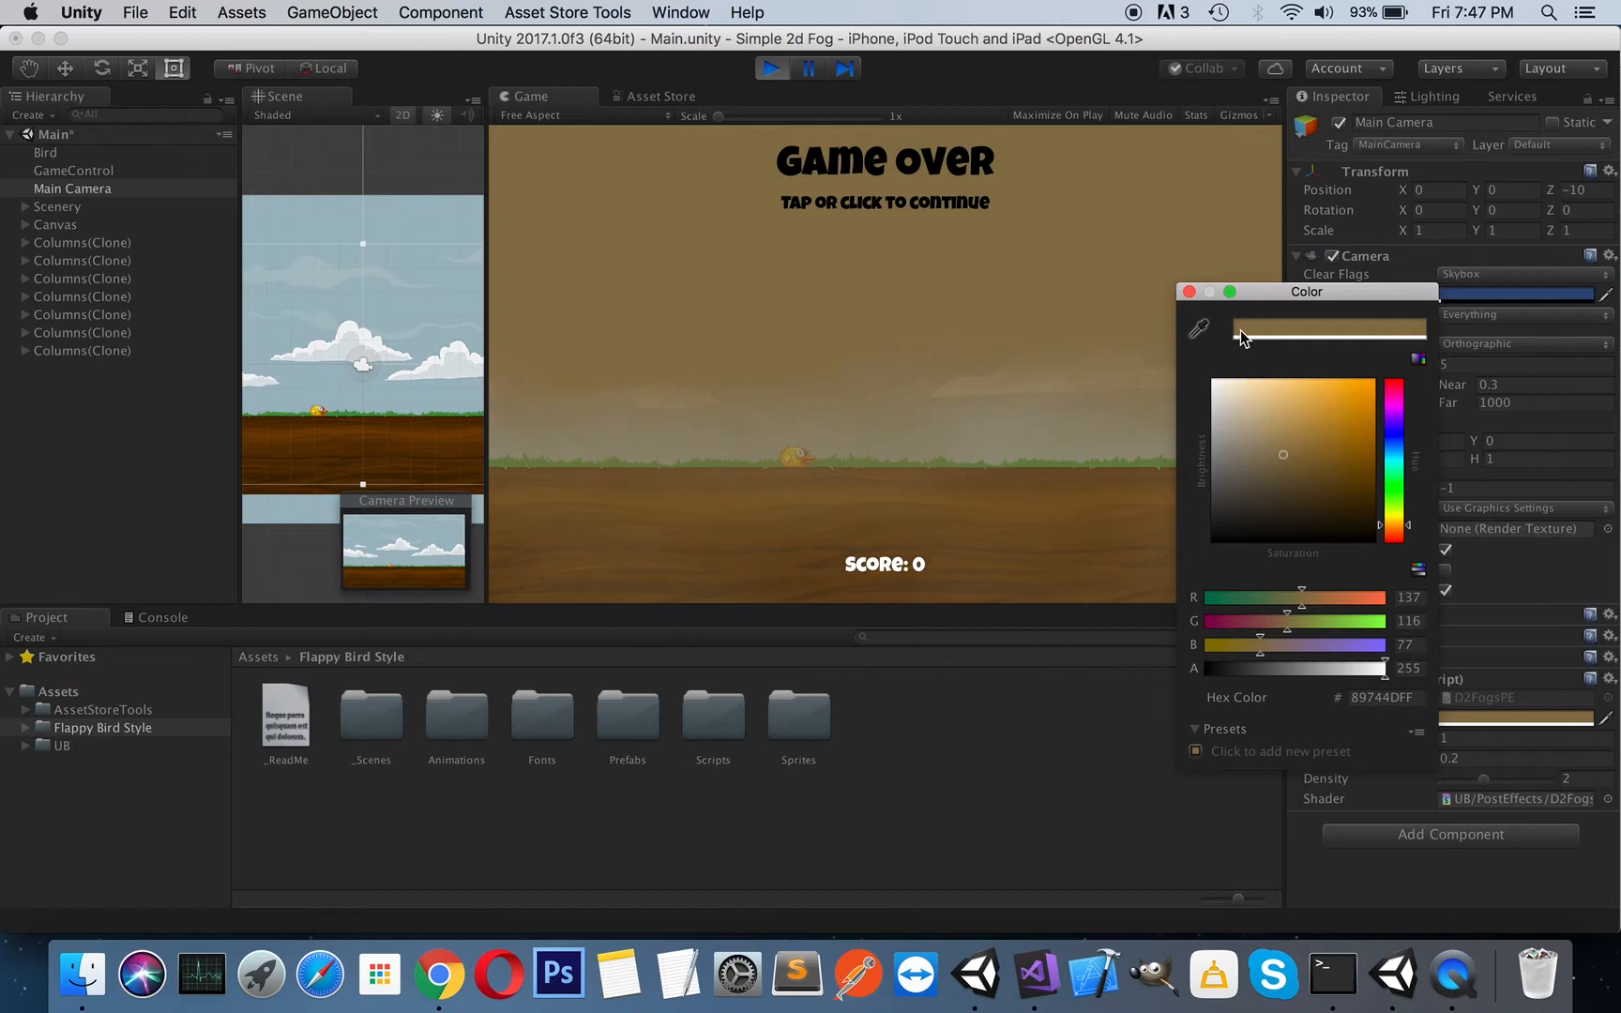
pyautogui.click(1187, 292)
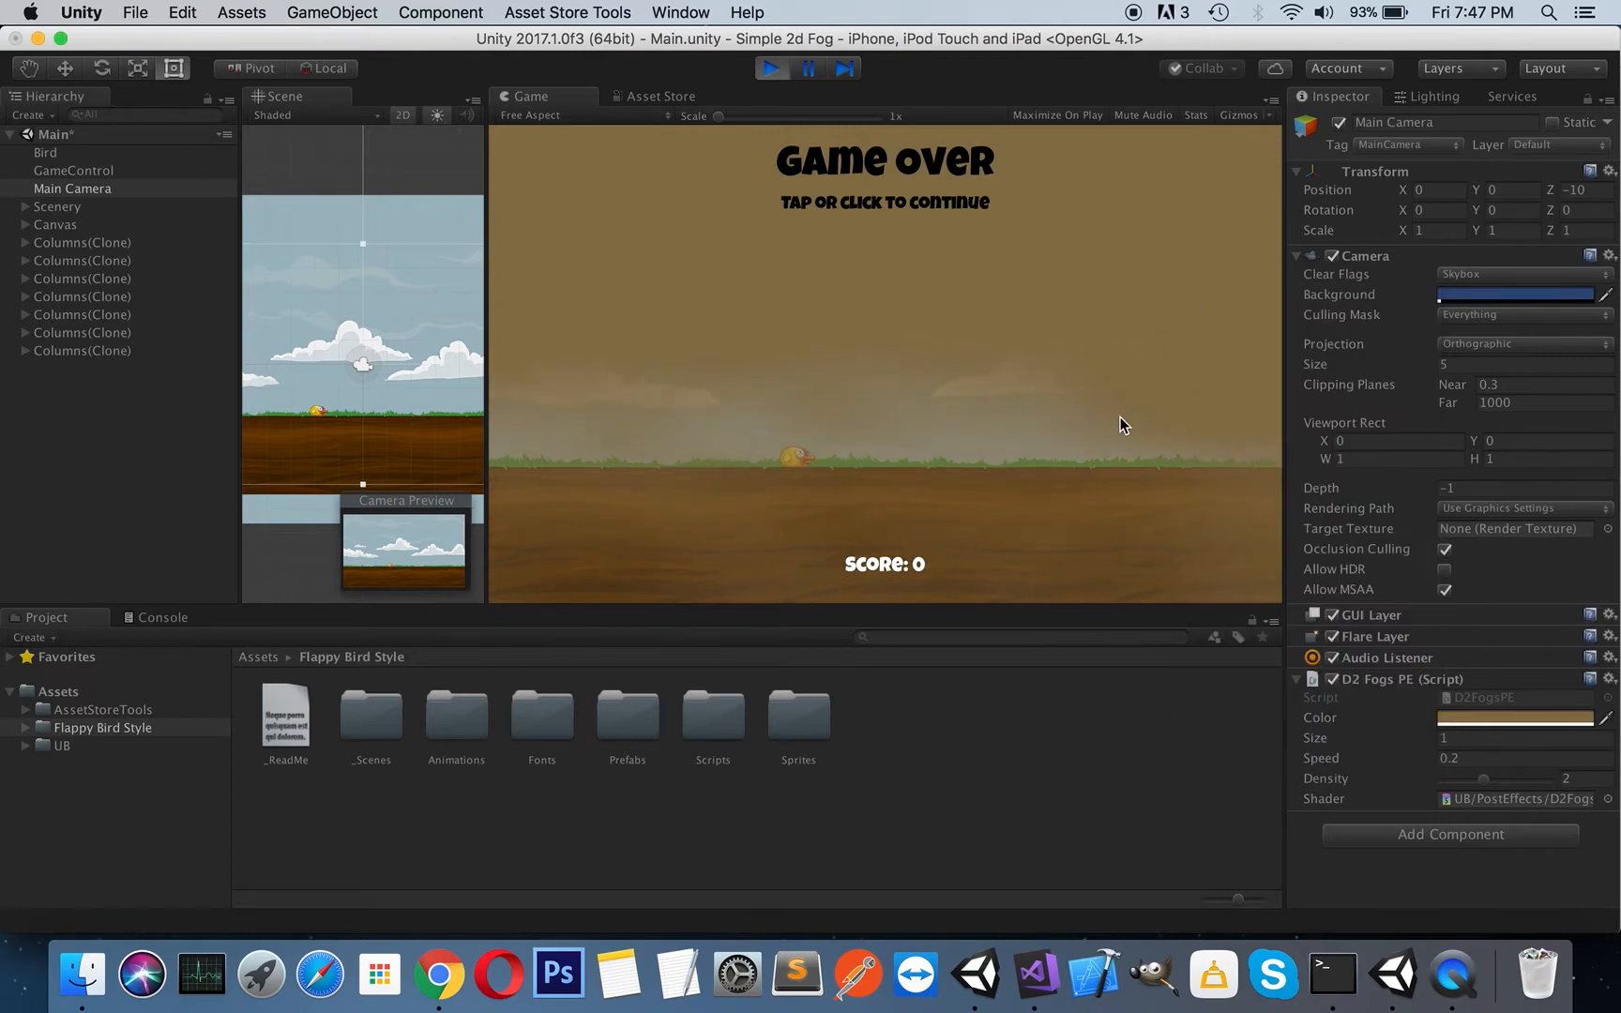
pyautogui.moveTo(972, 432)
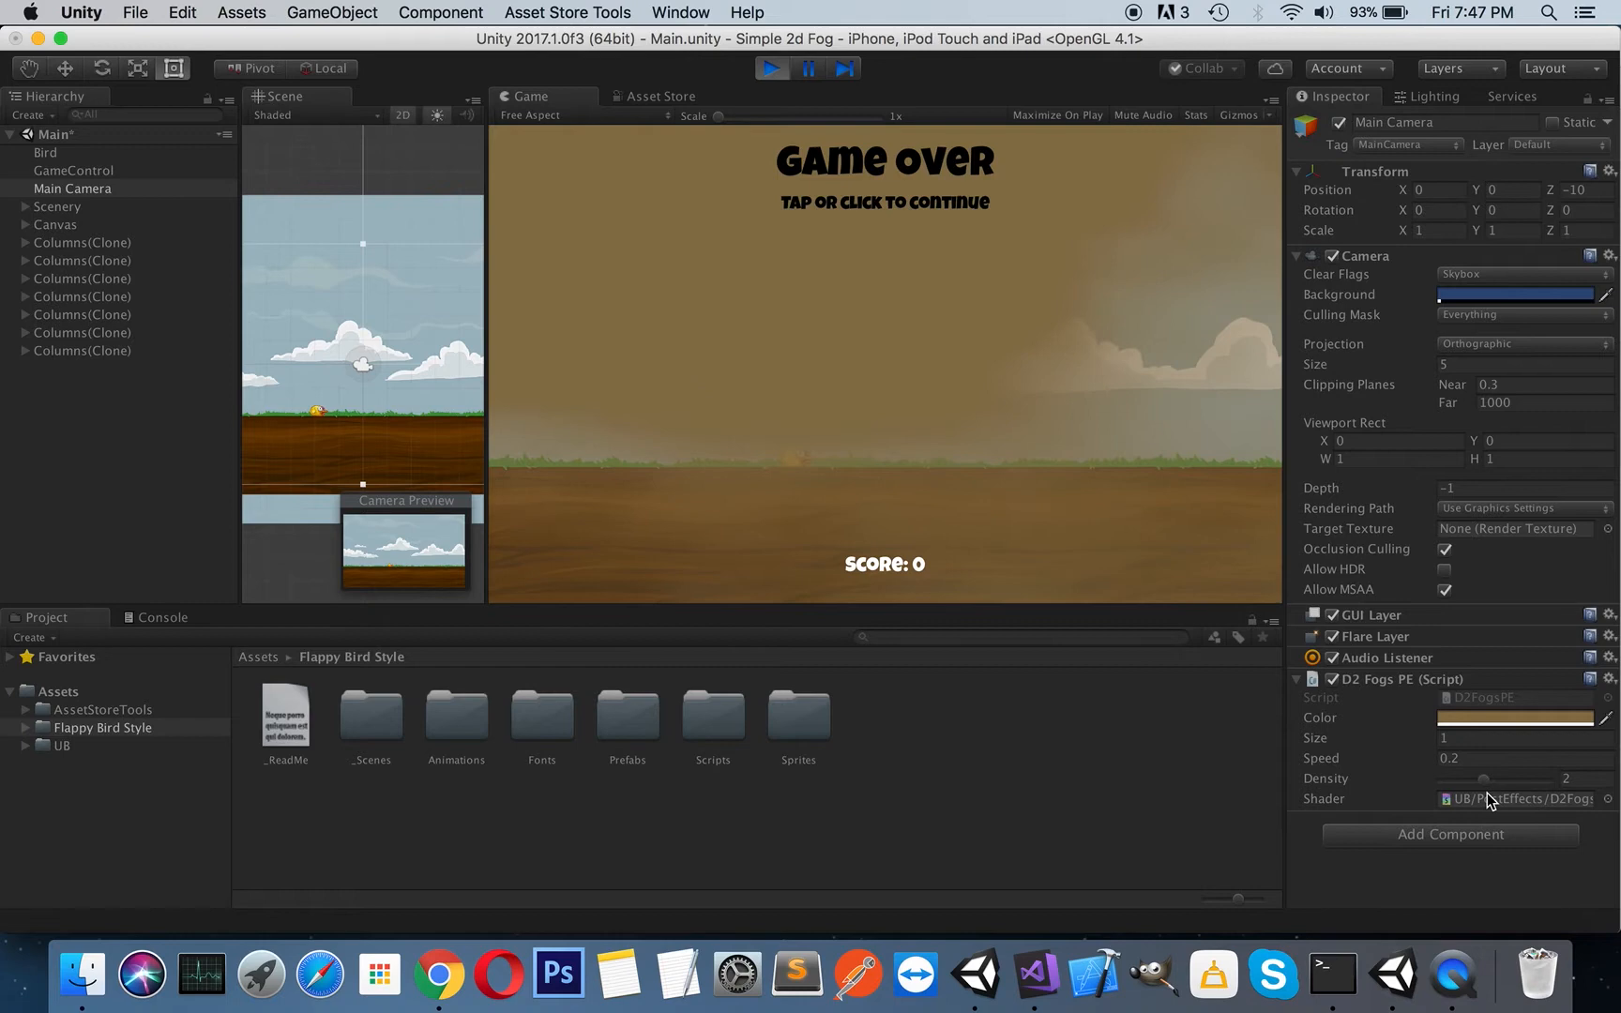
# Scrub the fog density down from about 2.3 to roughly 1.53.
pyautogui.moveTo(1540, 778); pyautogui.dragTo(1469, 783)
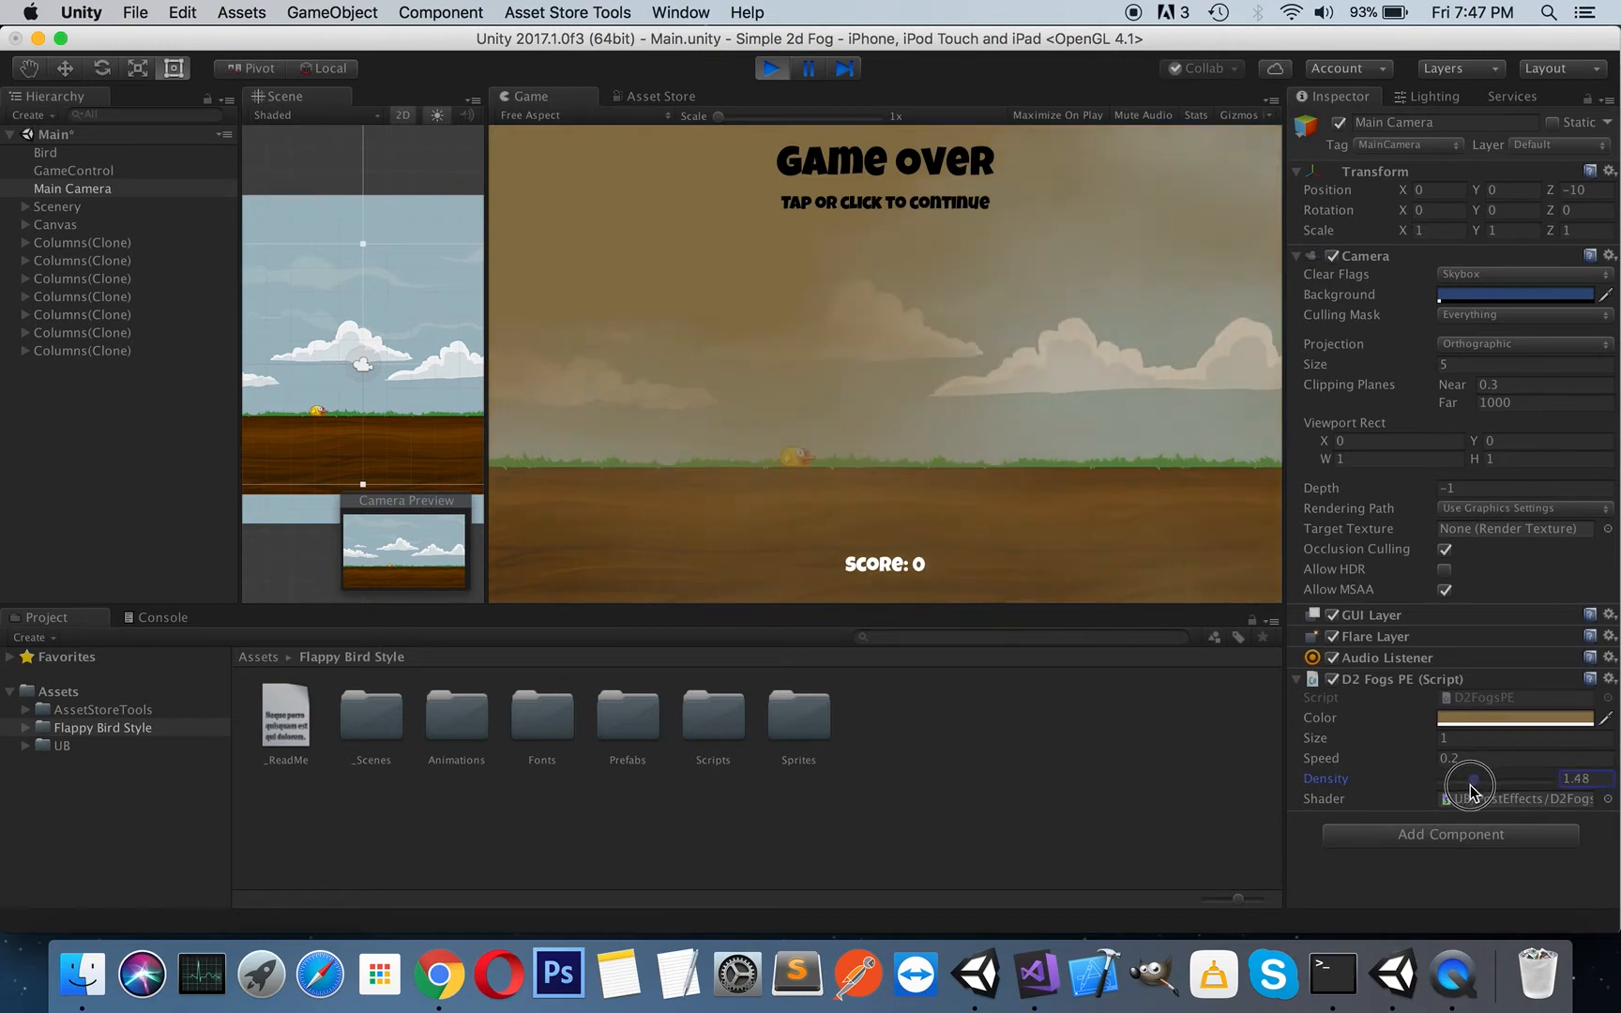
pyautogui.moveTo(1471, 784); pyautogui.dragTo(1461, 787)
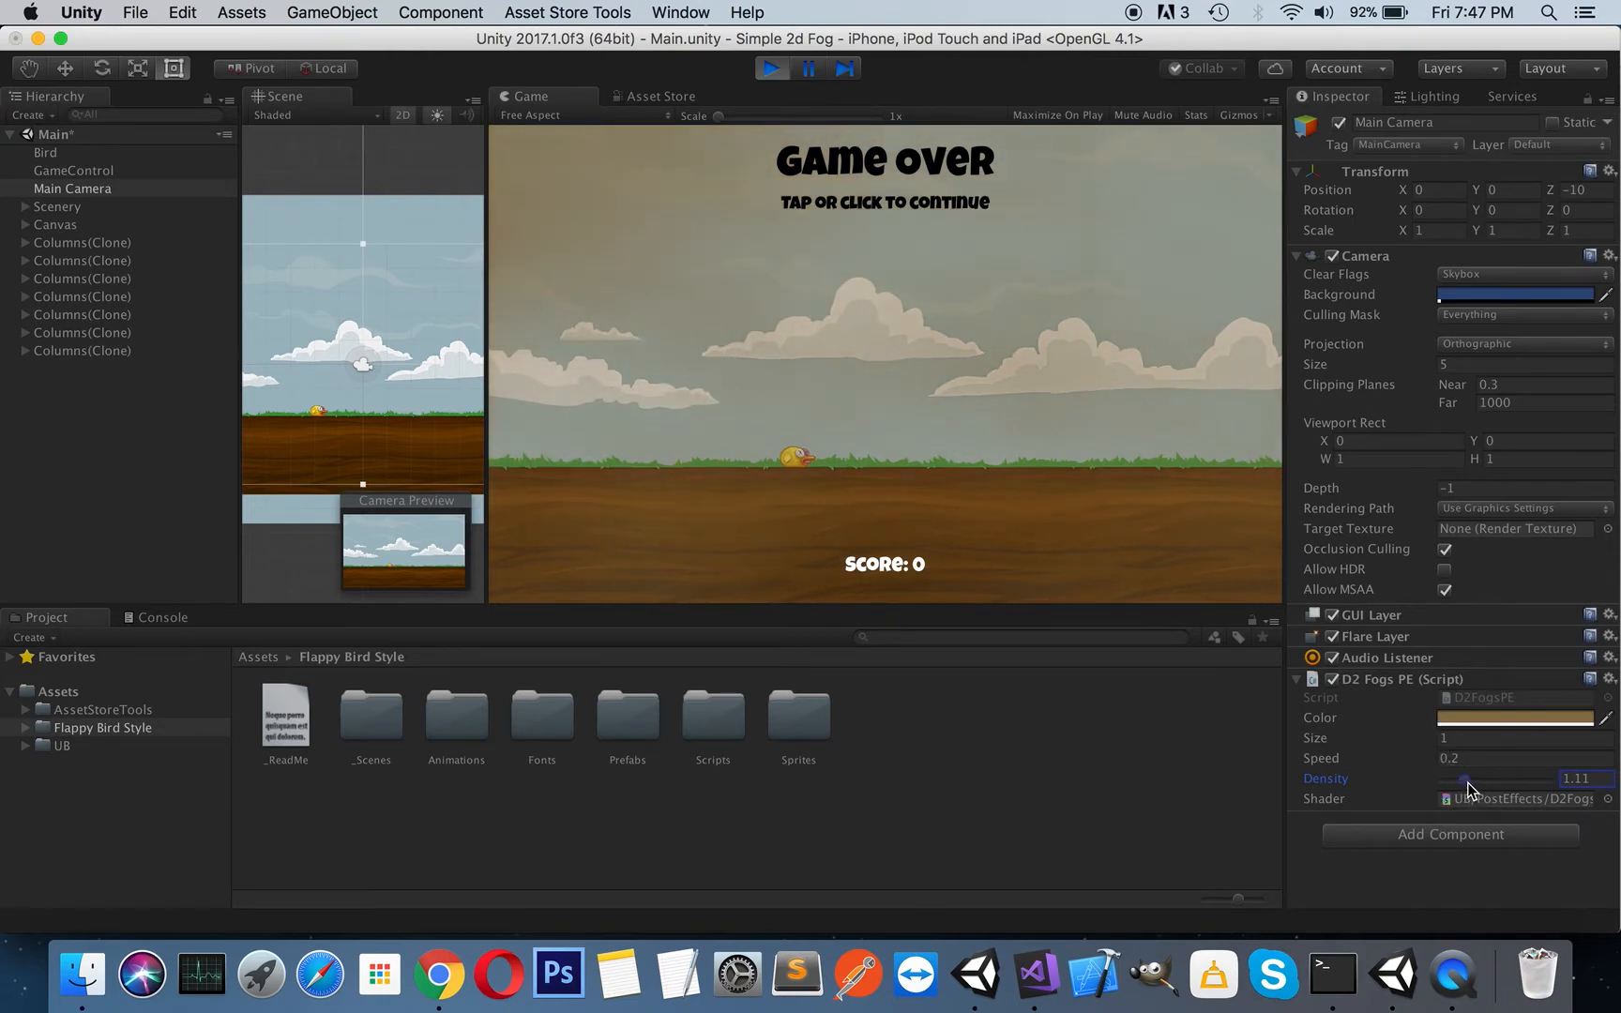
pyautogui.moveTo(1463, 783); pyautogui.dragTo(1495, 782)
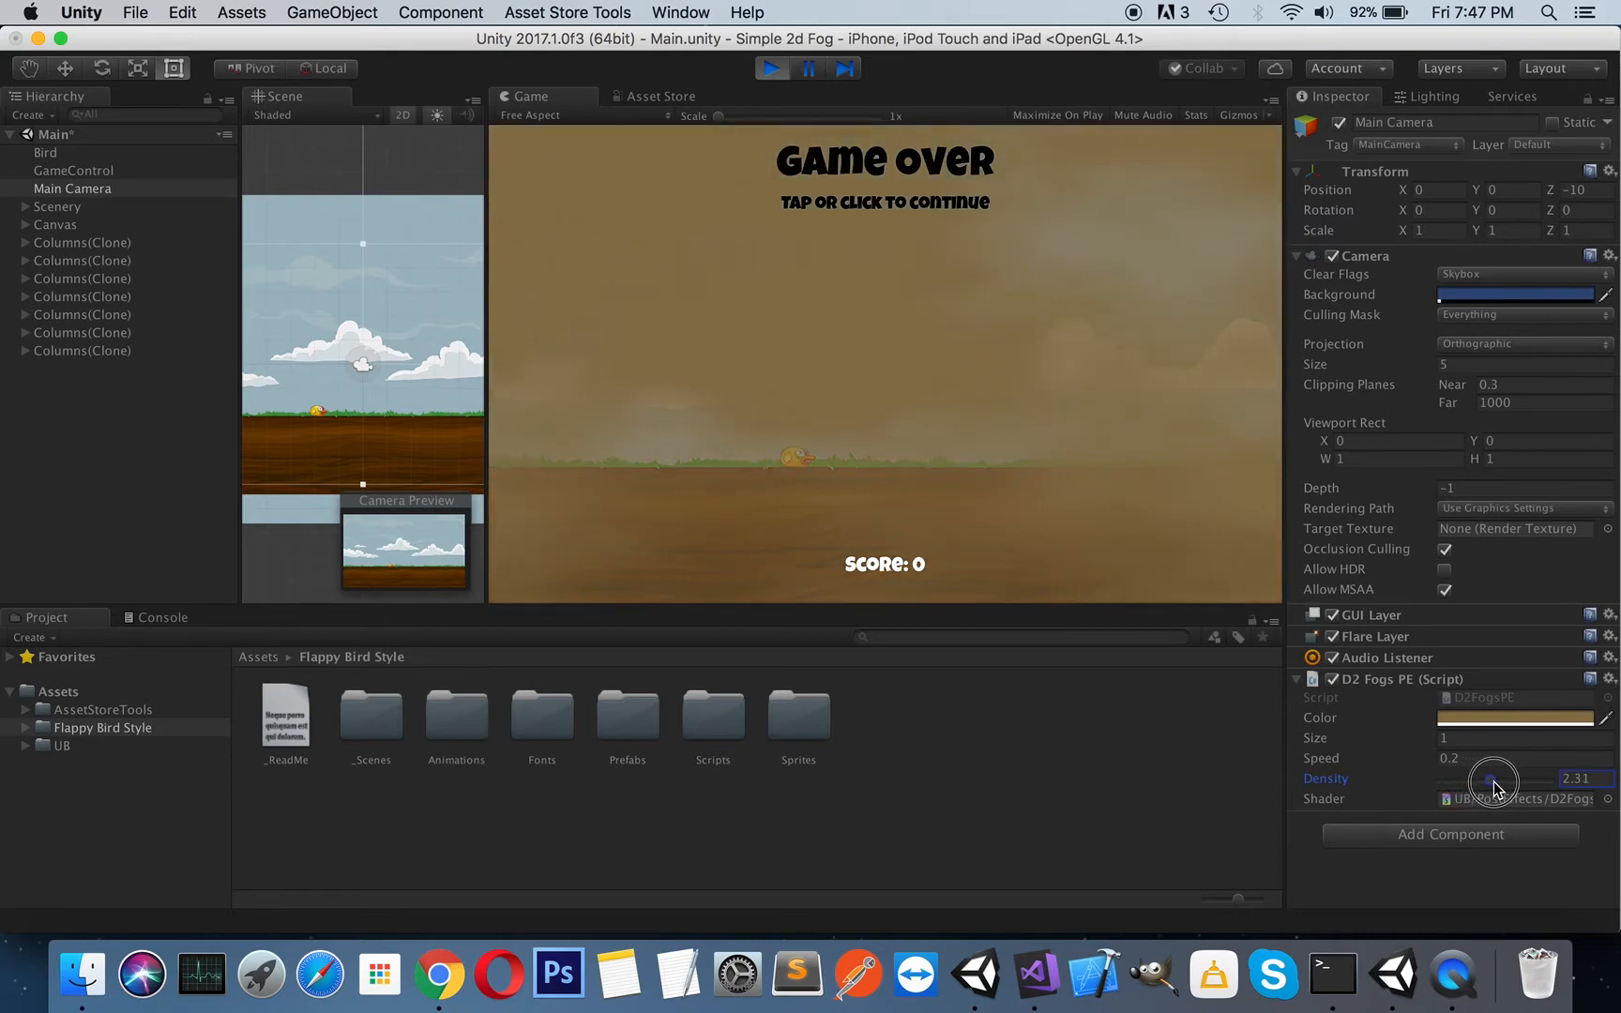
pyautogui.moveTo(1493, 782); pyautogui.dragTo(1489, 783)
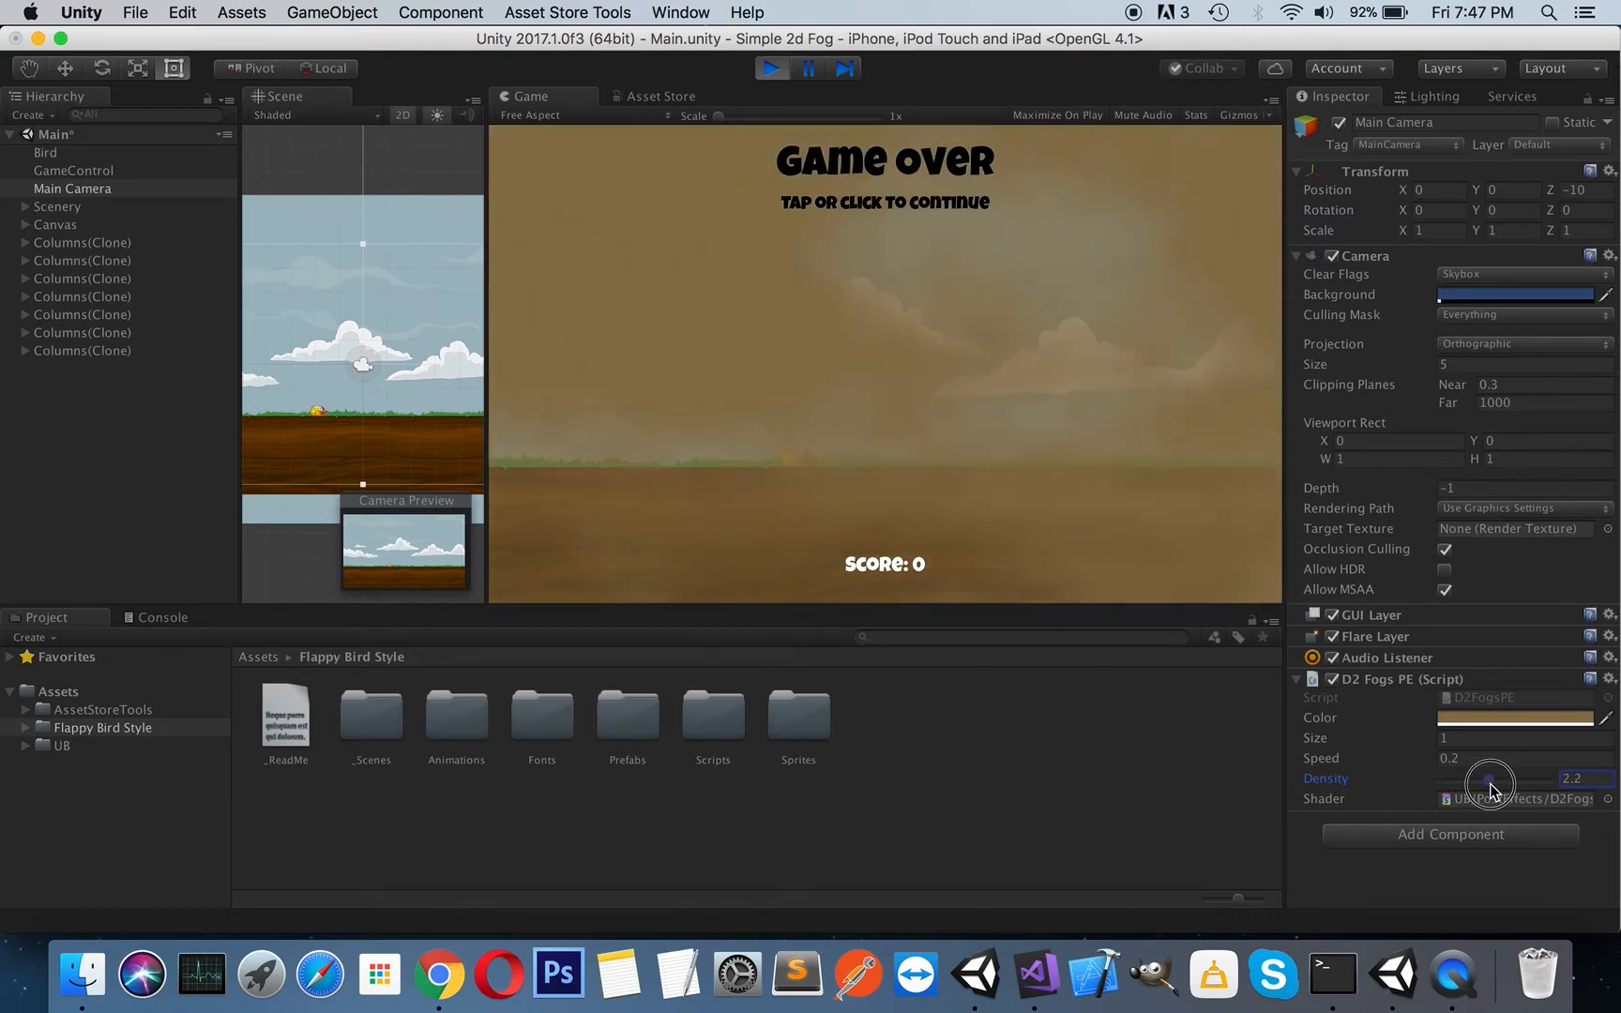
pyautogui.moveTo(1493, 782); pyautogui.dragTo(1485, 786)
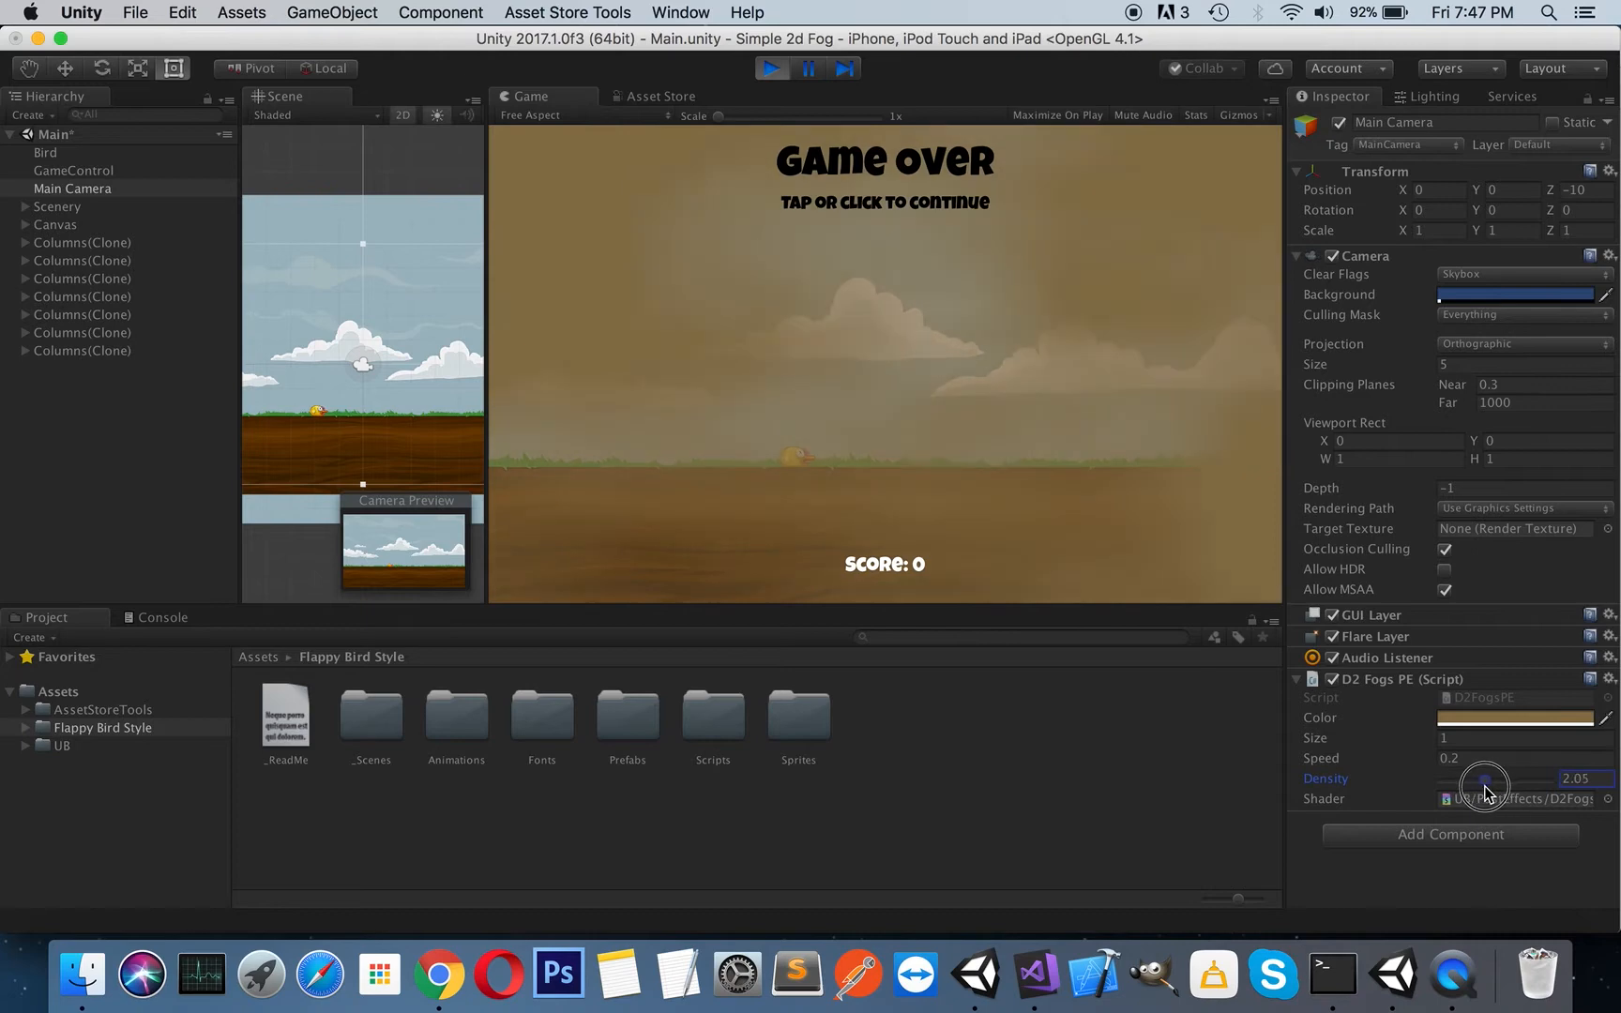
pyautogui.moveTo(1499, 783); pyautogui.dragTo(1478, 783)
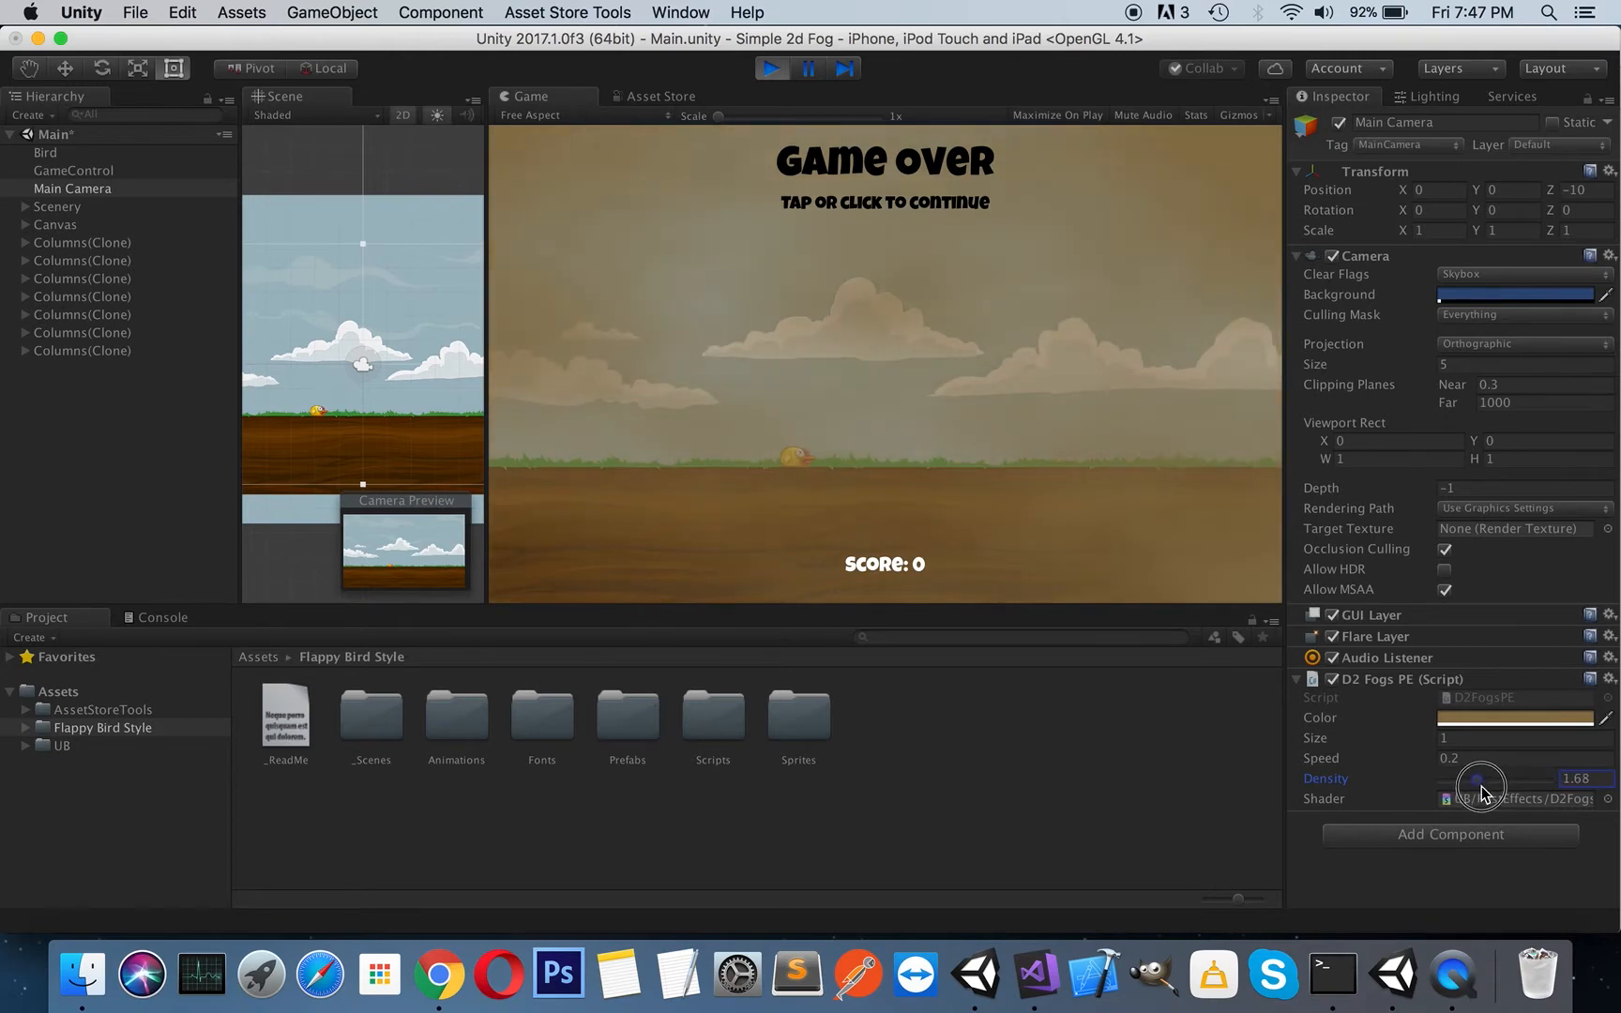
pyautogui.moveTo(1480, 778); pyautogui.dragTo(1472, 779)
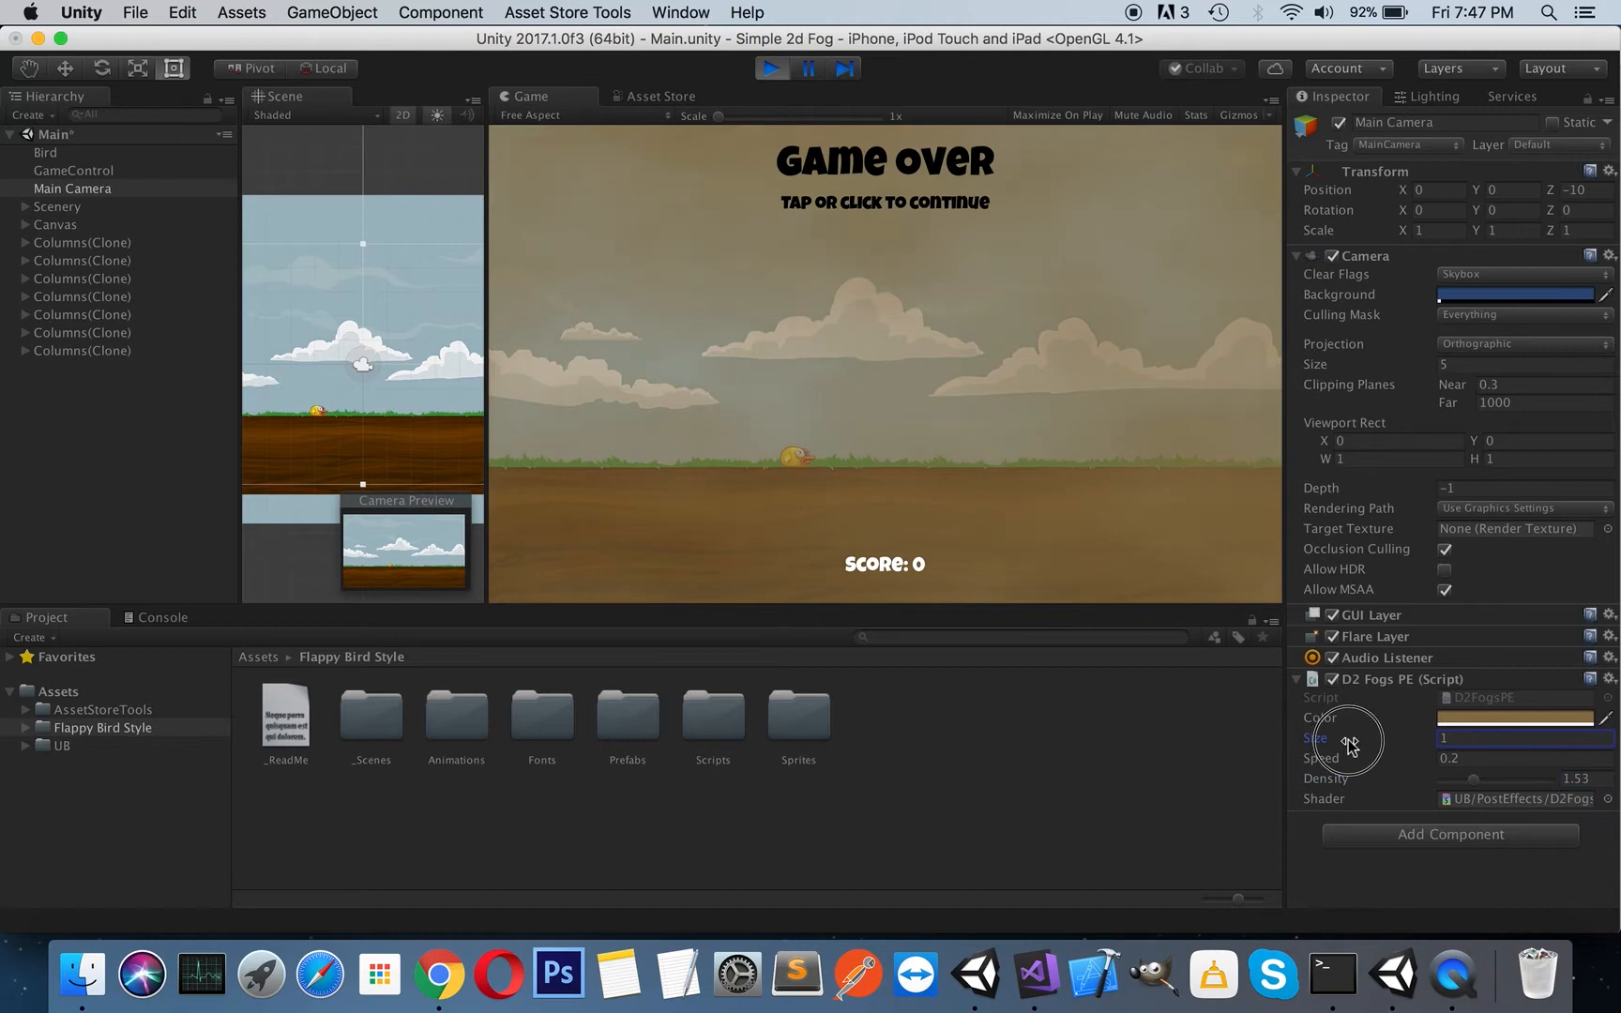
# Try fog sizes up to about 3.6, then bring Size back to about 1.23.
pyautogui.moveTo(1334, 737); pyautogui.dragTo(1395, 737)
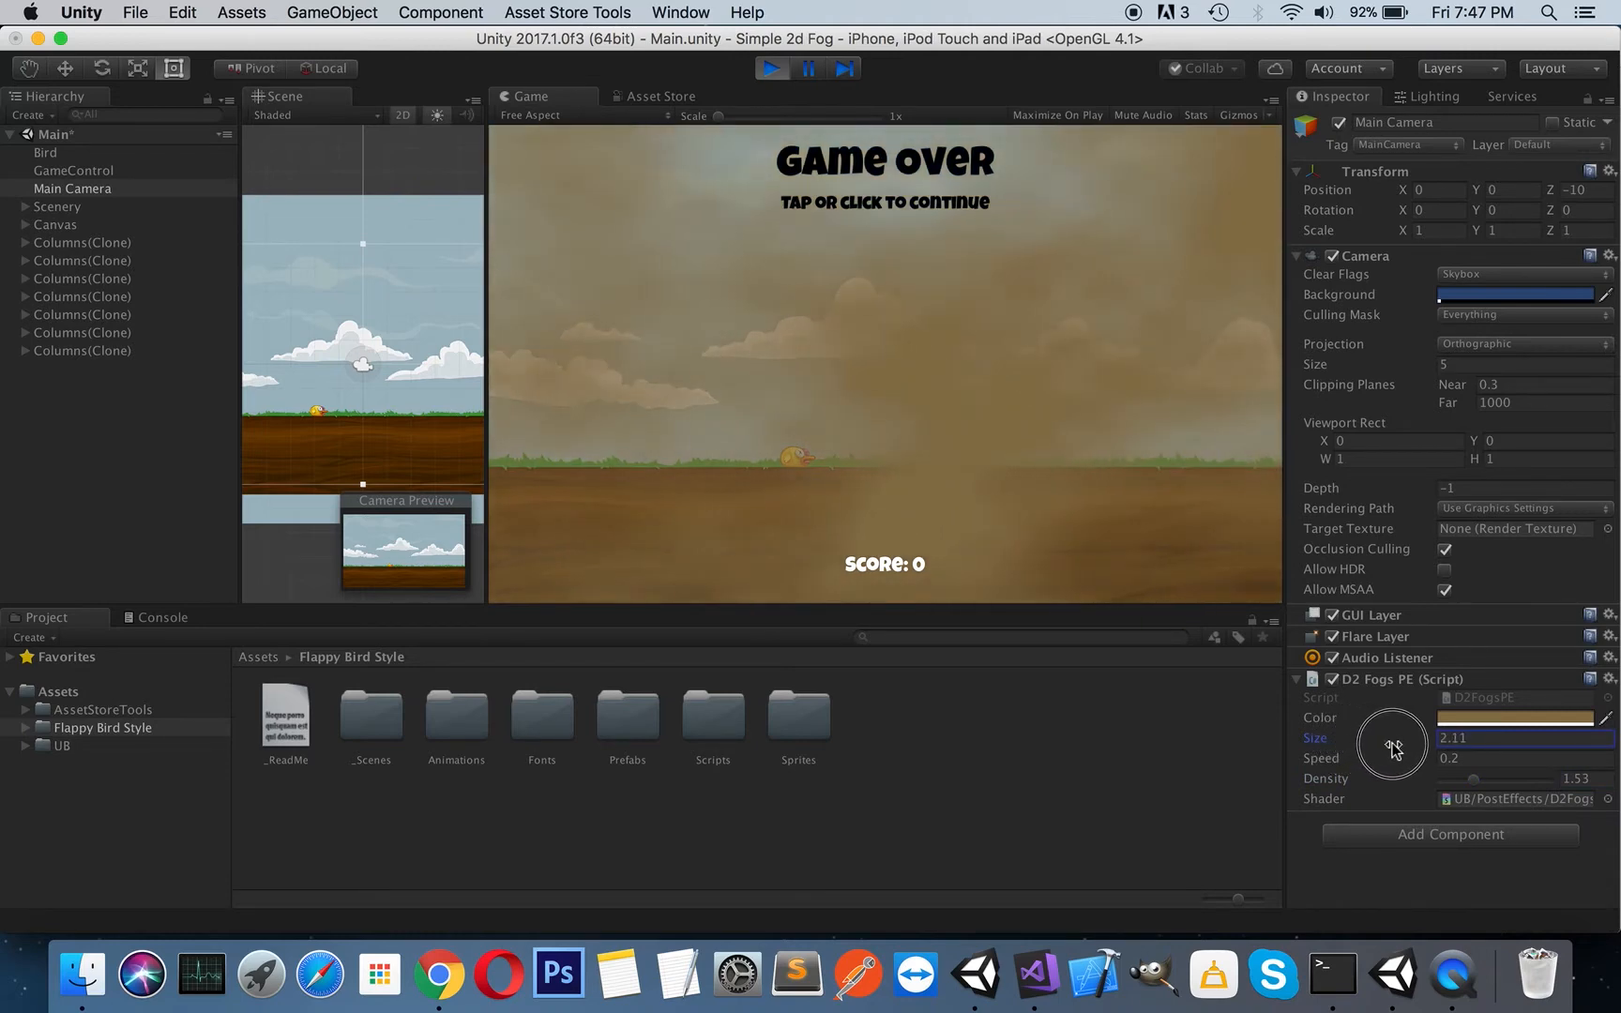
pyautogui.moveTo(1392, 743); pyautogui.dragTo(1410, 747)
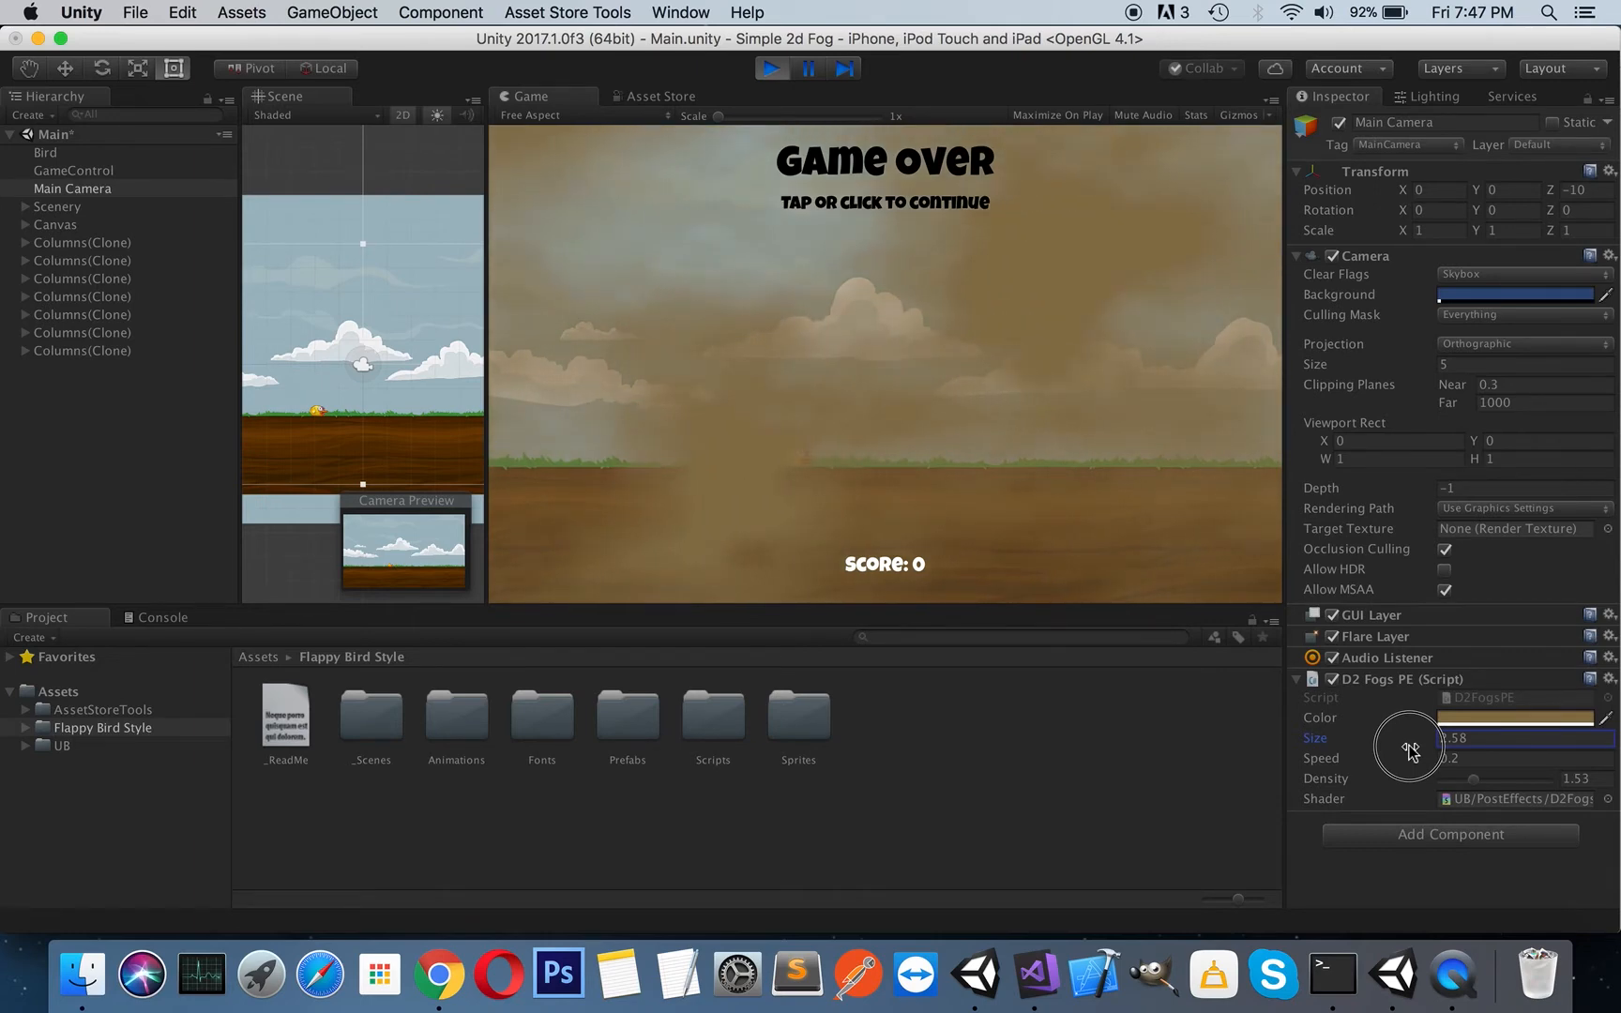
pyautogui.moveTo(1411, 752); pyautogui.dragTo(1451, 745)
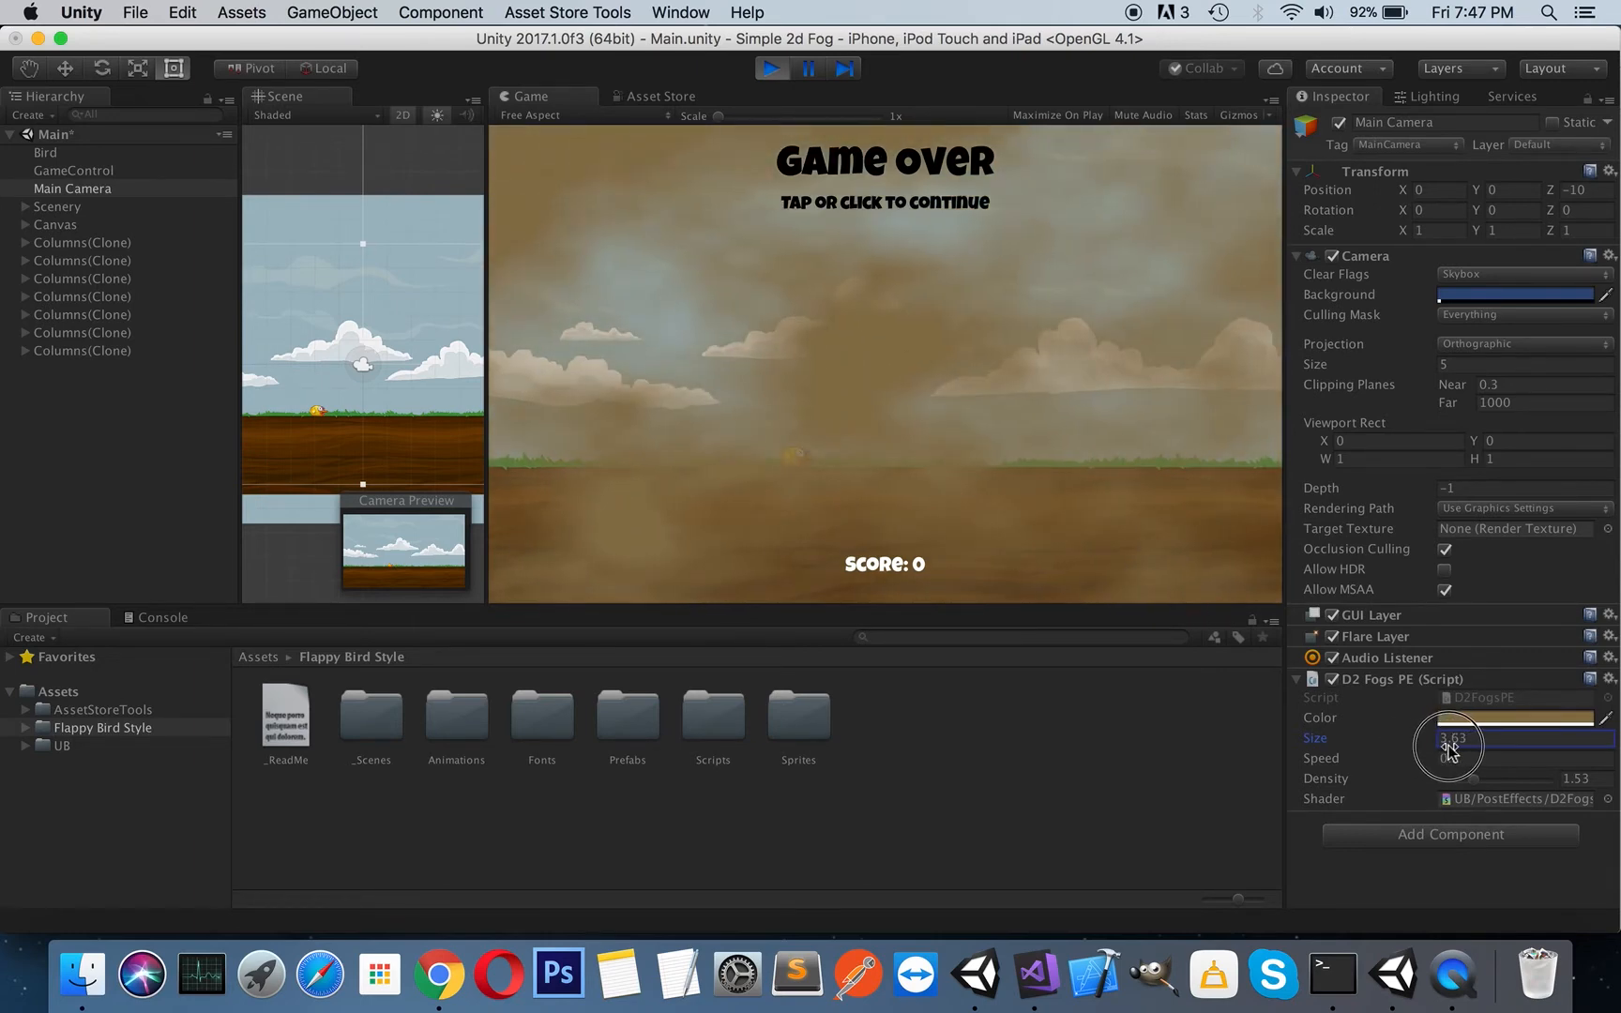
pyautogui.moveTo(1458, 746); pyautogui.dragTo(1437, 747)
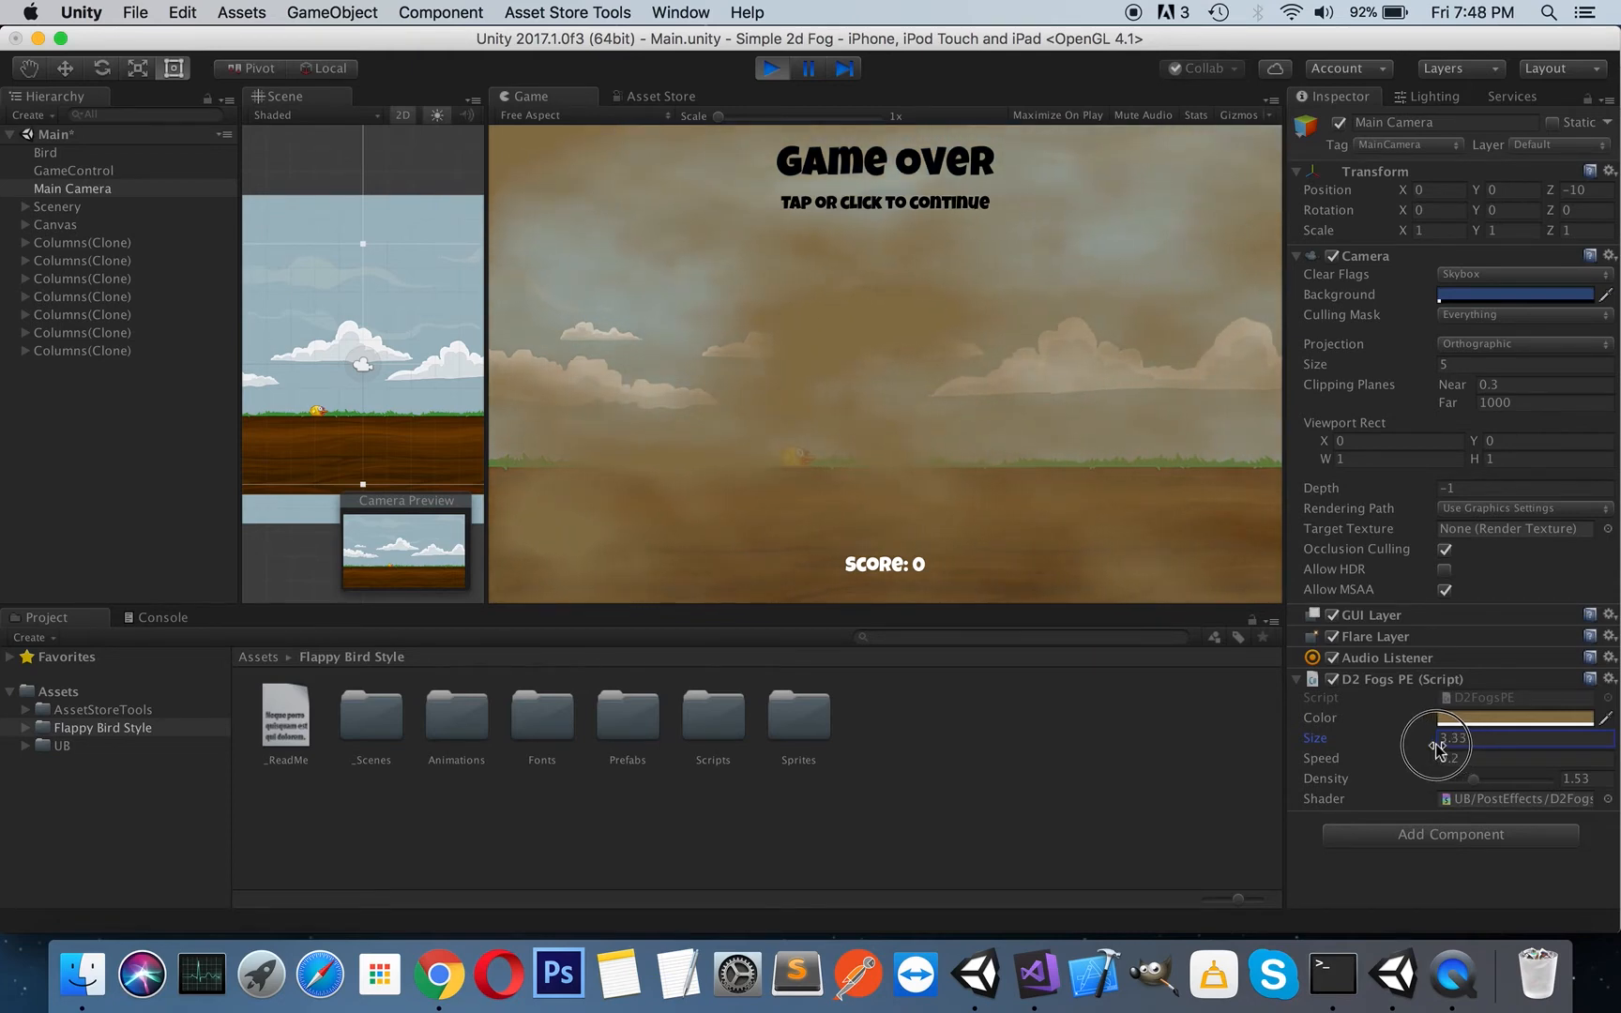
pyautogui.moveTo(1442, 747); pyautogui.dragTo(1416, 747)
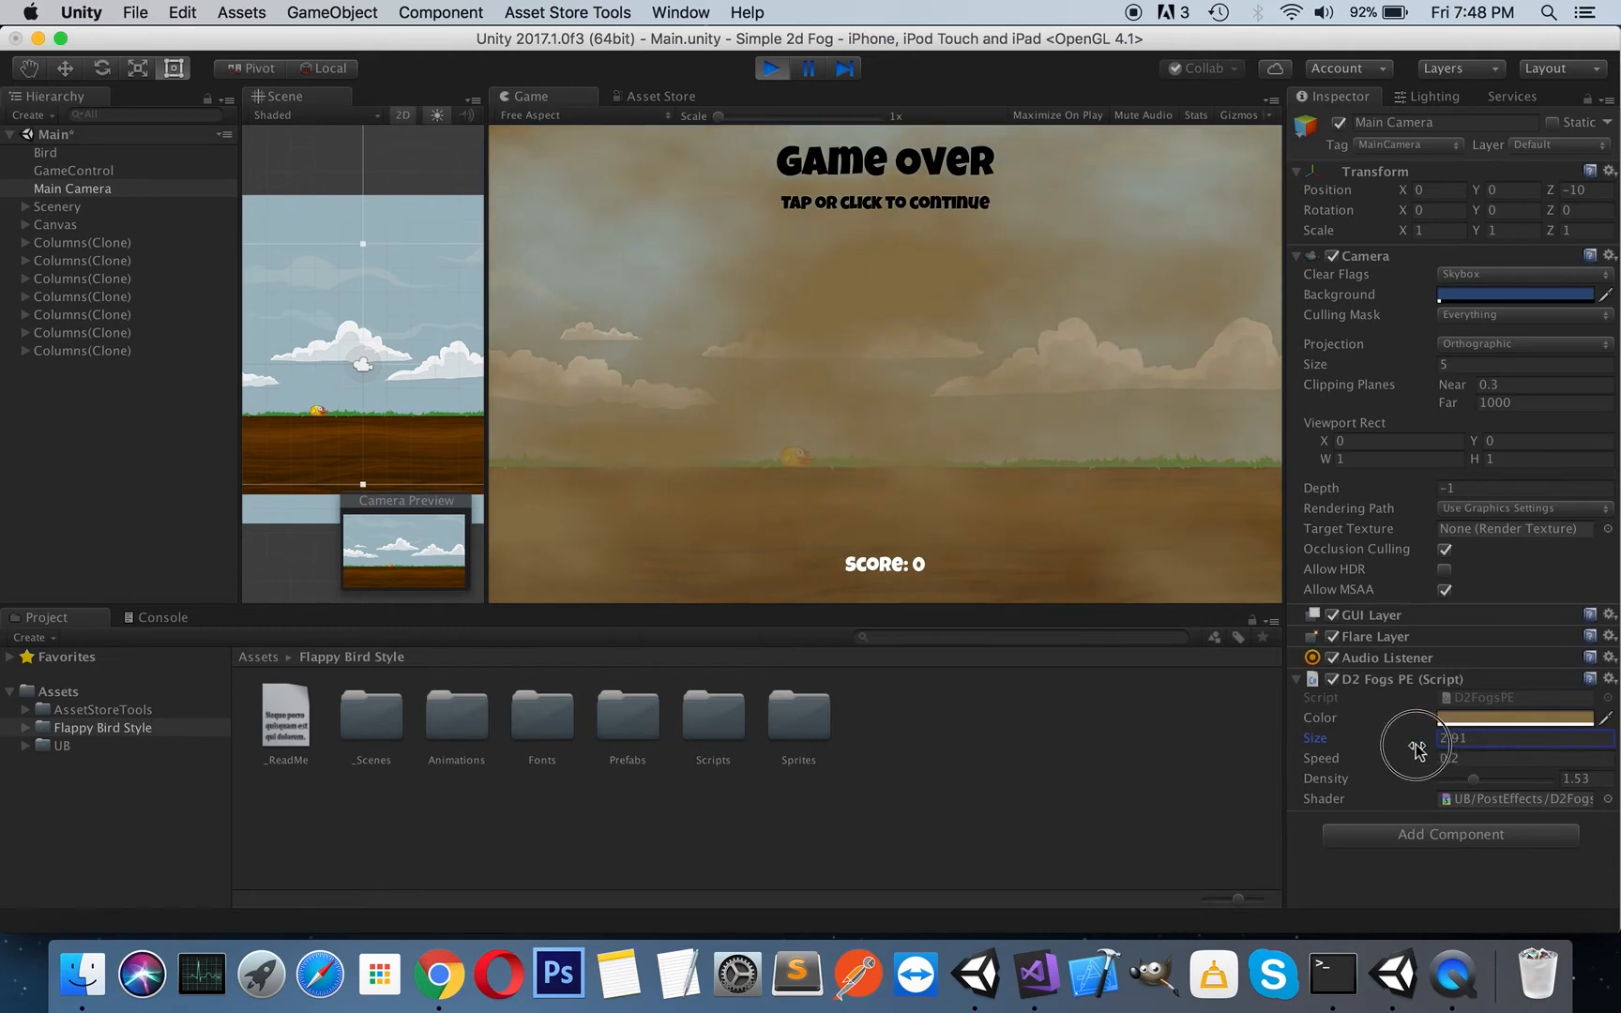
pyautogui.moveTo(1447, 747); pyautogui.dragTo(1396, 748)
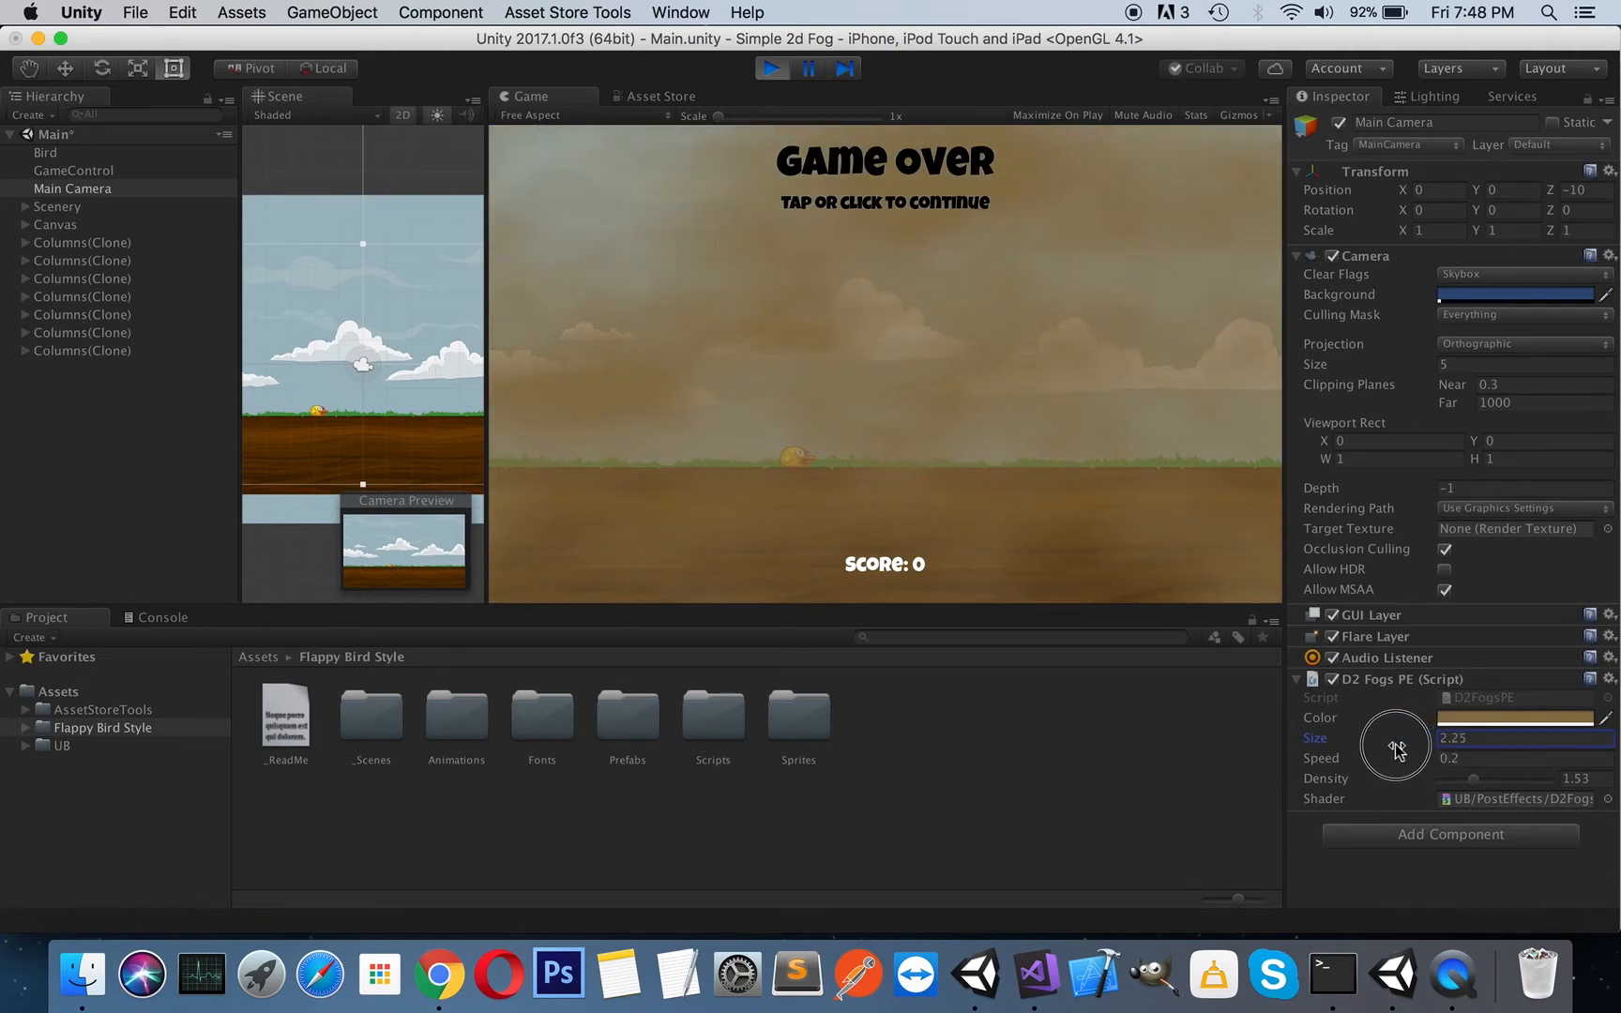
pyautogui.moveTo(1395, 748); pyautogui.dragTo(1383, 747)
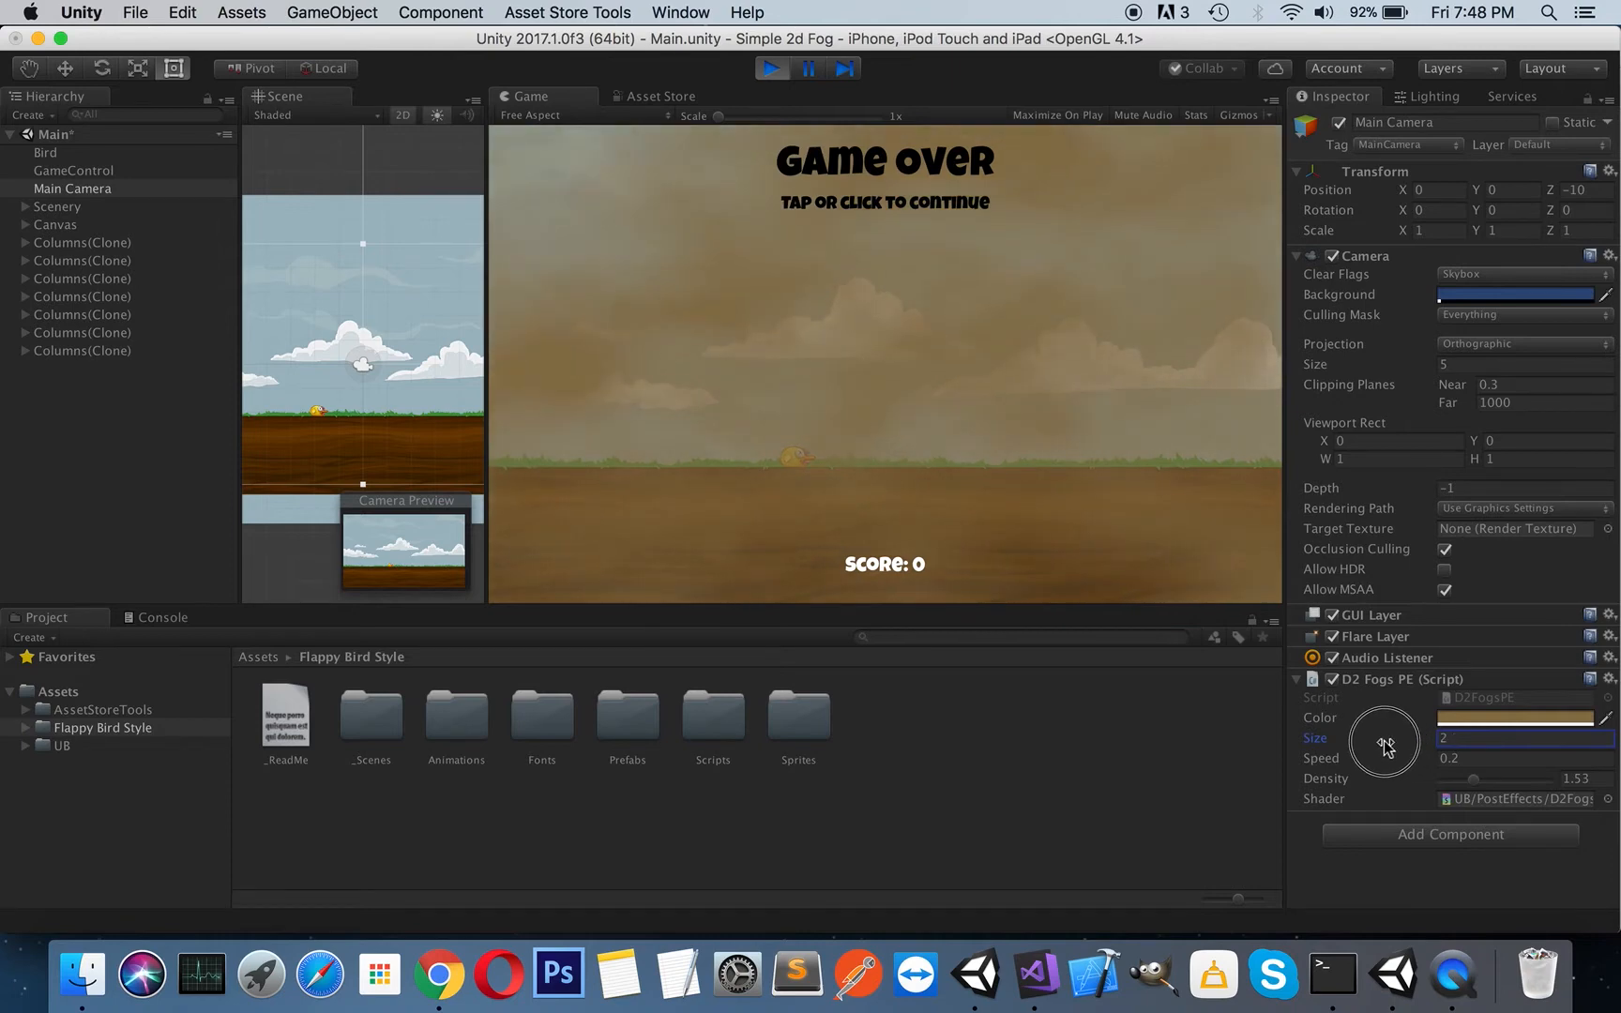
pyautogui.moveTo(1384, 738); pyautogui.dragTo(1338, 738)
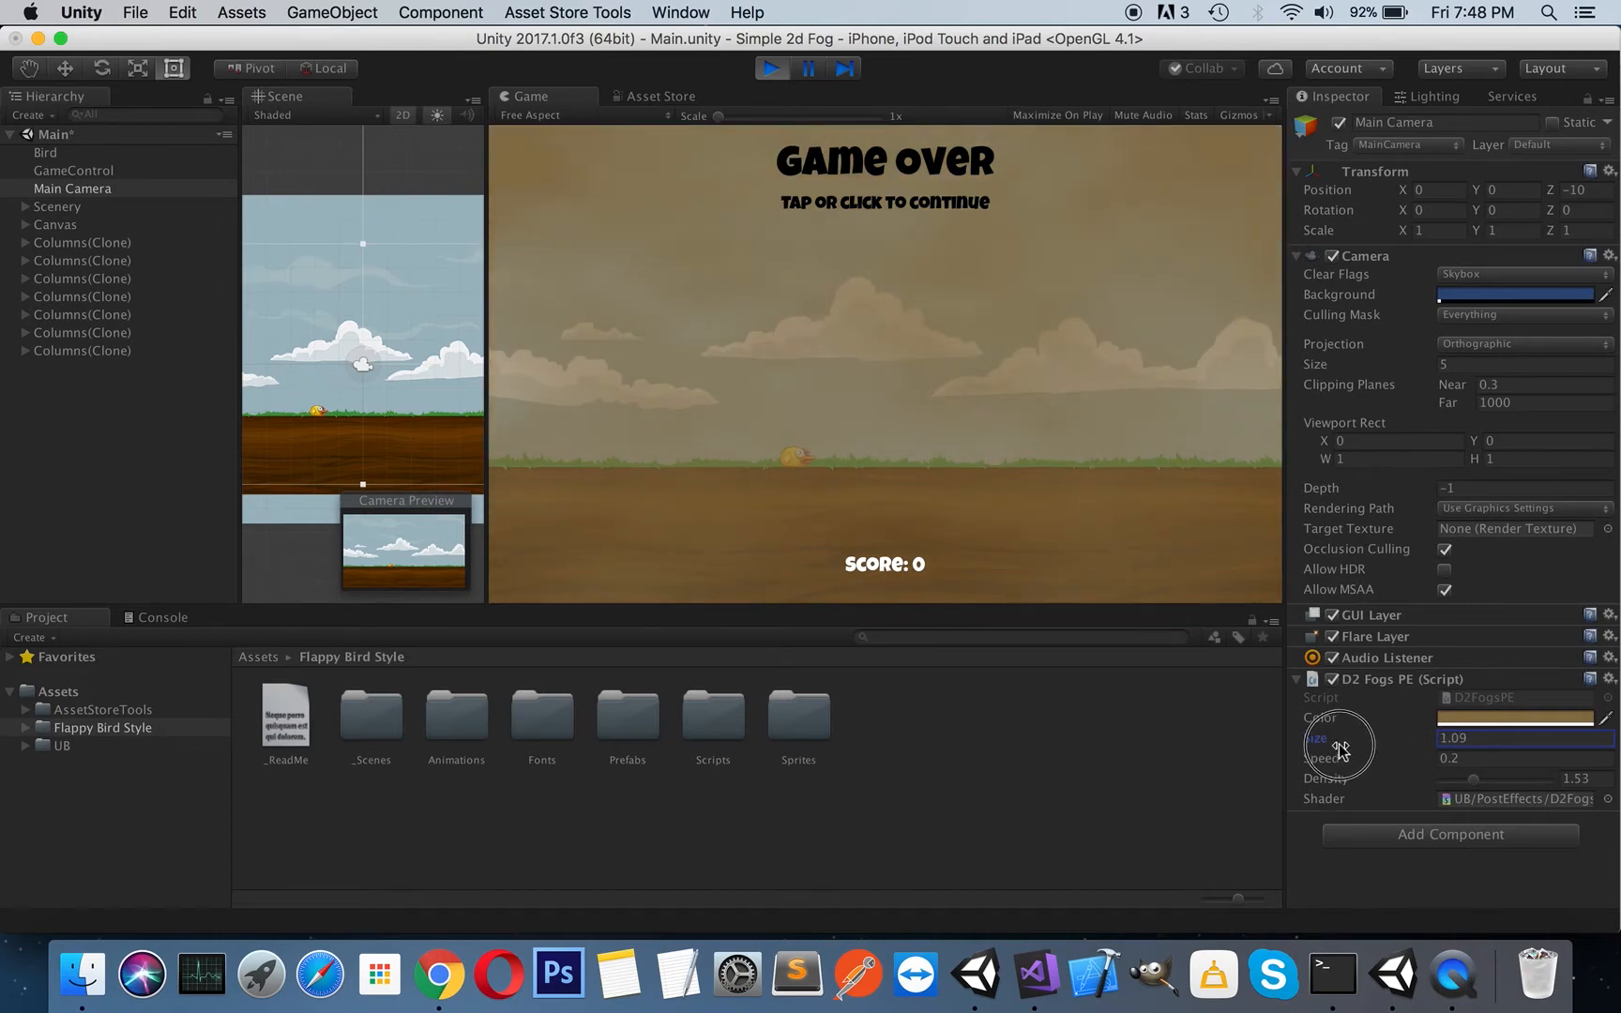
pyautogui.moveTo(1338, 737); pyautogui.dragTo(1354, 754)
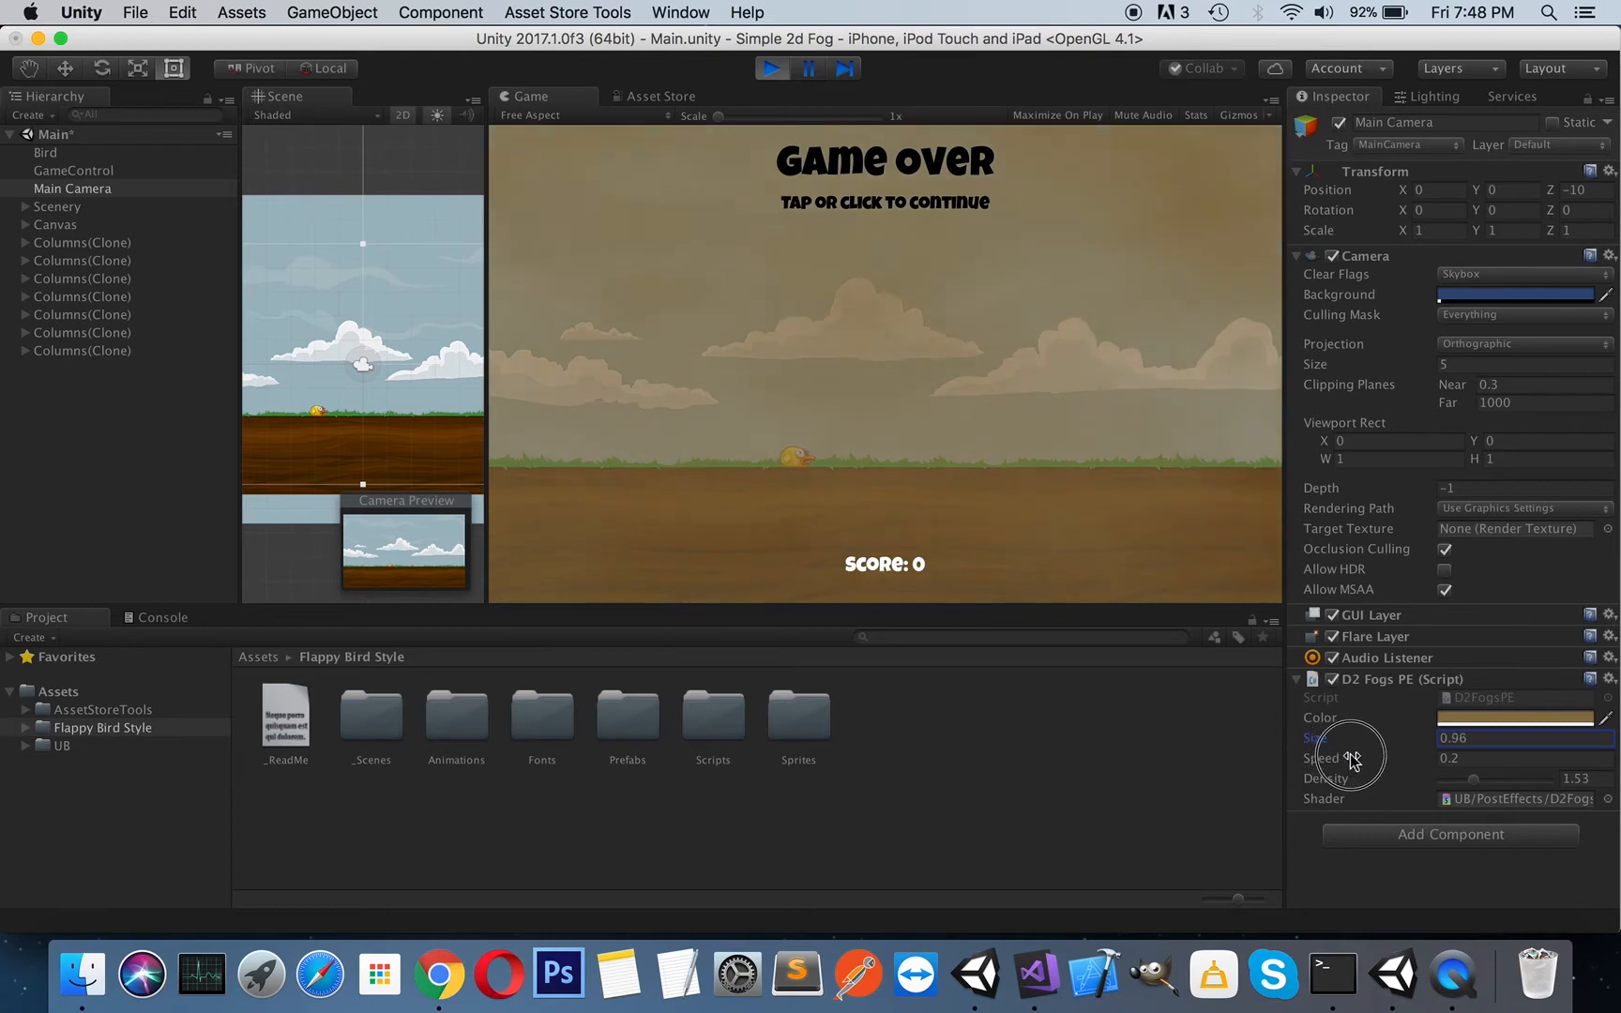
pyautogui.moveTo(1354, 737); pyautogui.dragTo(1375, 737)
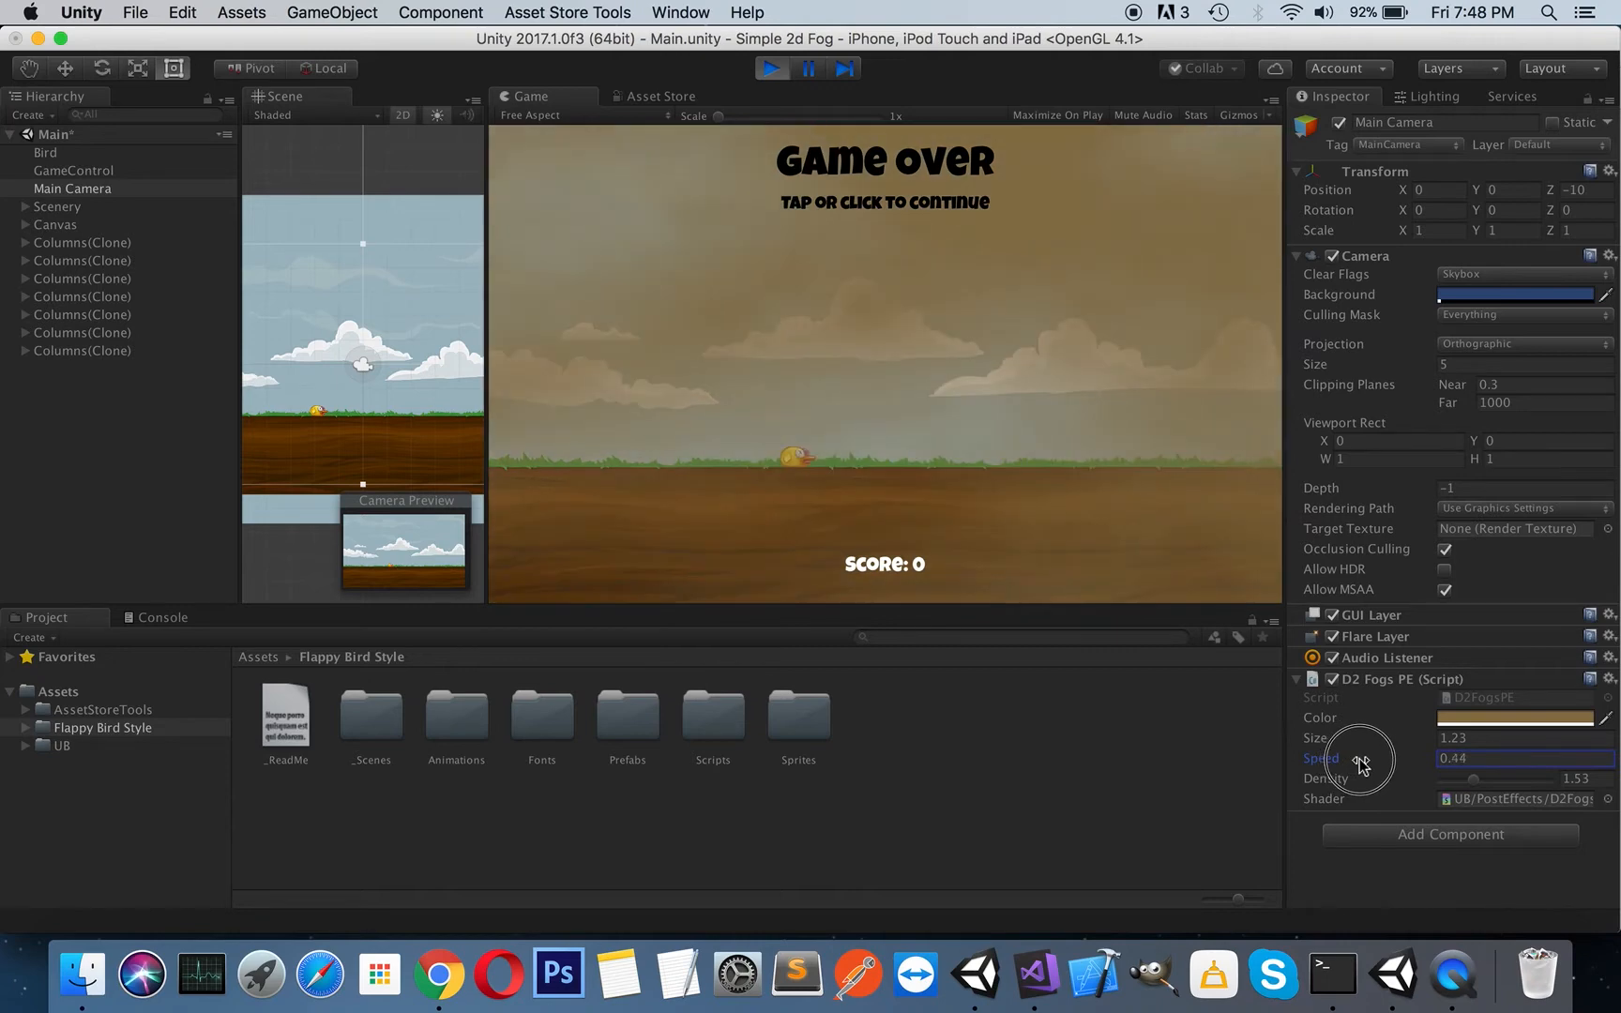
# Scrub fog Speed from 0.2 up to 0.44, then down to a negative value.
pyautogui.moveTo(1375, 758); pyautogui.dragTo(1400, 758)
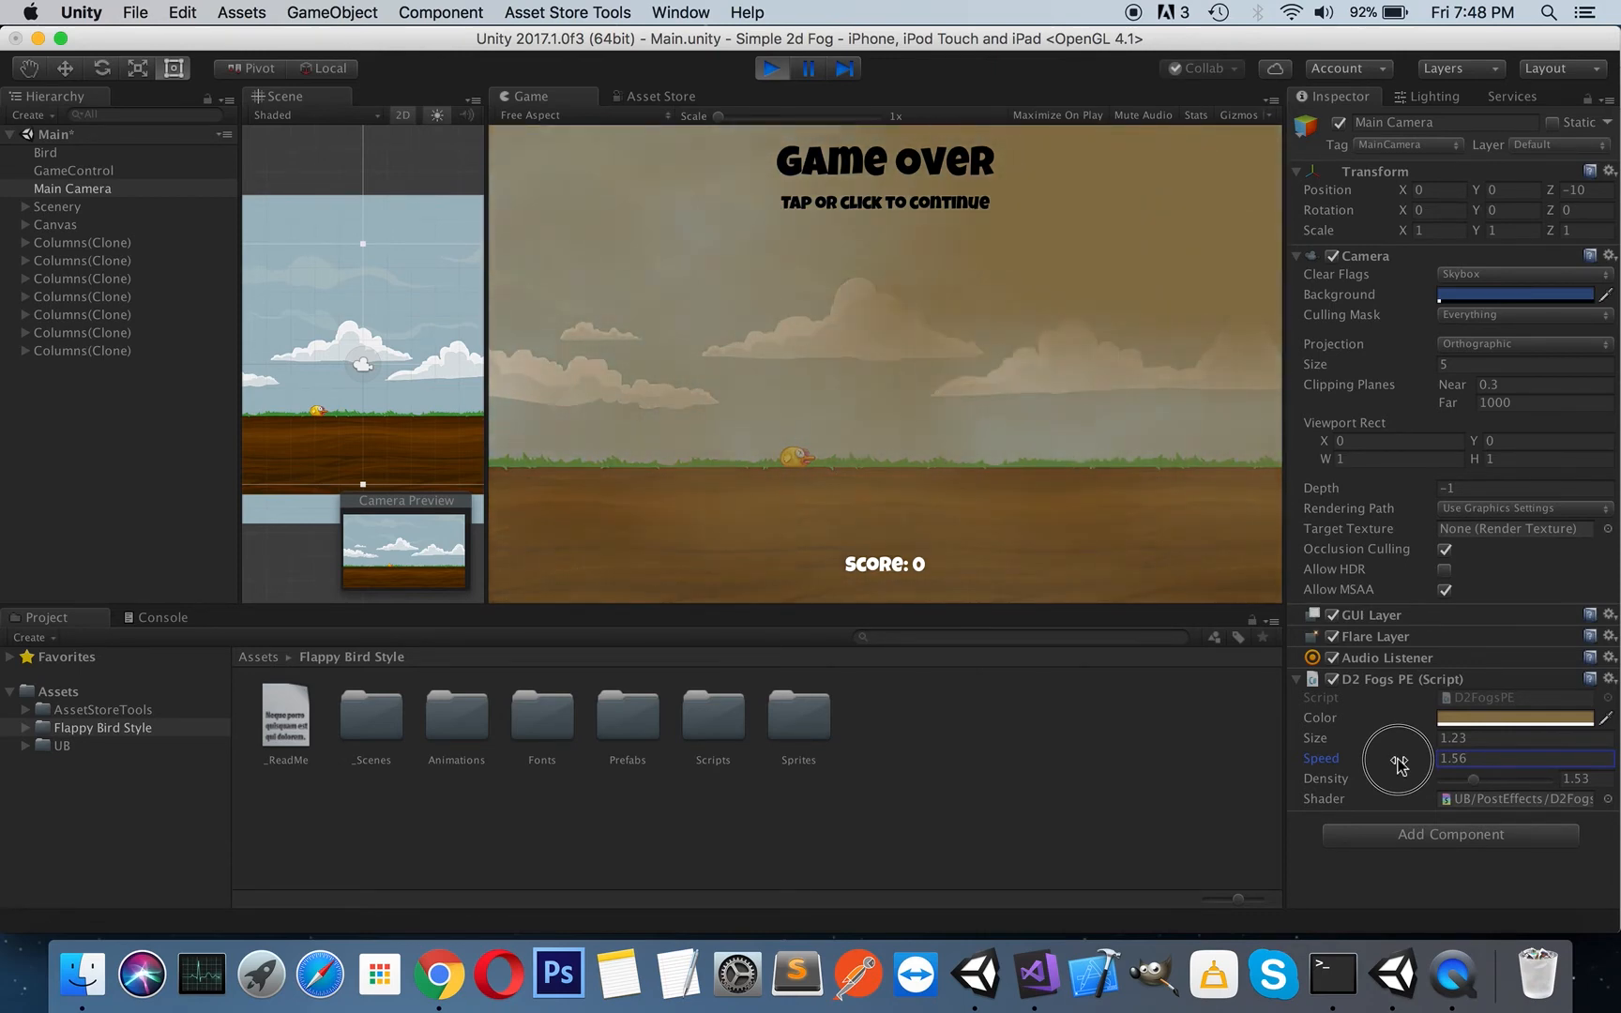
pyautogui.moveTo(1398, 758); pyautogui.dragTo(1330, 761)
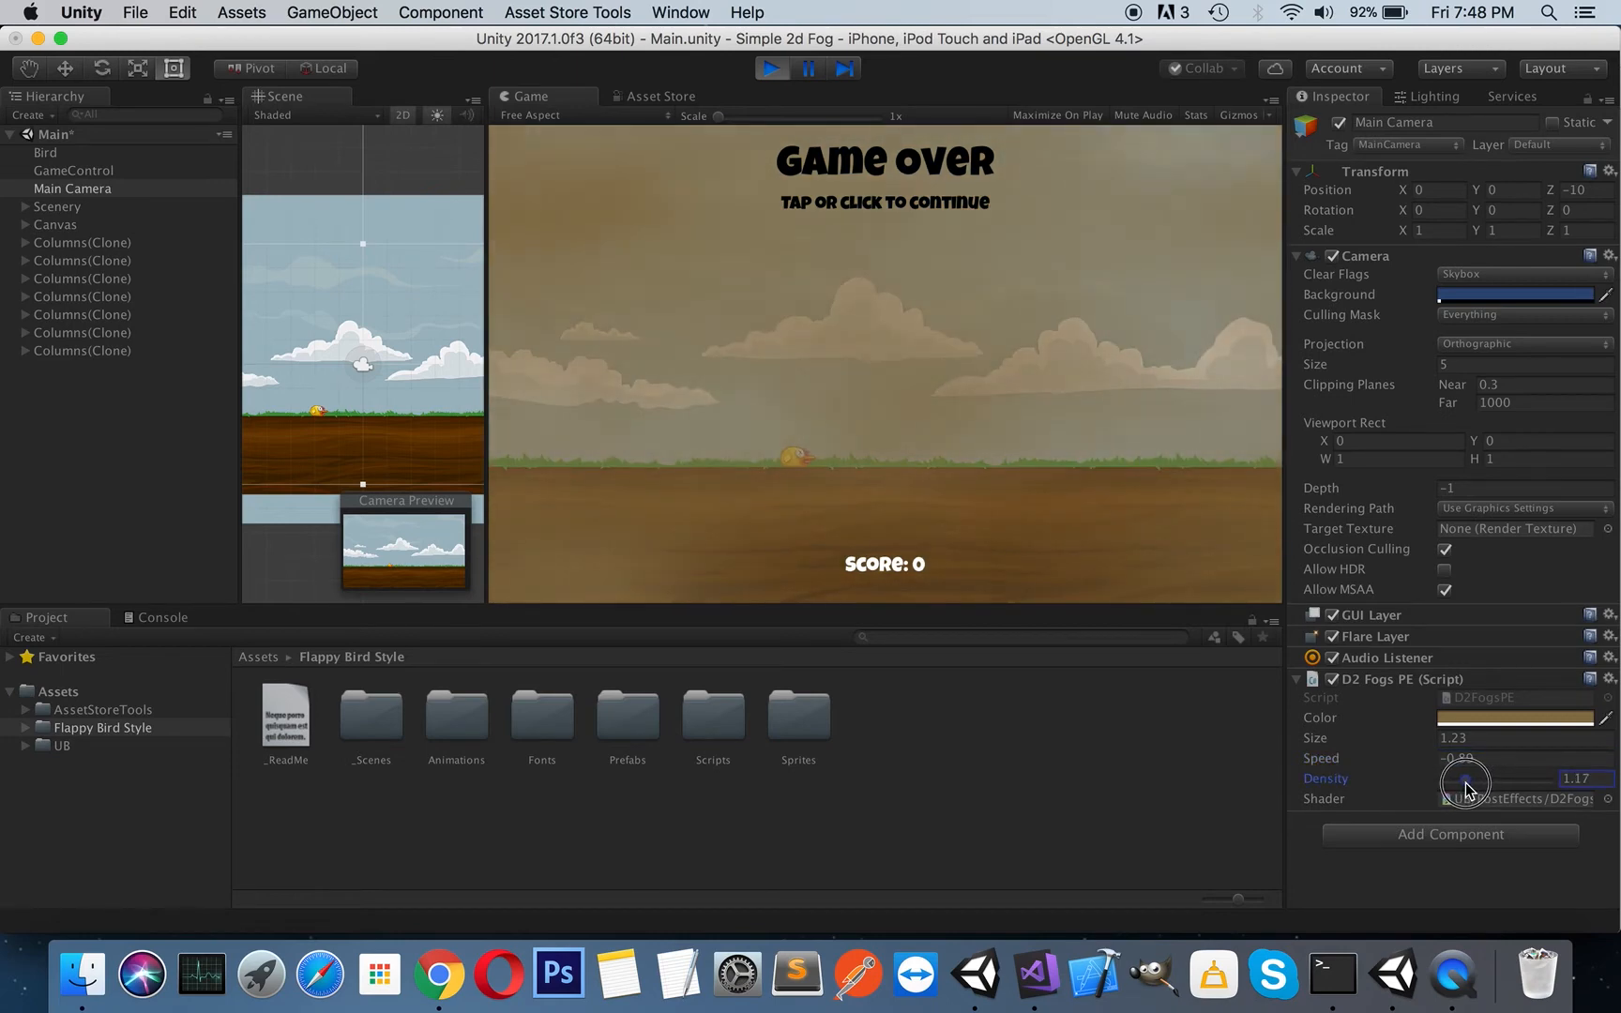
# Set density to 1.17 and darken the fog colour to near-black grey #202020.
pyautogui.moveTo(1467, 780); pyautogui.dragTo(1452, 778)
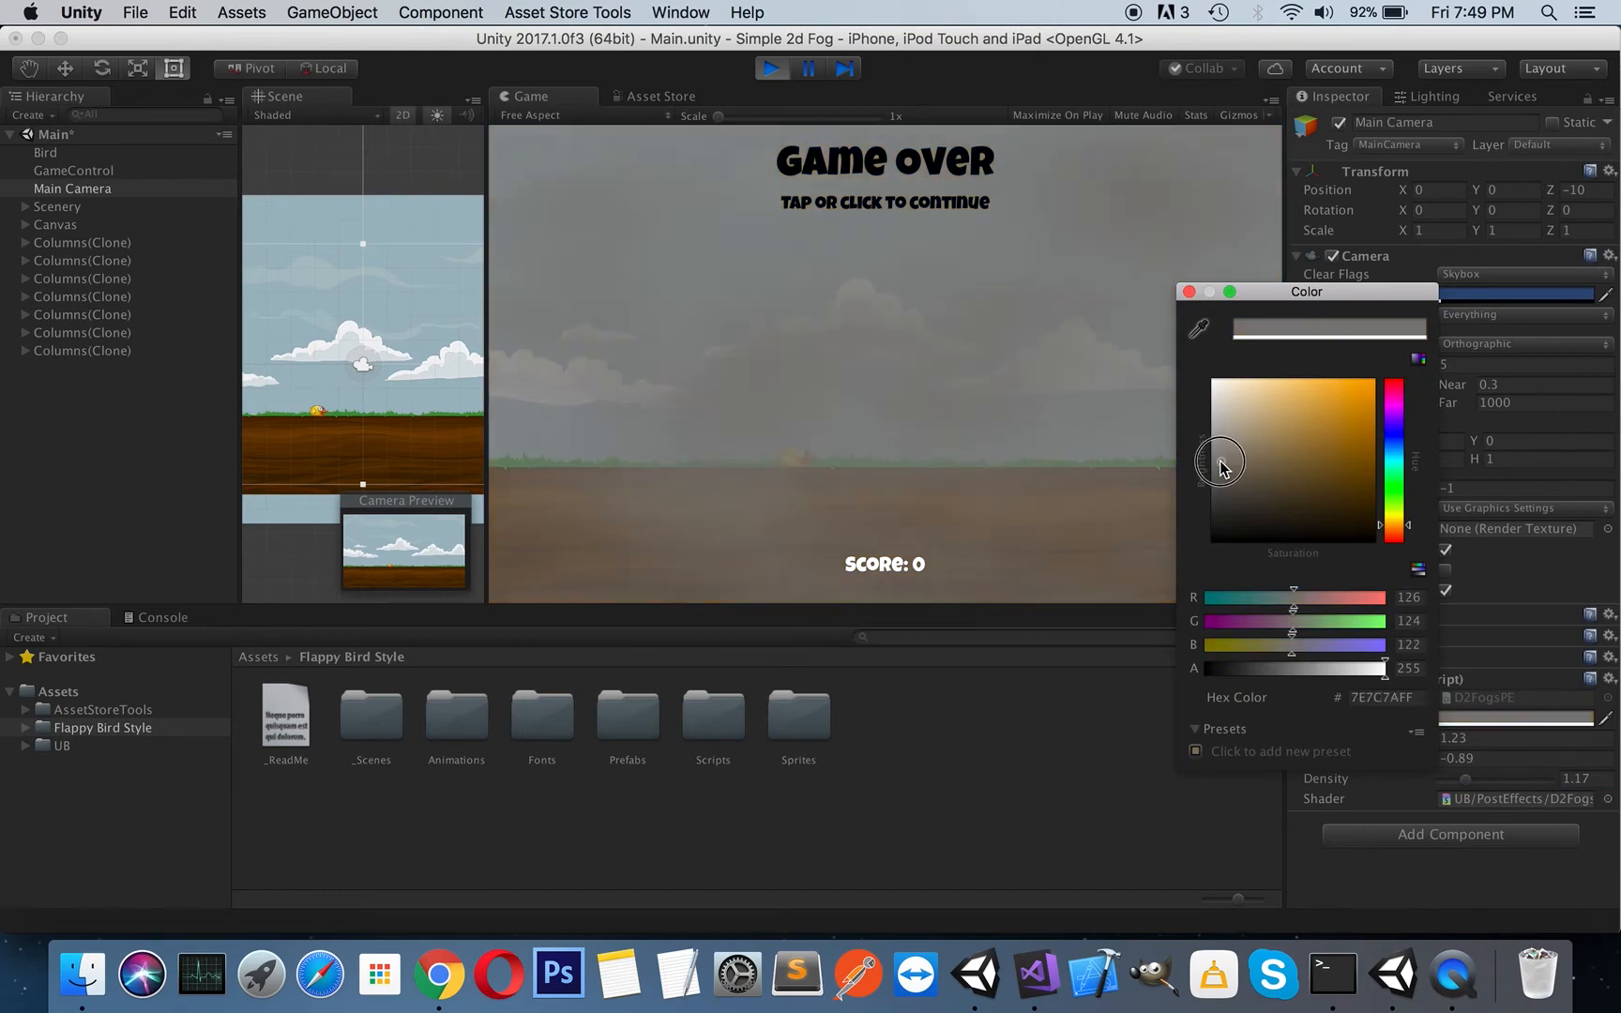
pyautogui.moveTo(1219, 459); pyautogui.dragTo(1204, 501)
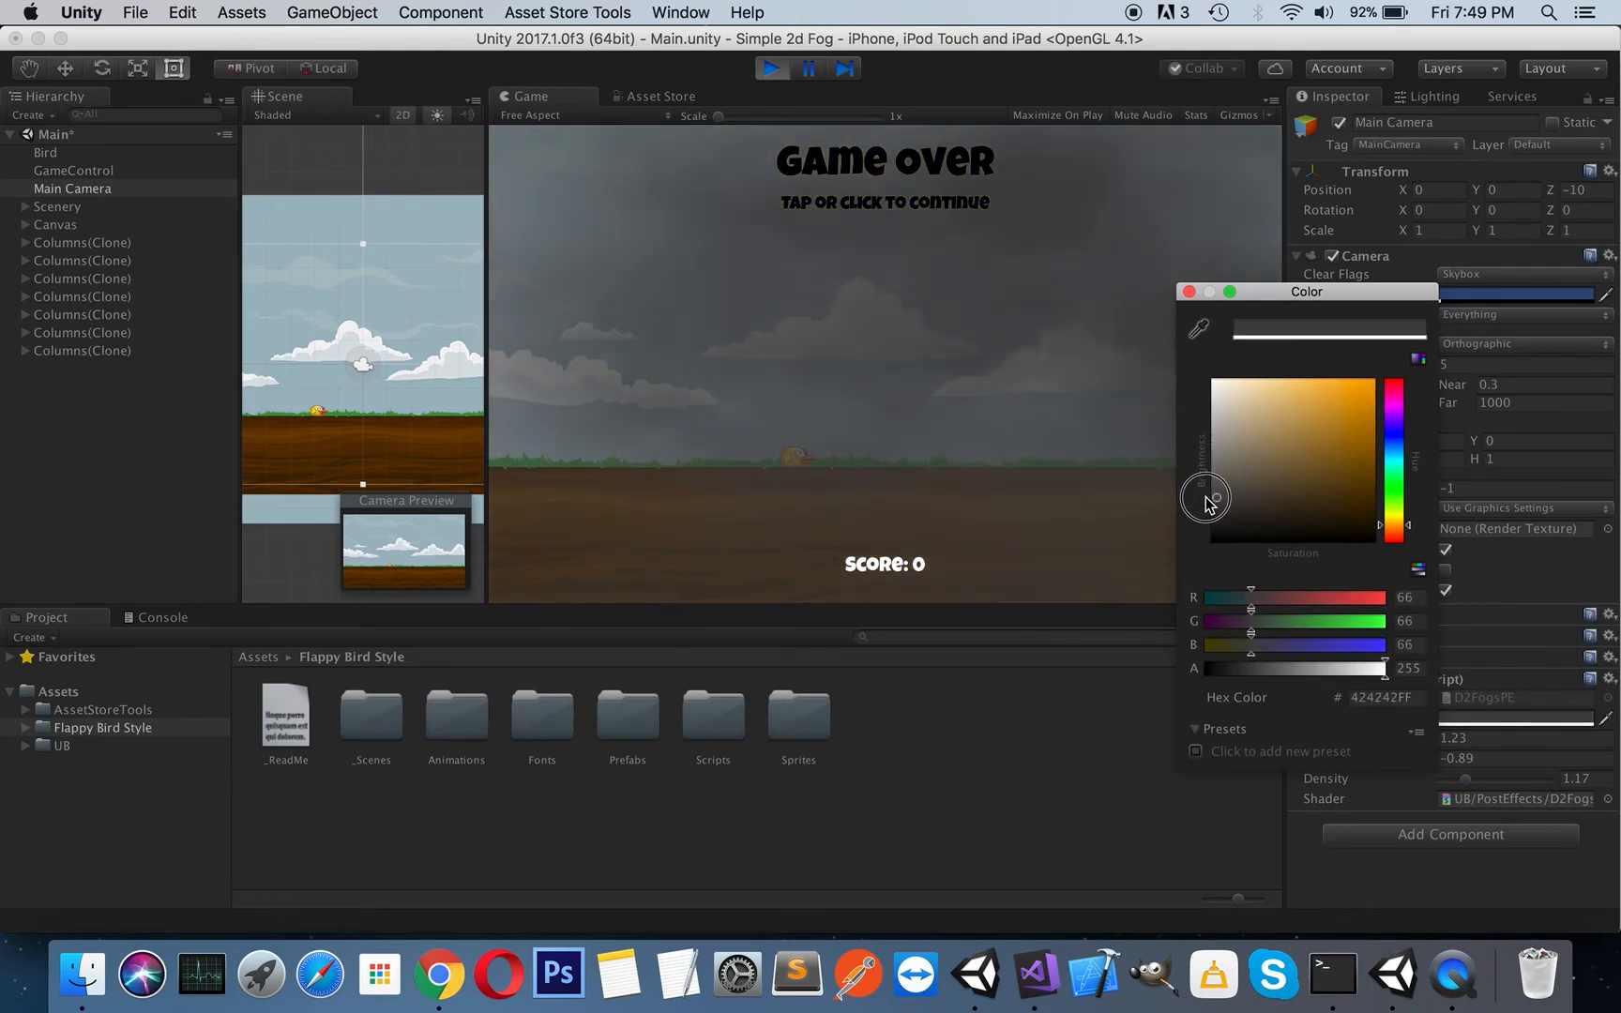
pyautogui.moveTo(1206, 495); pyautogui.dragTo(1201, 501)
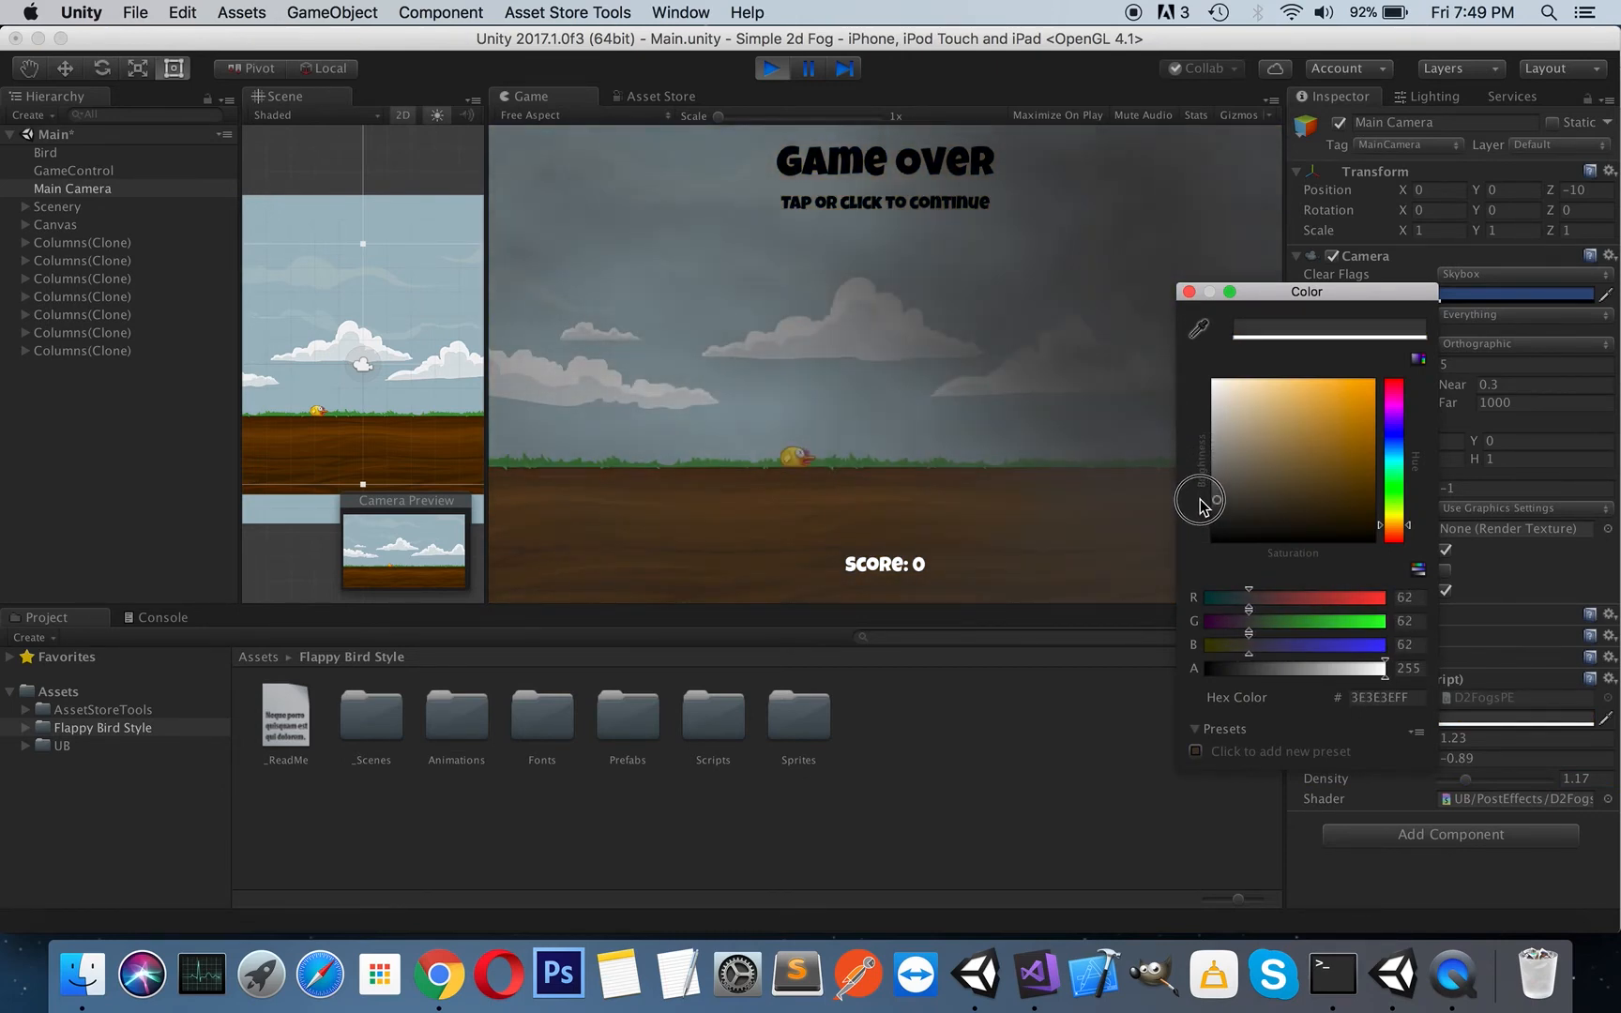
pyautogui.moveTo(1199, 501); pyautogui.dragTo(1194, 522)
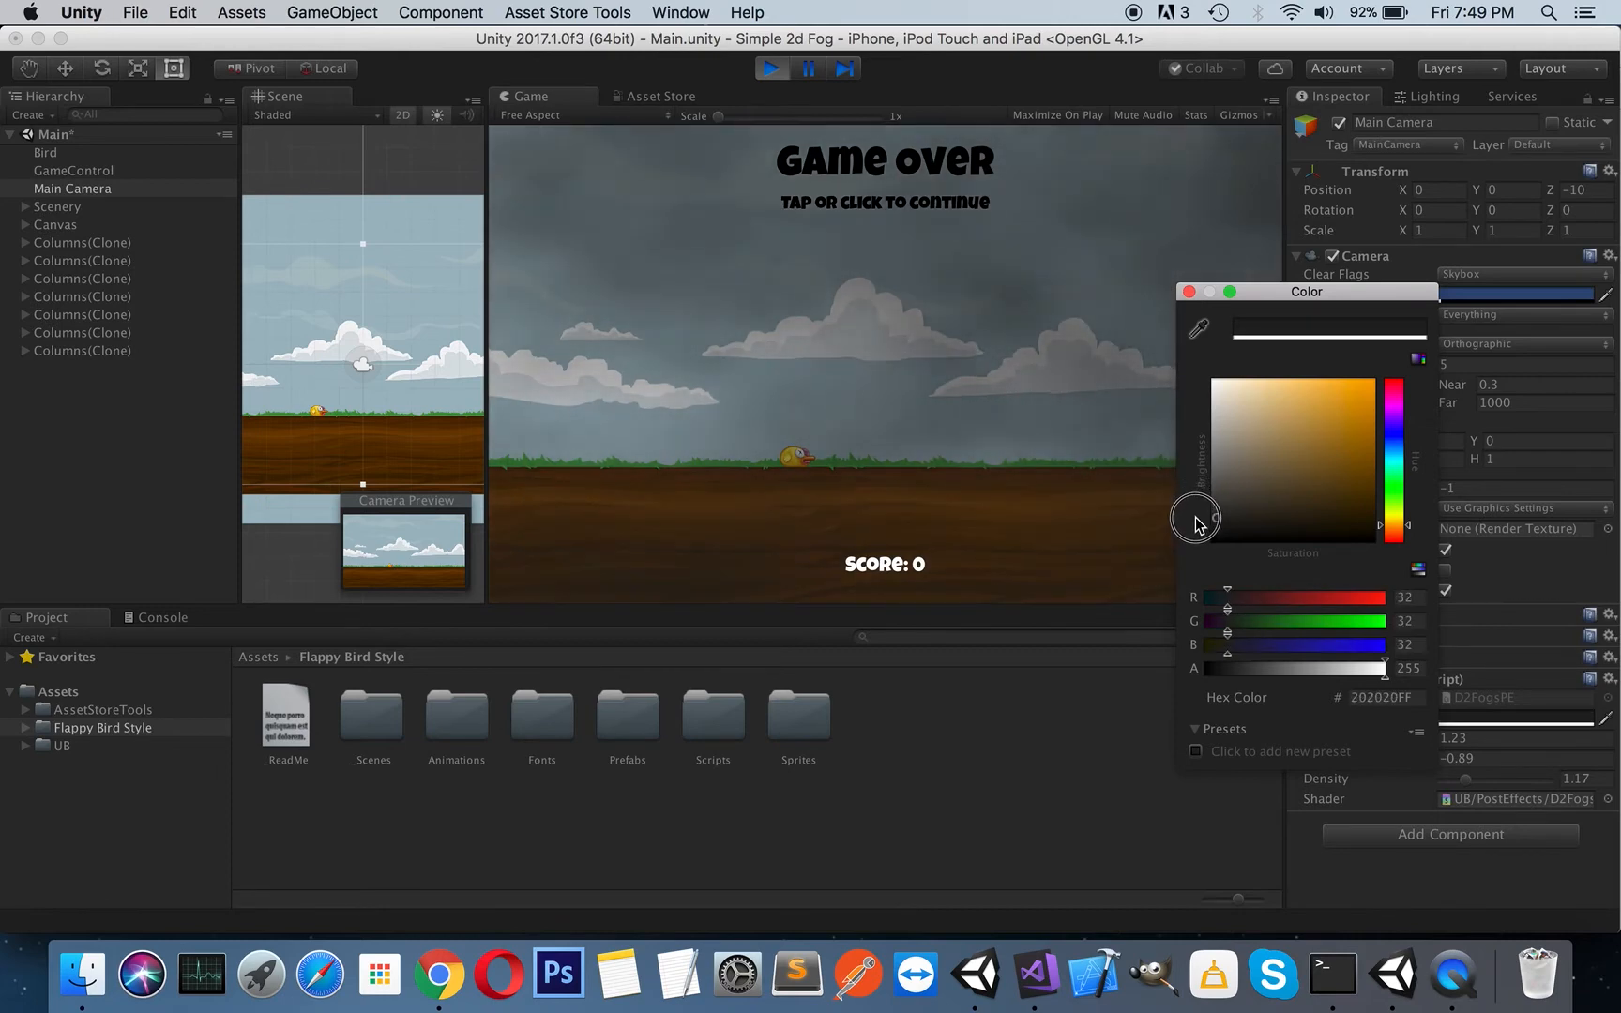
pyautogui.moveTo(1194, 517); pyautogui.dragTo(1216, 507)
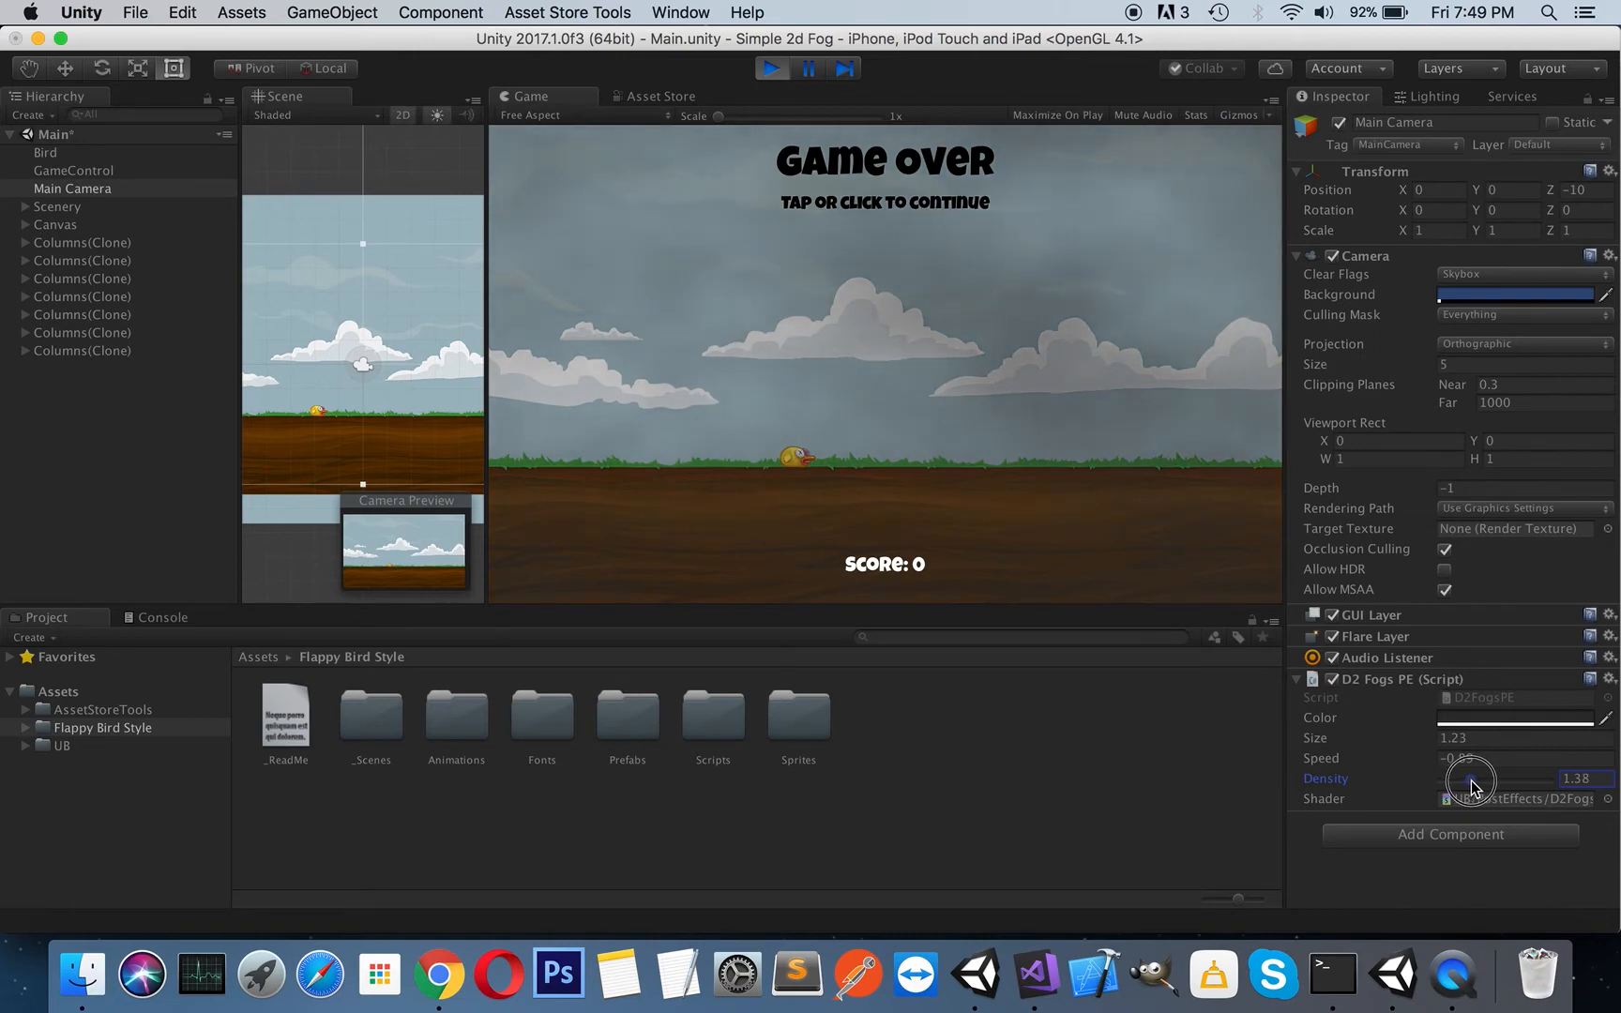
# Thicken the smoke toward 2.5 density, then settle it at about 1.43.
pyautogui.moveTo(1468, 782); pyautogui.dragTo(1493, 782)
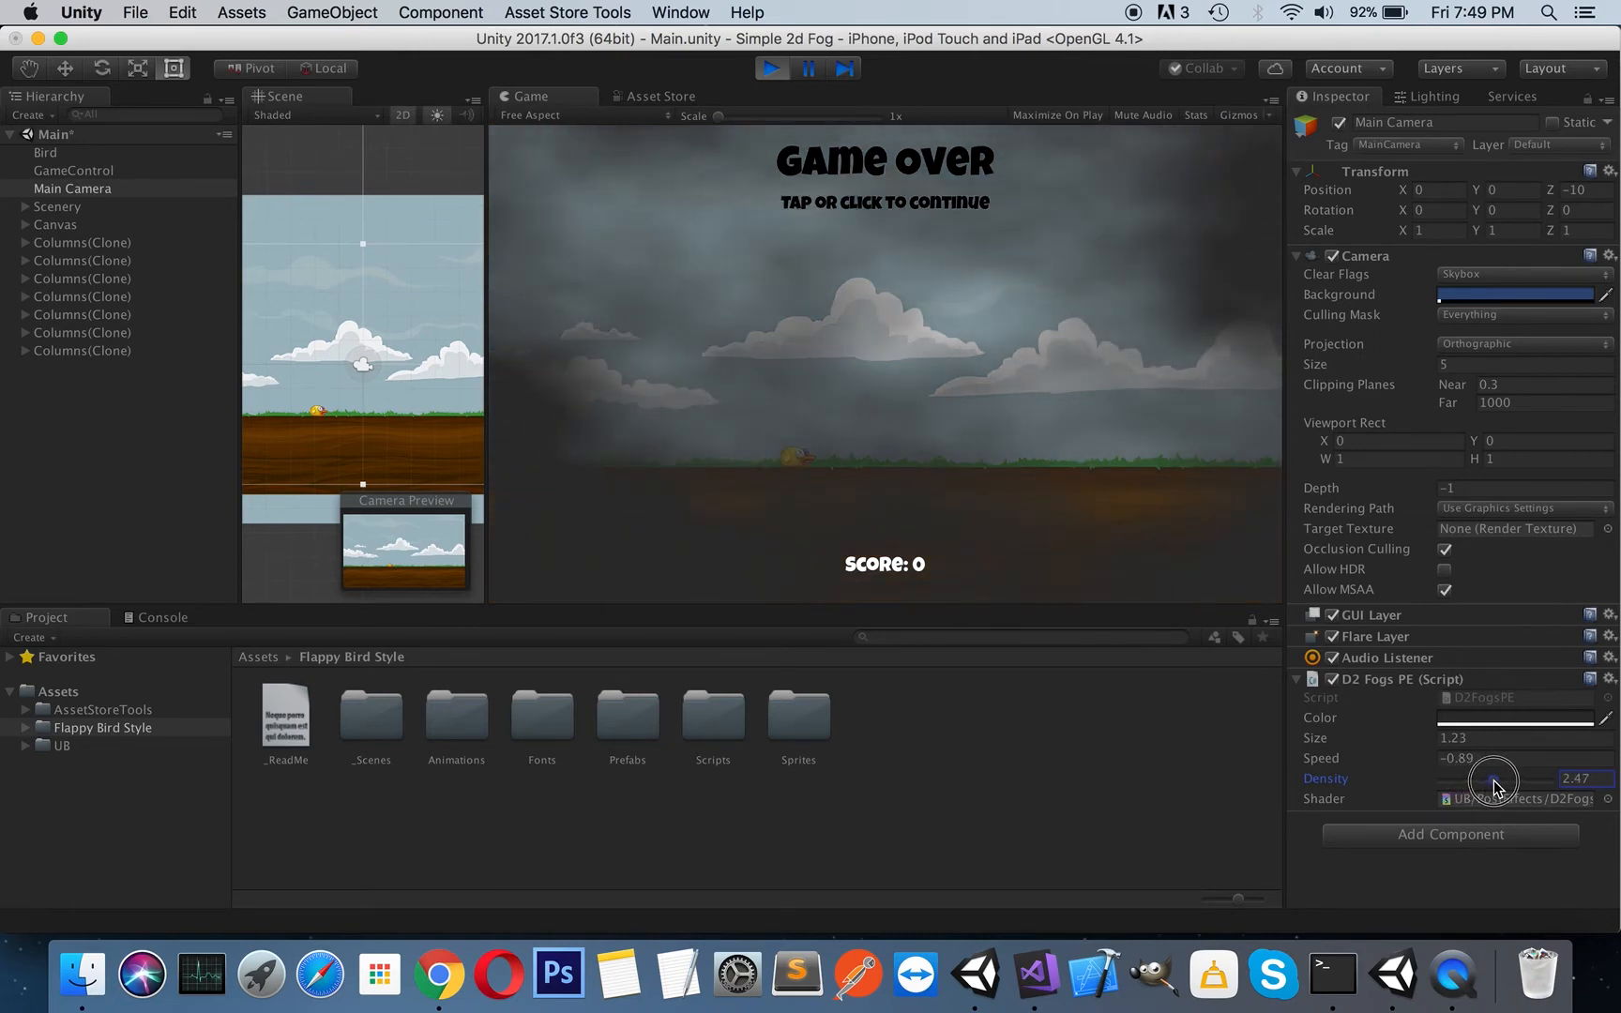
pyautogui.moveTo(1509, 783); pyautogui.dragTo(1478, 783)
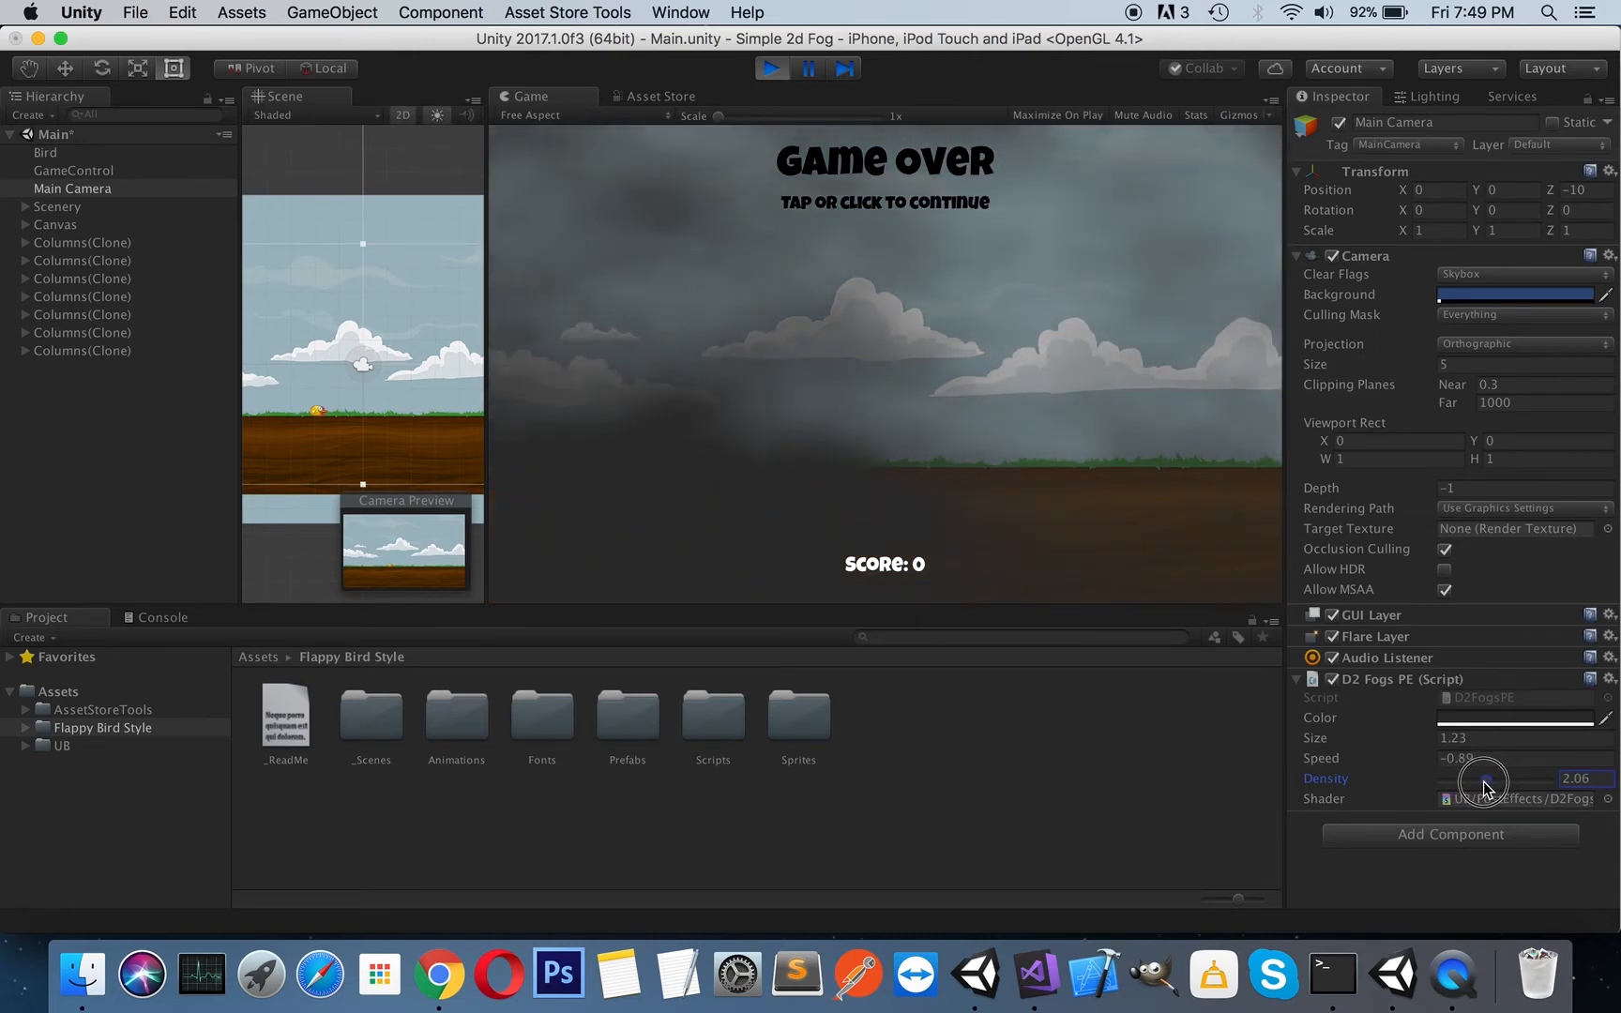
pyautogui.moveTo(1509, 783); pyautogui.dragTo(1473, 782)
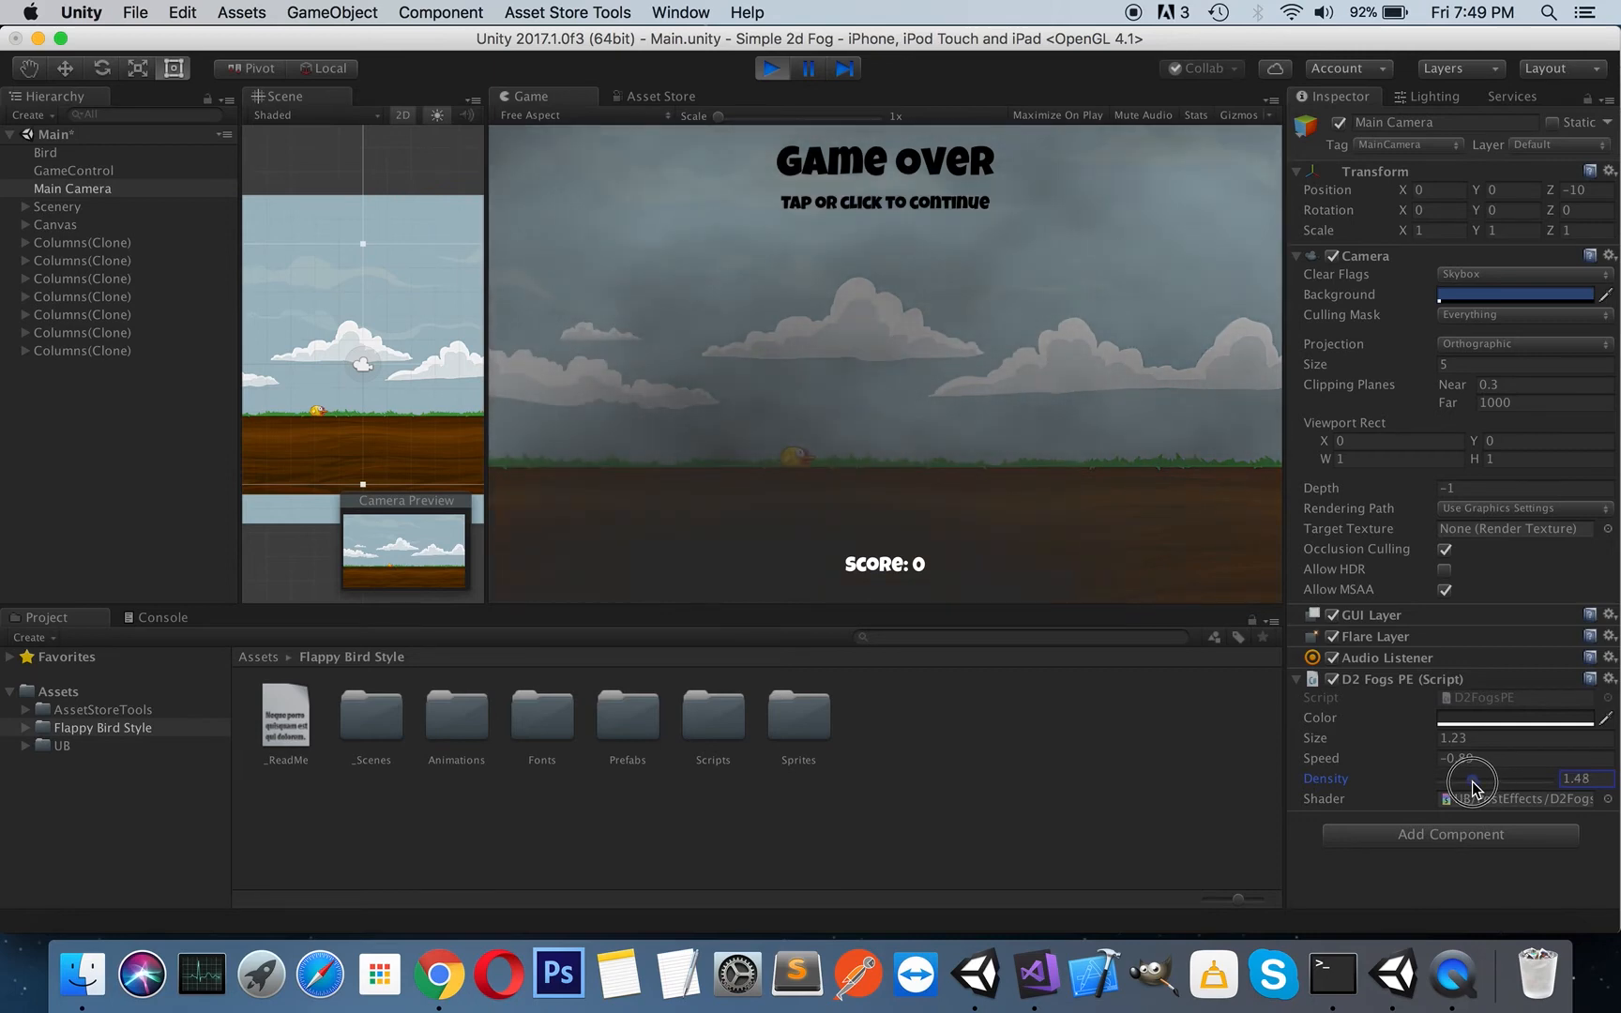
pyautogui.moveTo(1478, 783); pyautogui.dragTo(1470, 782)
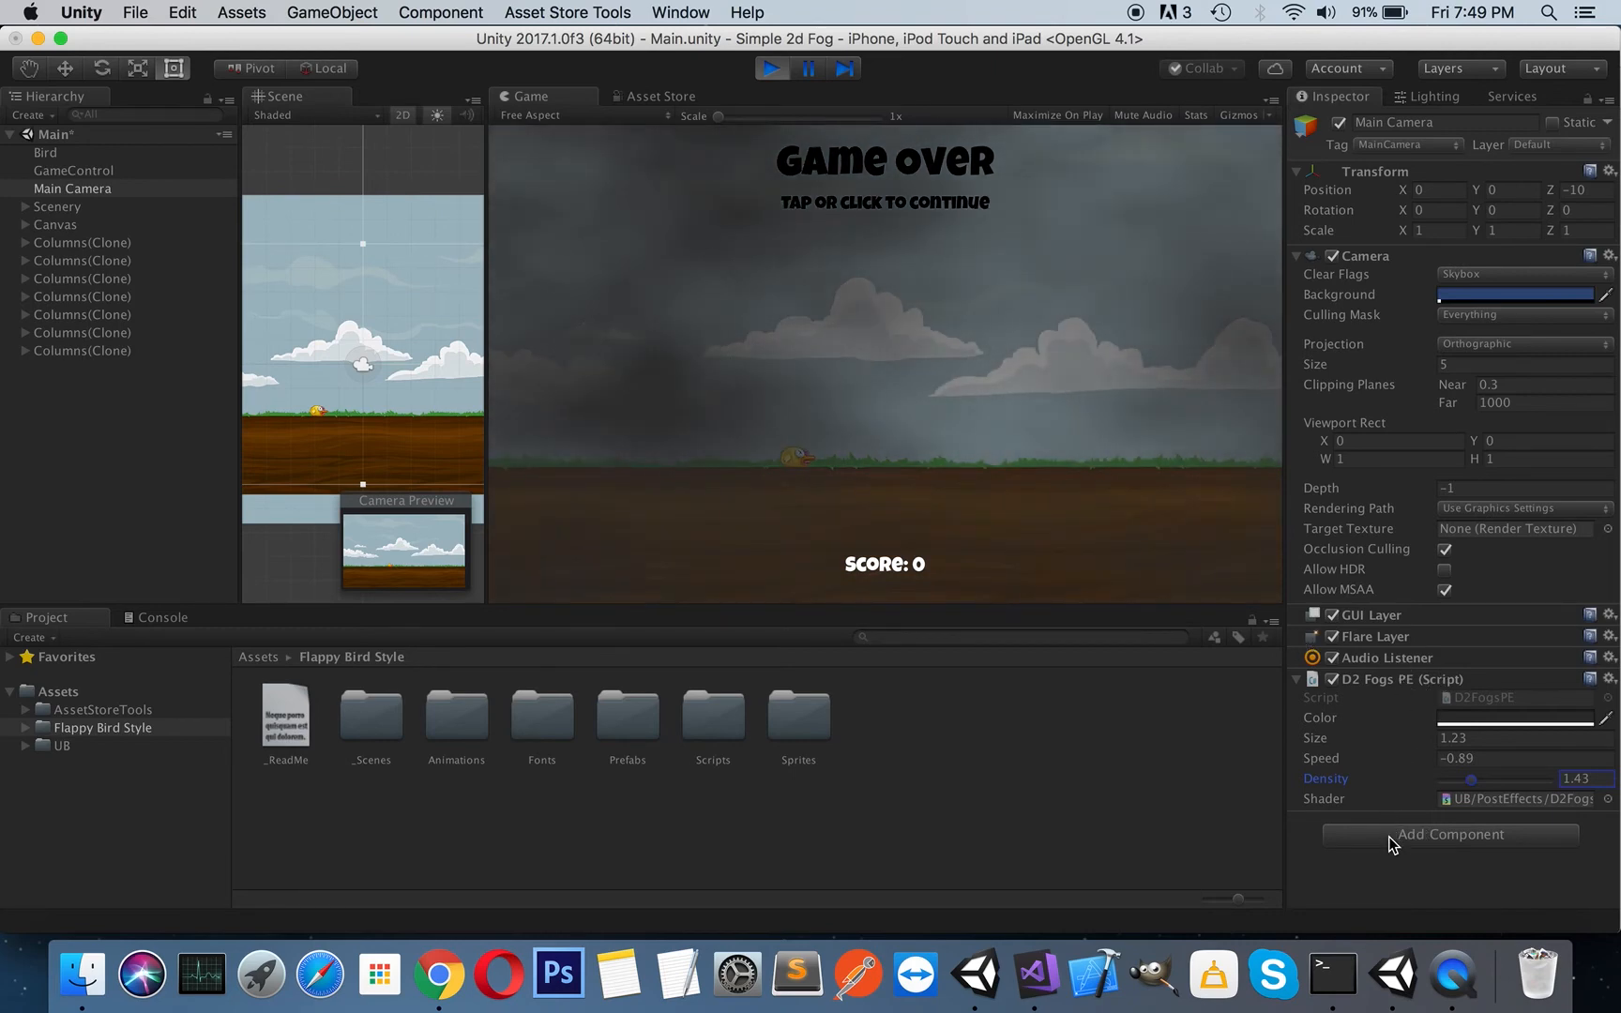
# Add a second D2 Fogs PE with white colour, density 0.58, speed about -4.33.
pyautogui.click(1448, 834)
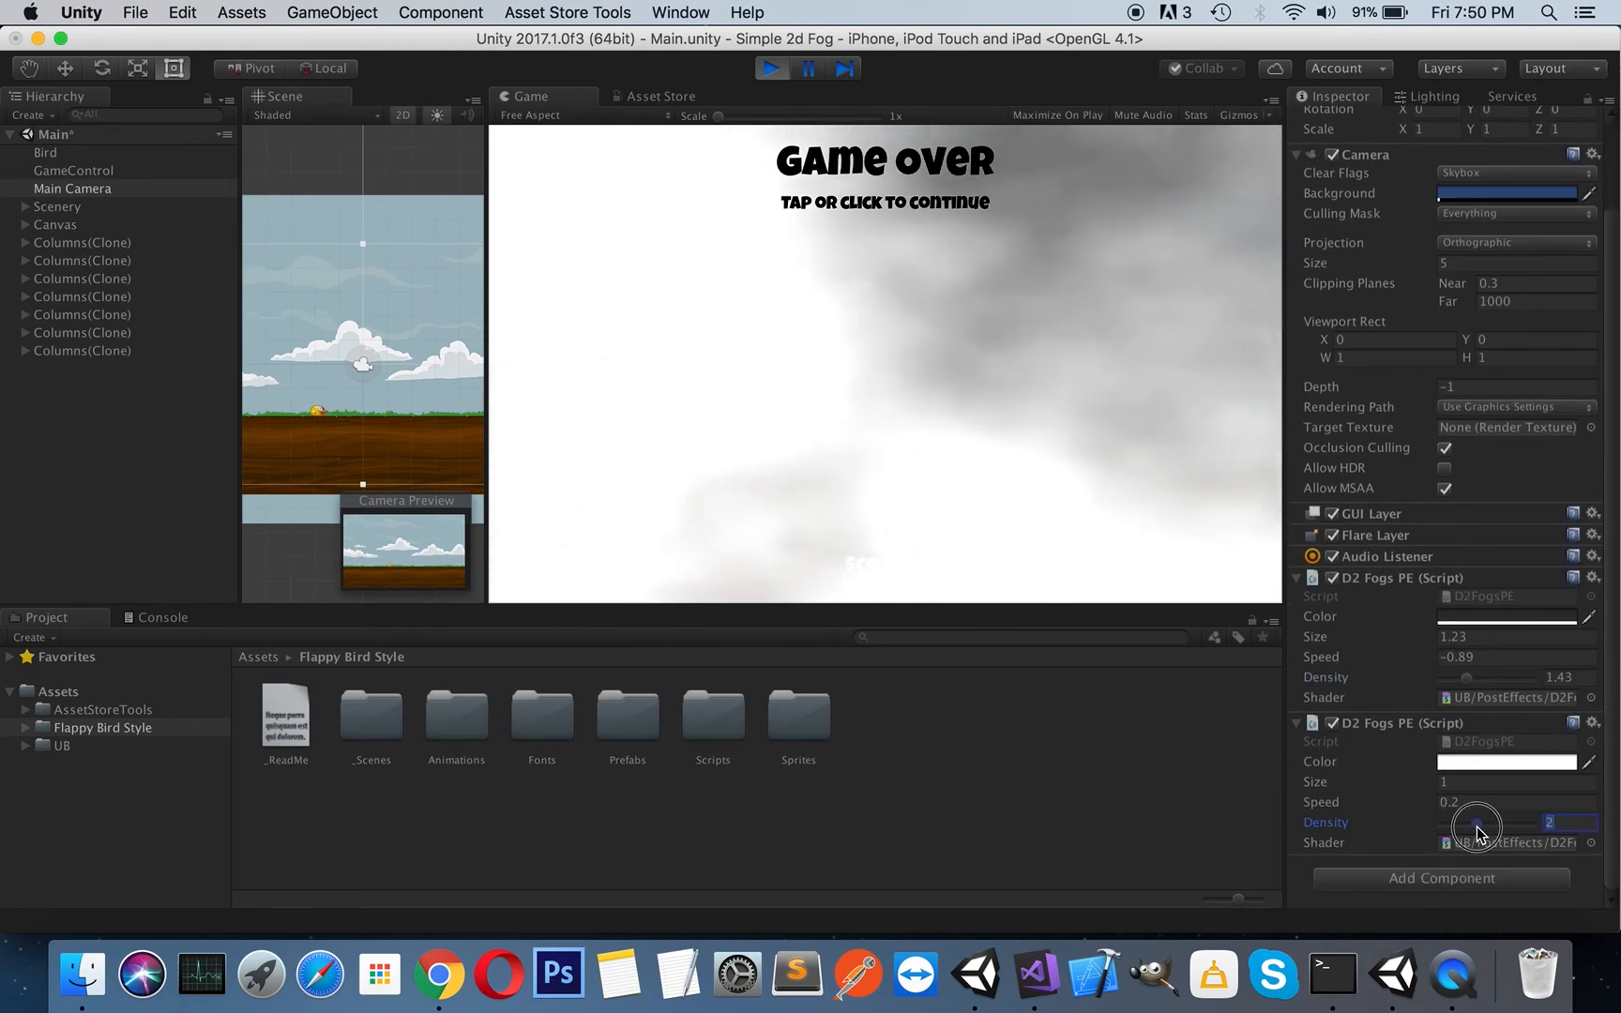
pyautogui.moveTo(1476, 824); pyautogui.dragTo(1449, 827)
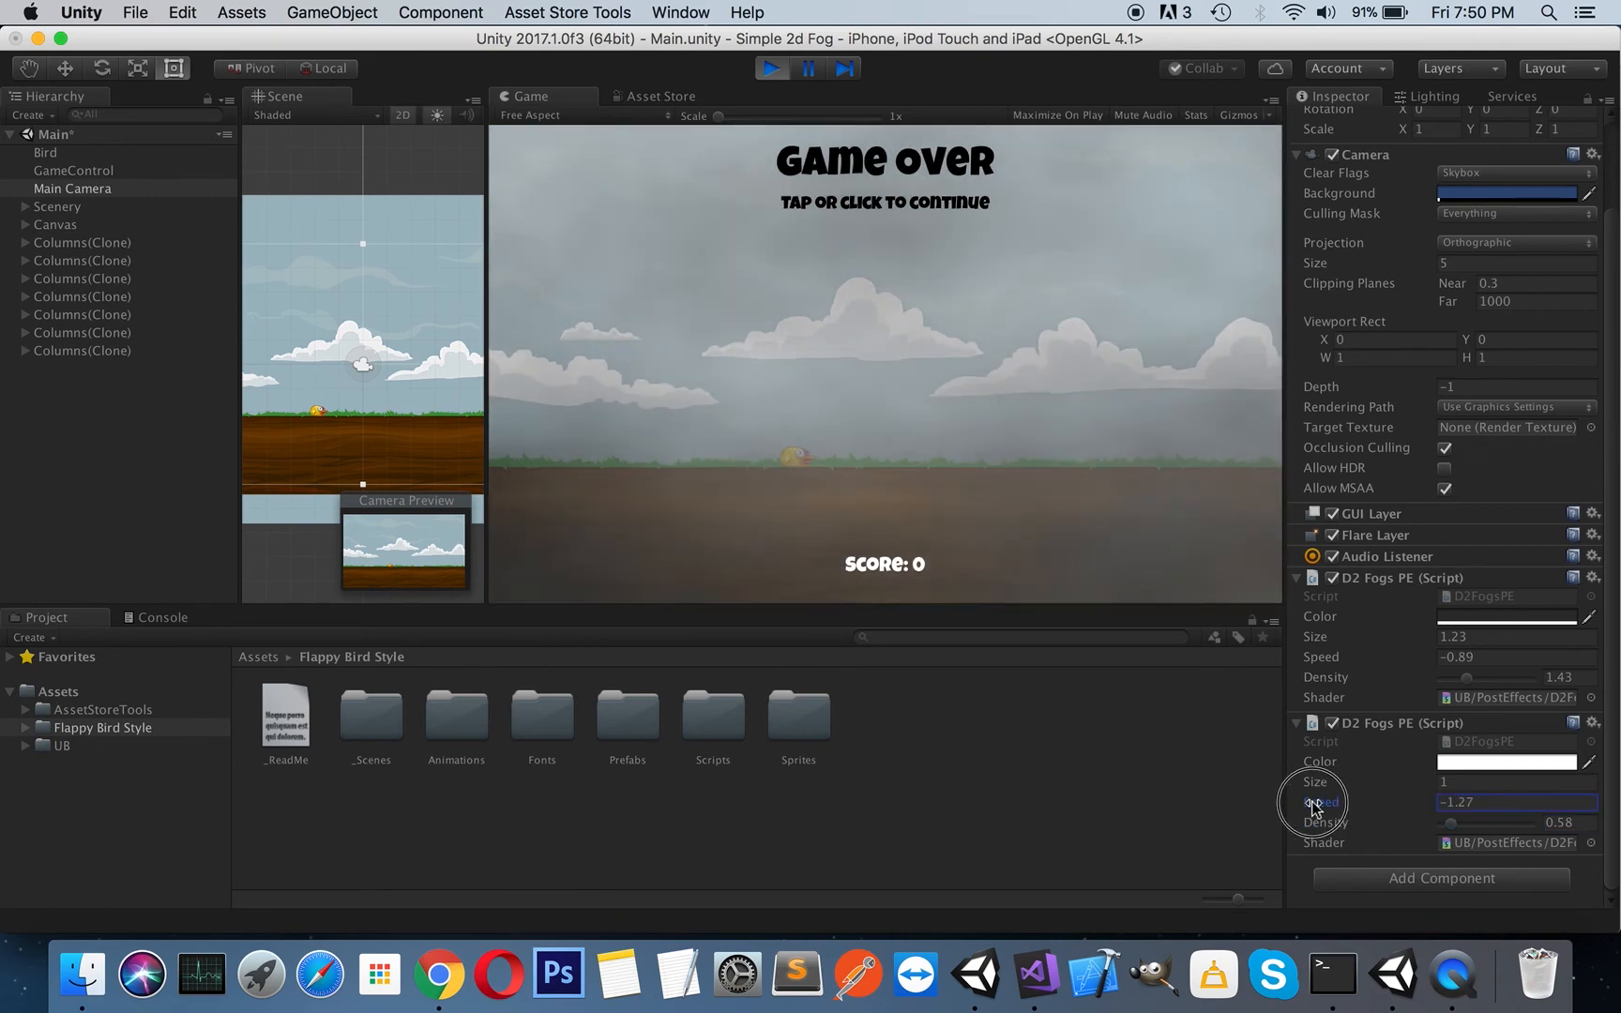
pyautogui.moveTo(1324, 801); pyautogui.dragTo(1225, 807)
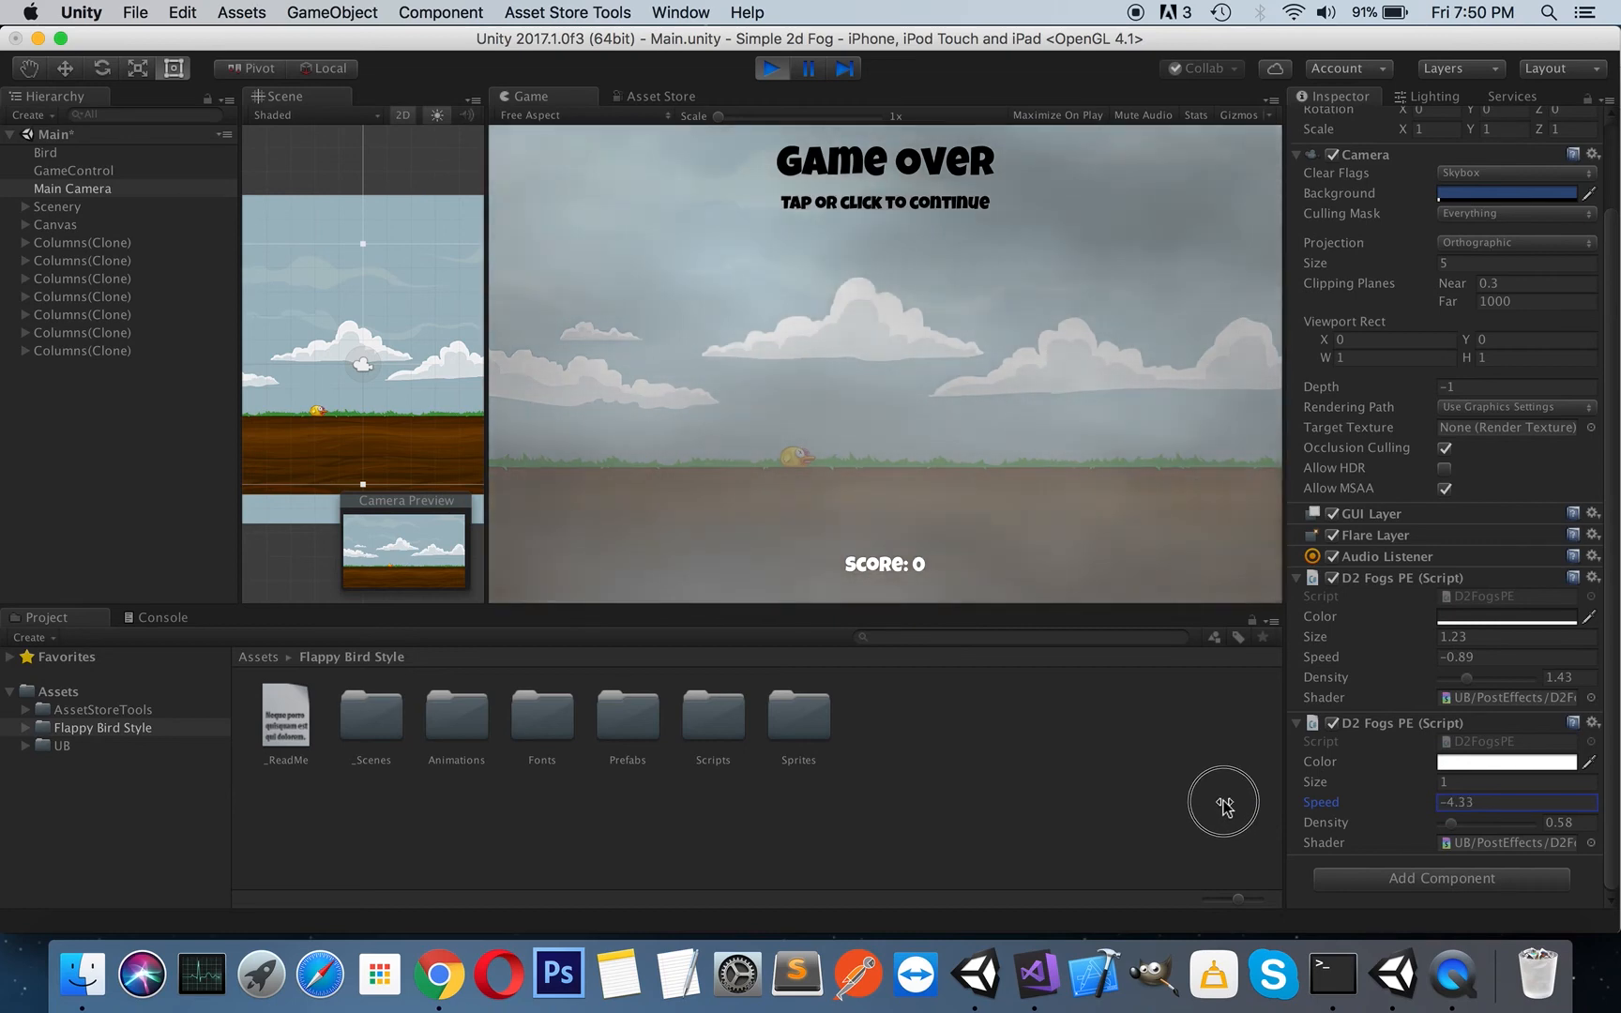